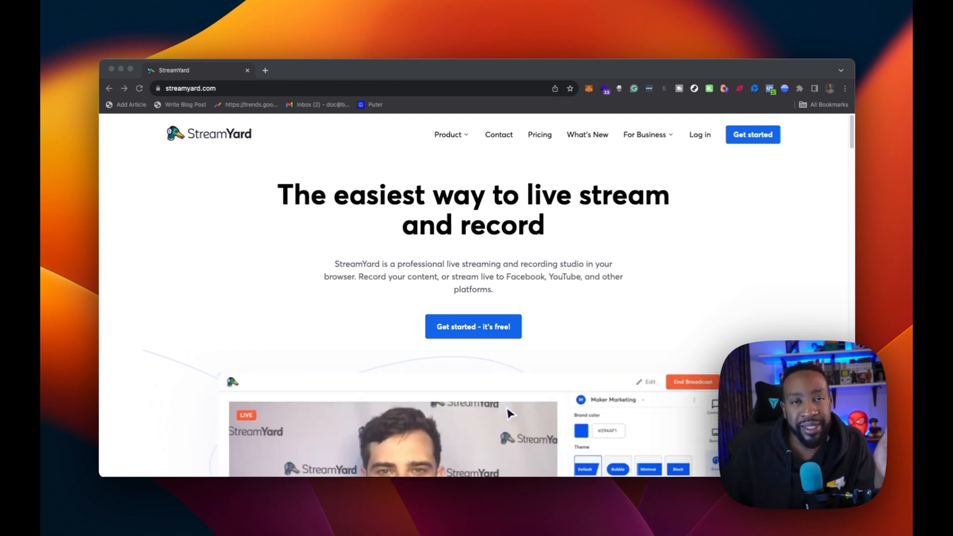
mouse_move(309, 237)
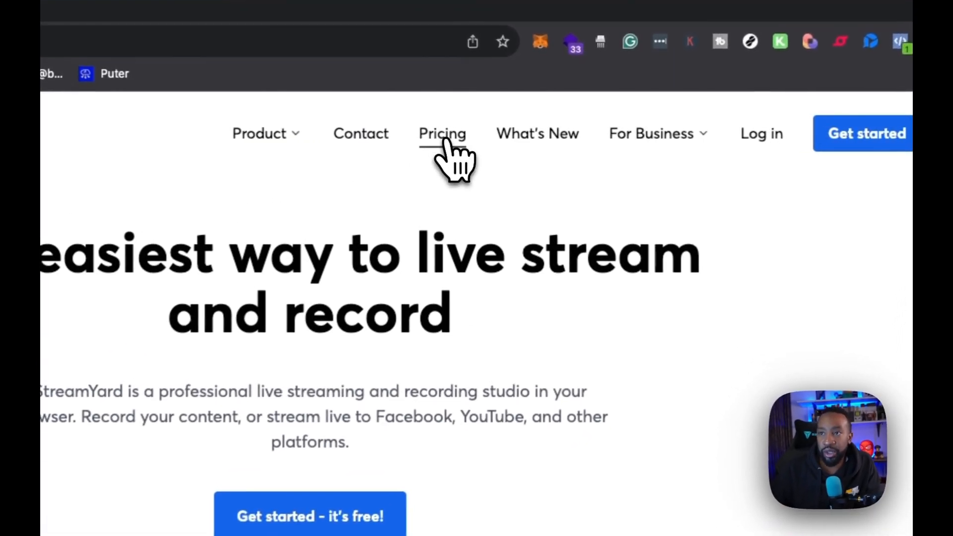
Open Pricing and scroll through the Free, Basic and Professional yearly plan cards
click(442, 133)
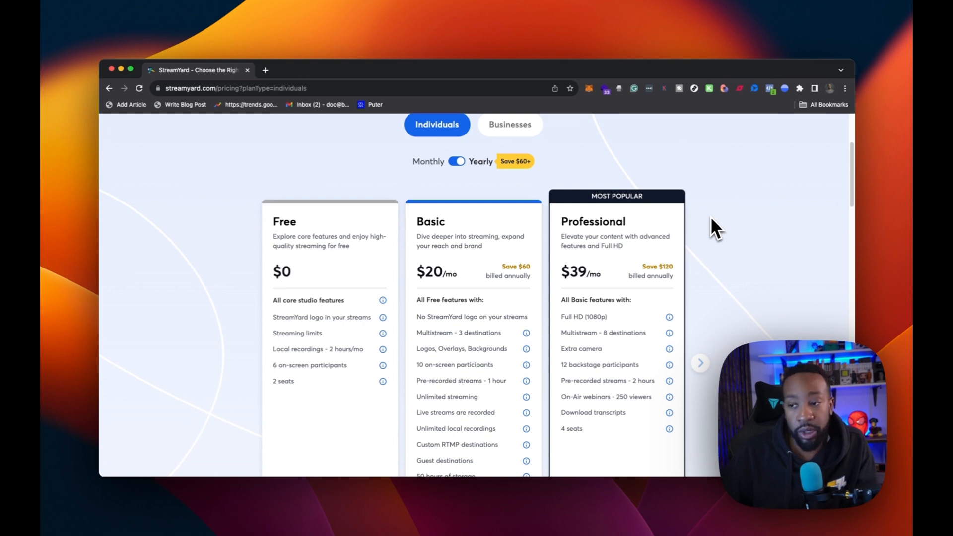
scroll(down, 3)
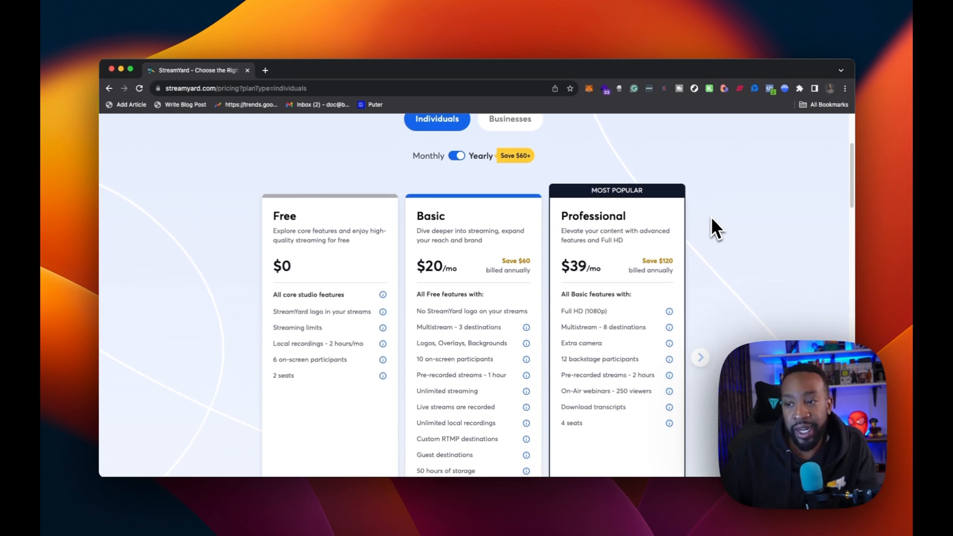
scroll(down, 3)
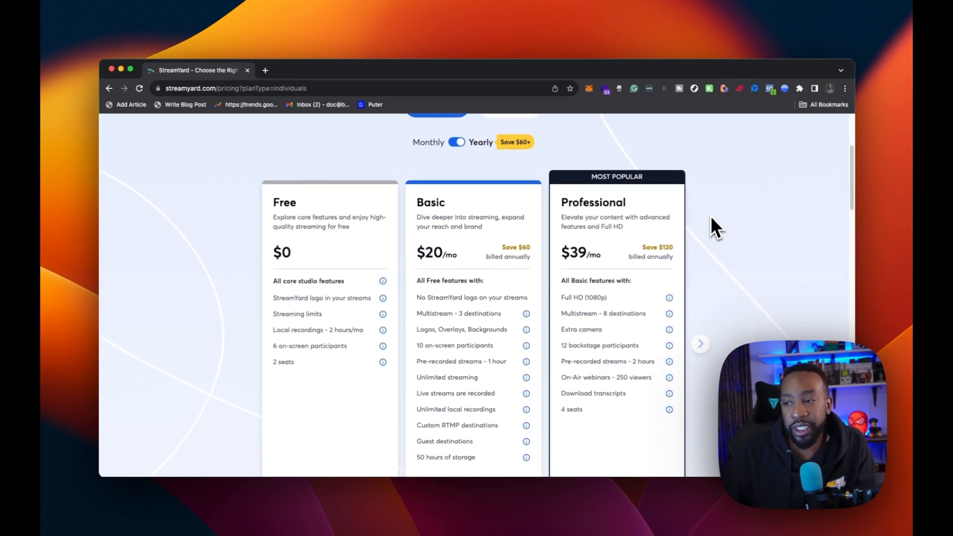
mouse_move(382, 362)
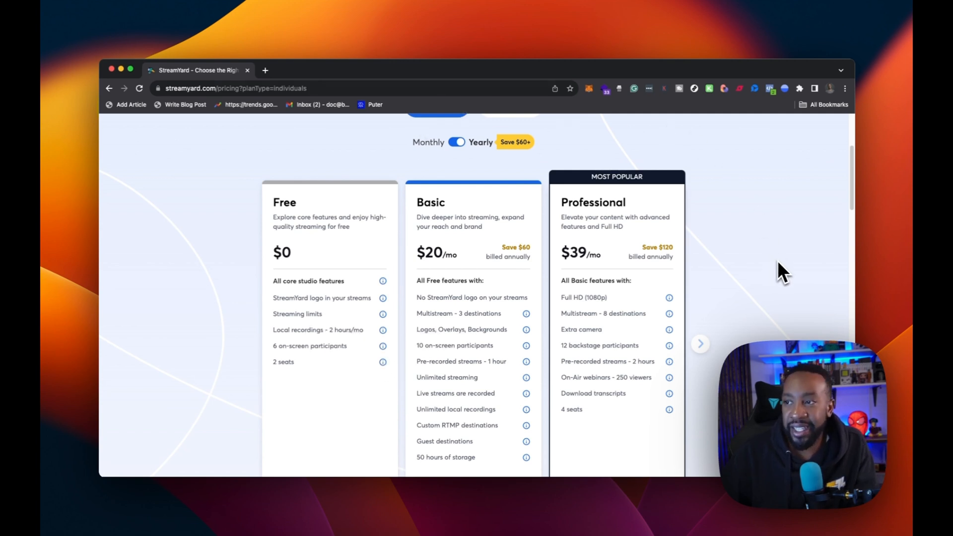
scroll(down, 3)
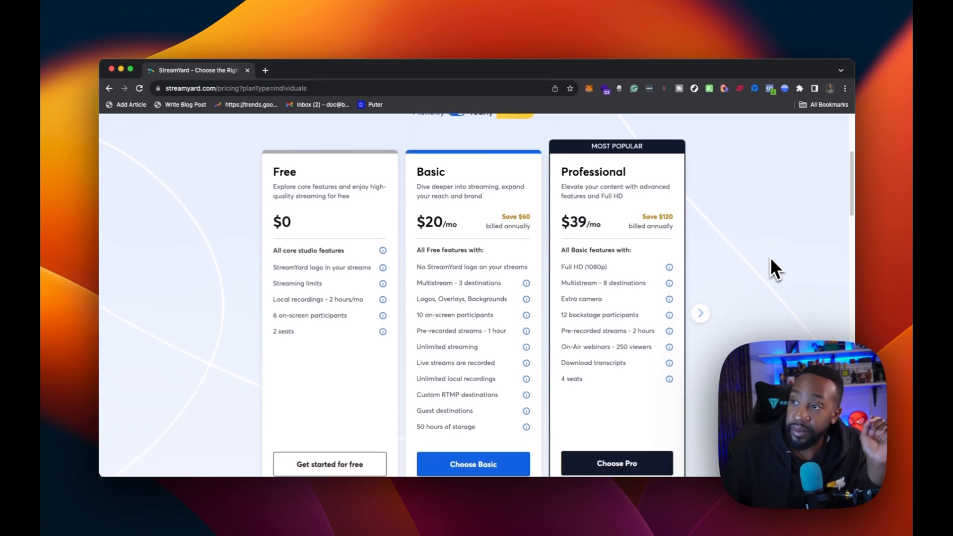
scroll(down, 3)
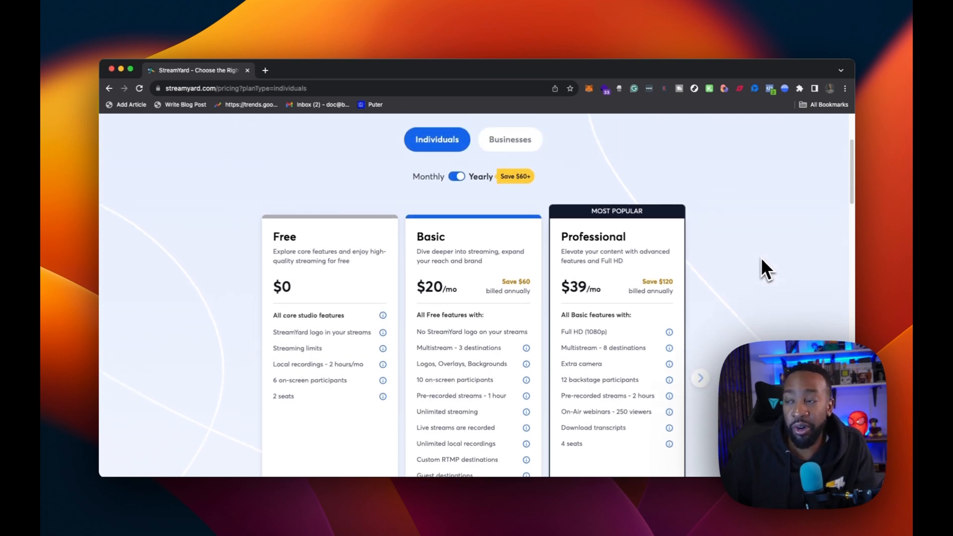
scroll(down, 3)
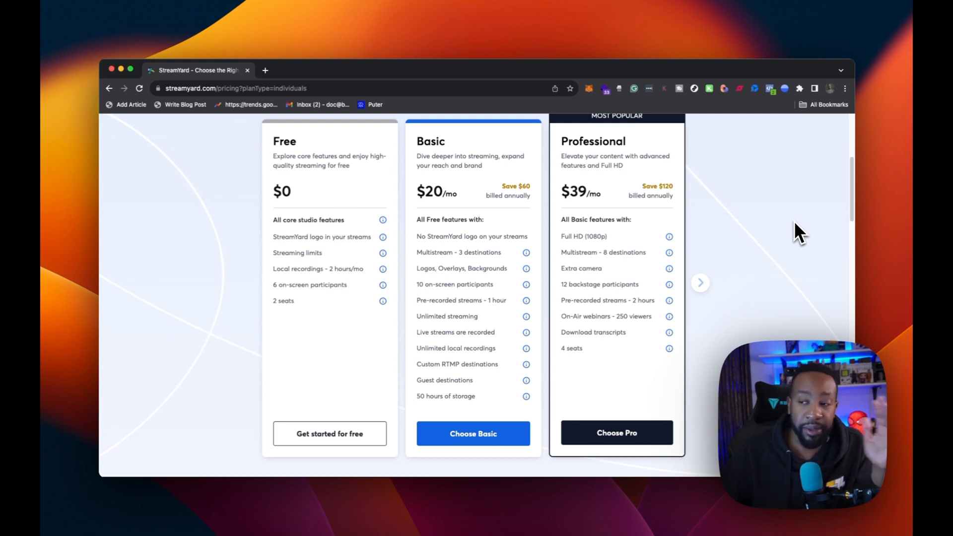
mouse_move(514, 304)
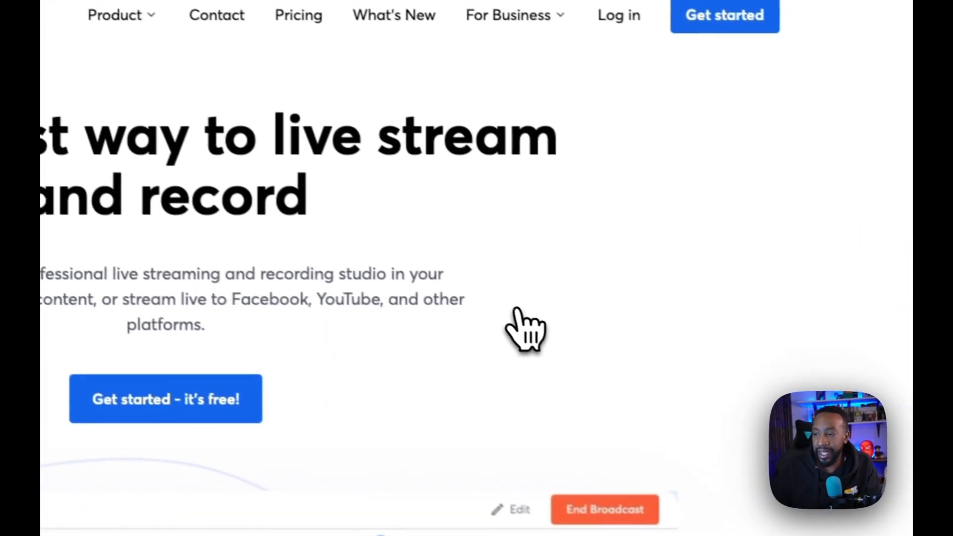
scroll(down, 3)
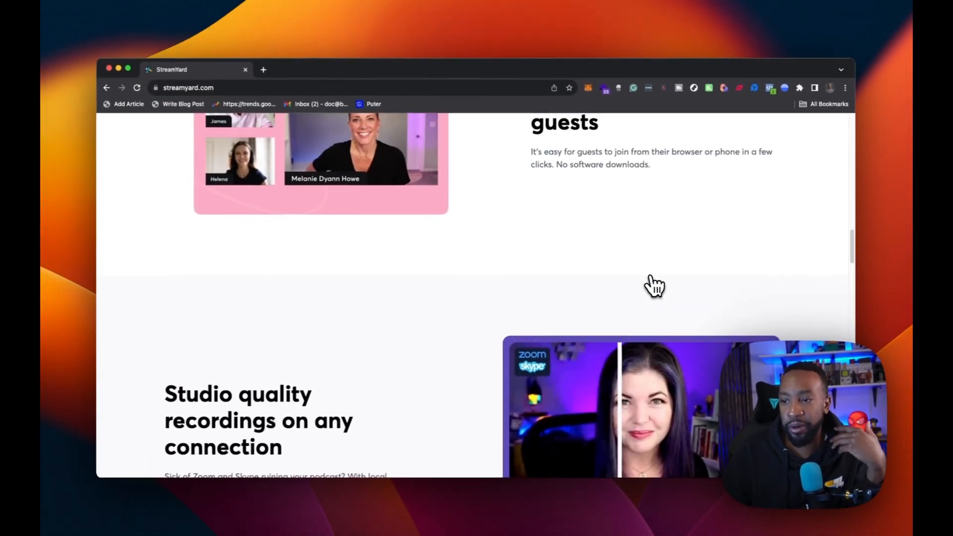
scroll(down, 3)
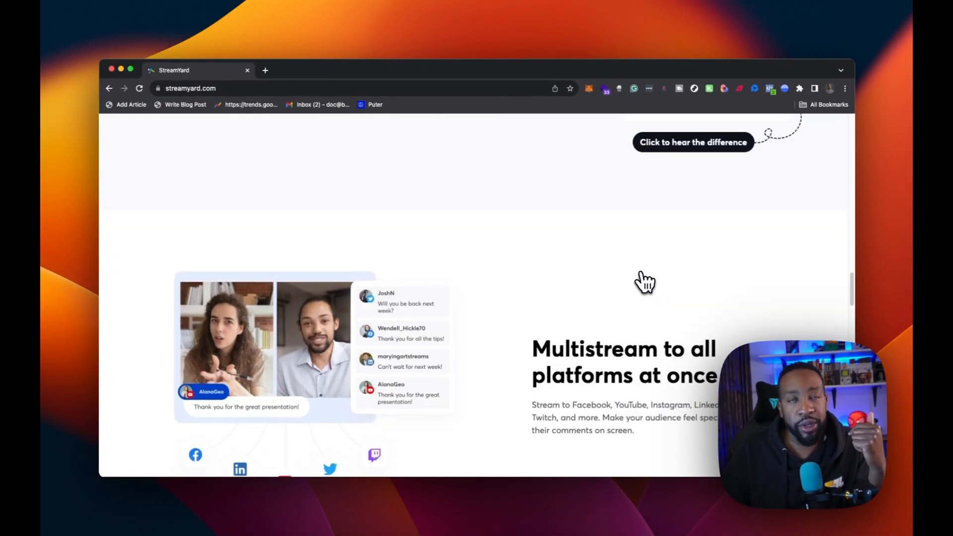
scroll(down, 3)
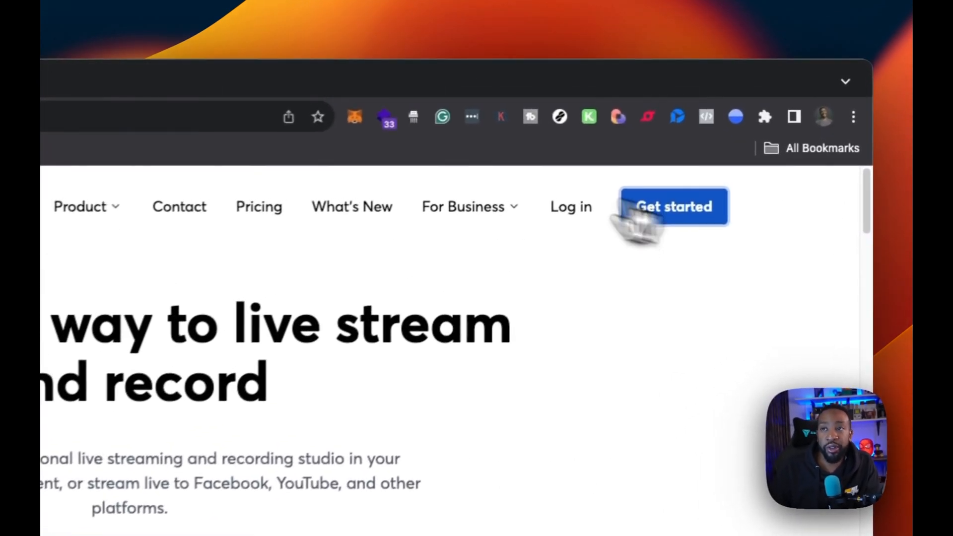
Open the dashboard, view the Library and Destinations pages, then return to Home
click(673, 206)
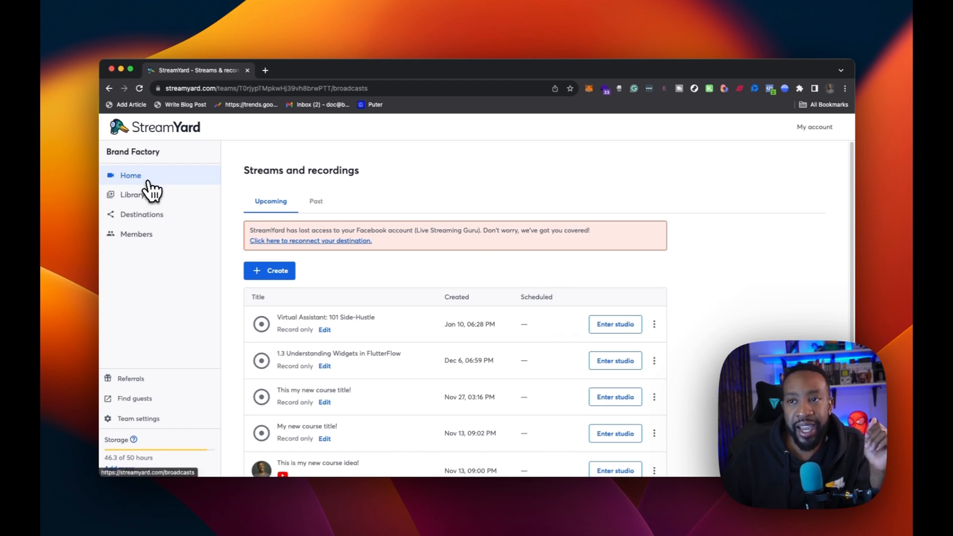
click(132, 195)
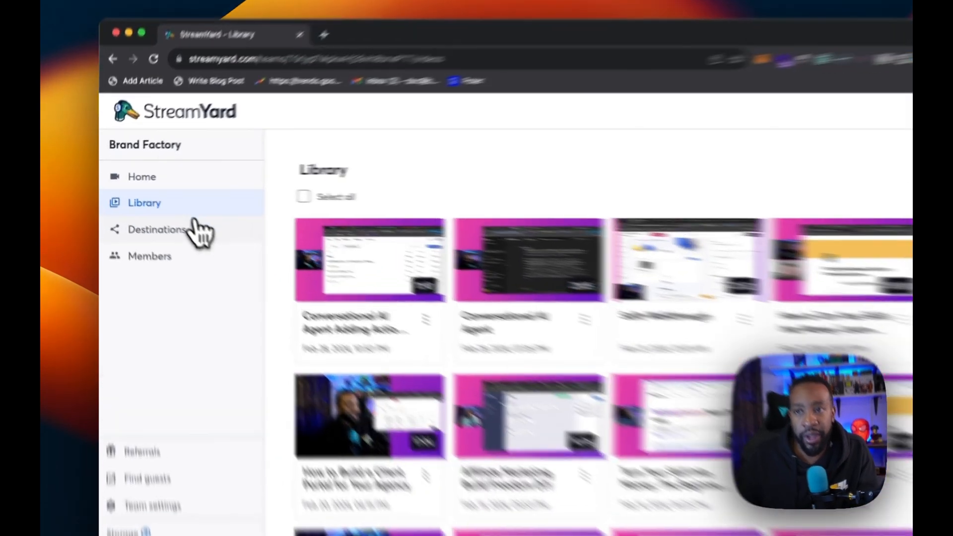
click(157, 230)
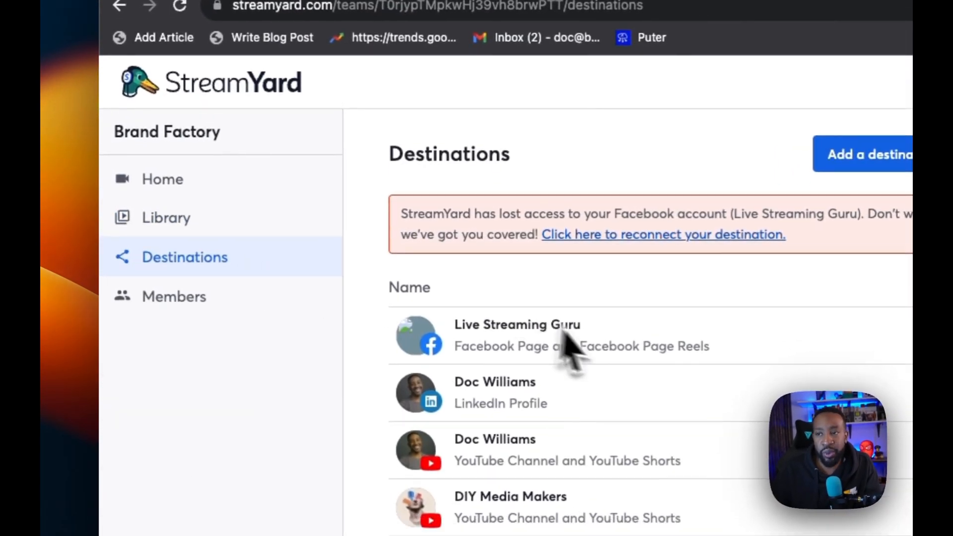
click(174, 296)
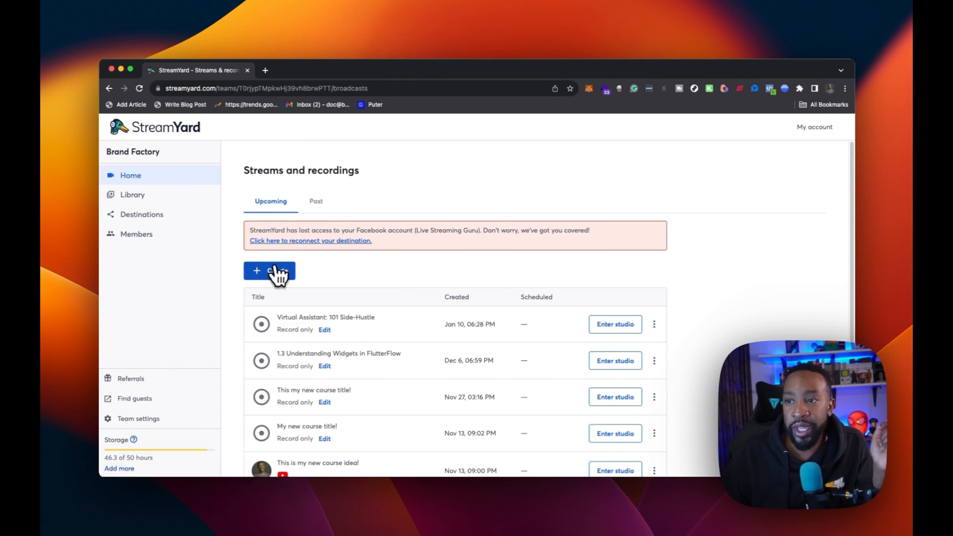
Create a recording titled 'DIY Side Hustles- How to become a Live Streaming Producer' with local recording
click(269, 271)
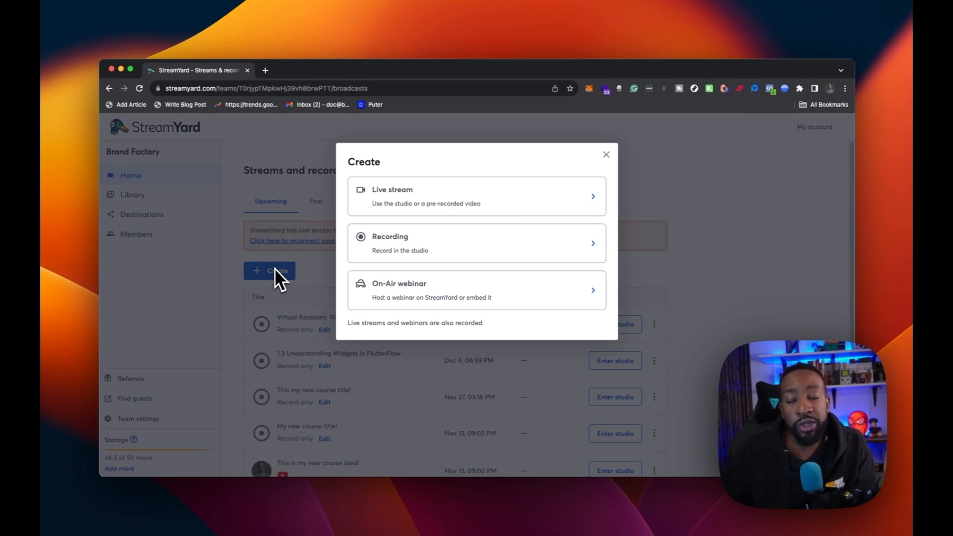
click(476, 243)
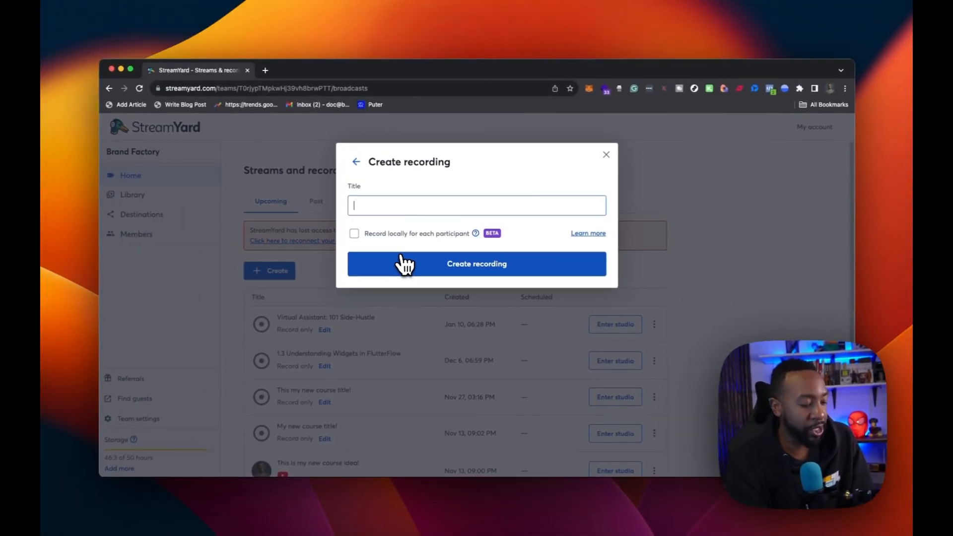
text(DIY Side Hustles-)
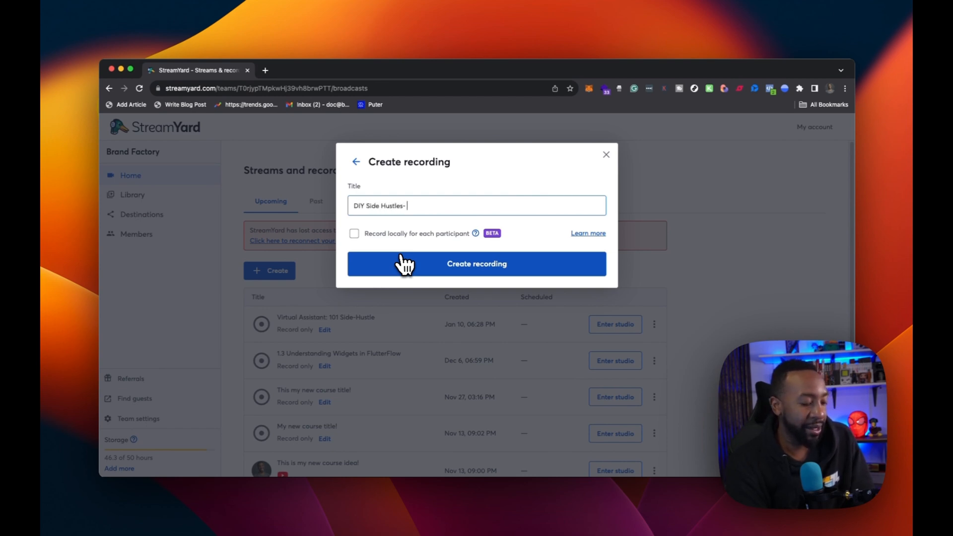
text(How to)
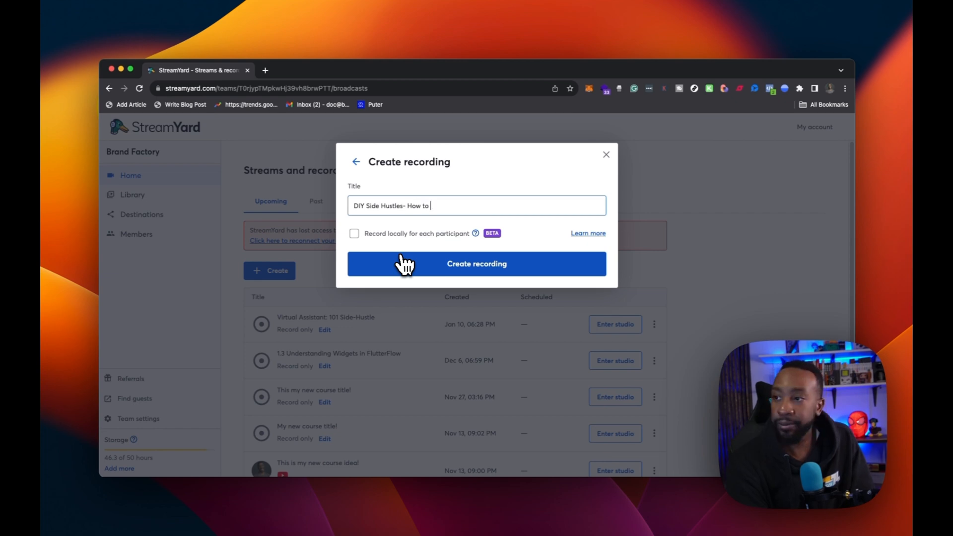
text(become a)
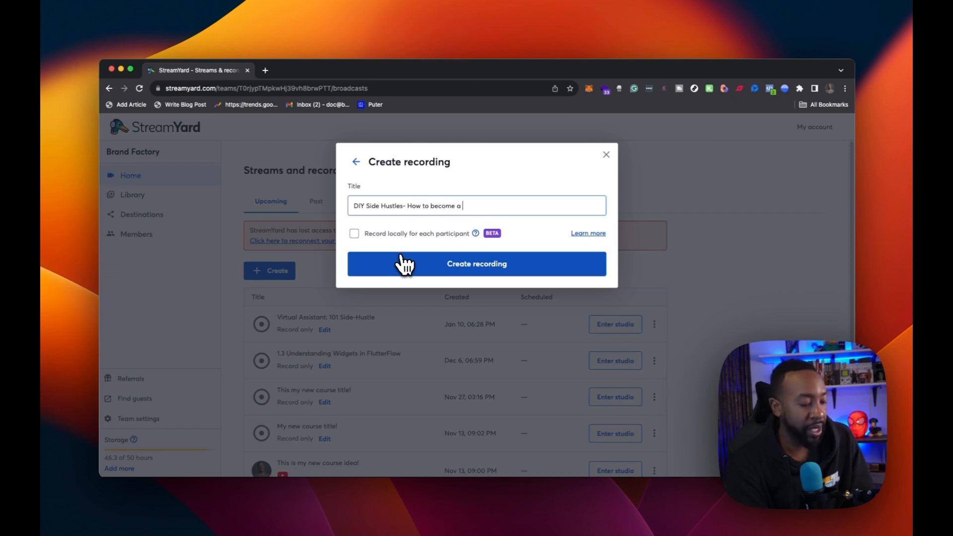
text(Live Streaming Producer)
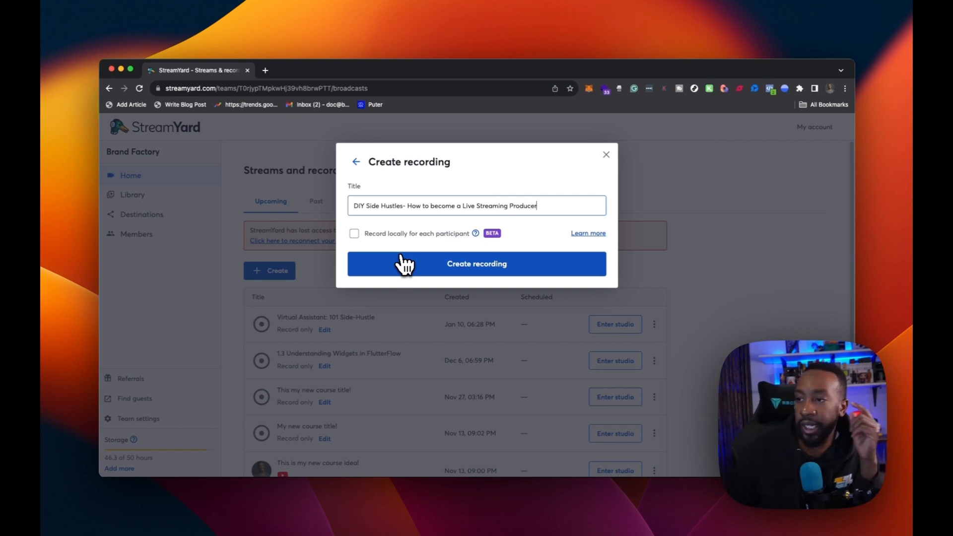
mouse_move(376, 247)
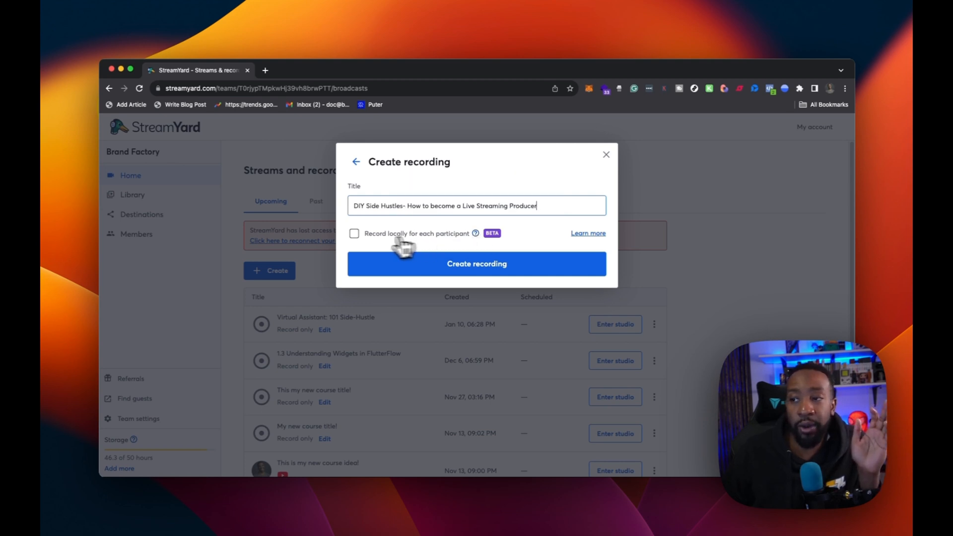
click(354, 233)
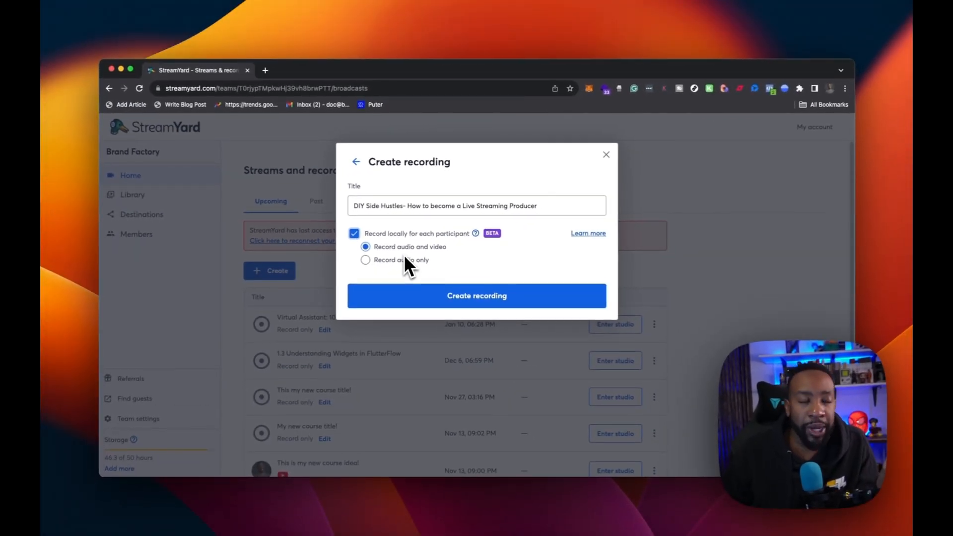
mouse_move(412, 267)
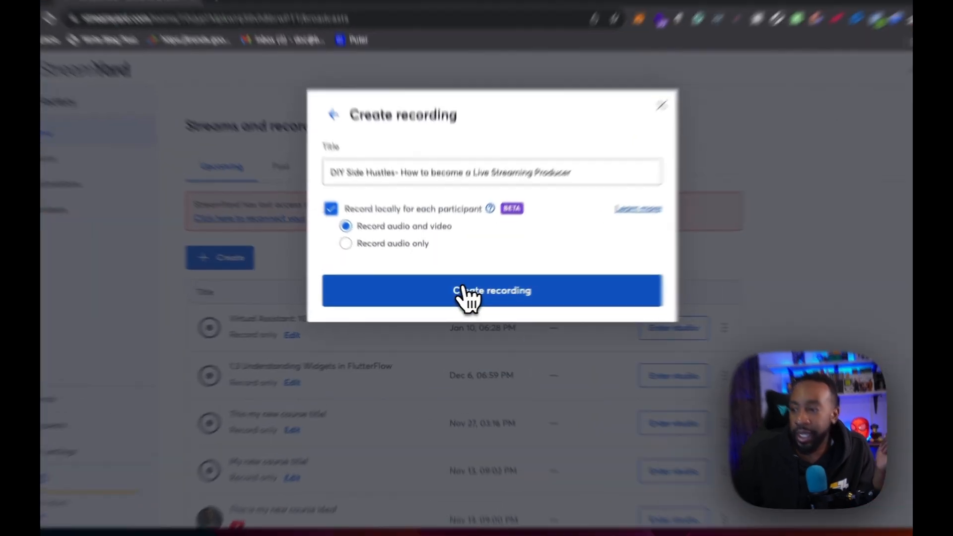
Create the recording, grant camera and mic access, and enter display name 'Doc'
click(491, 291)
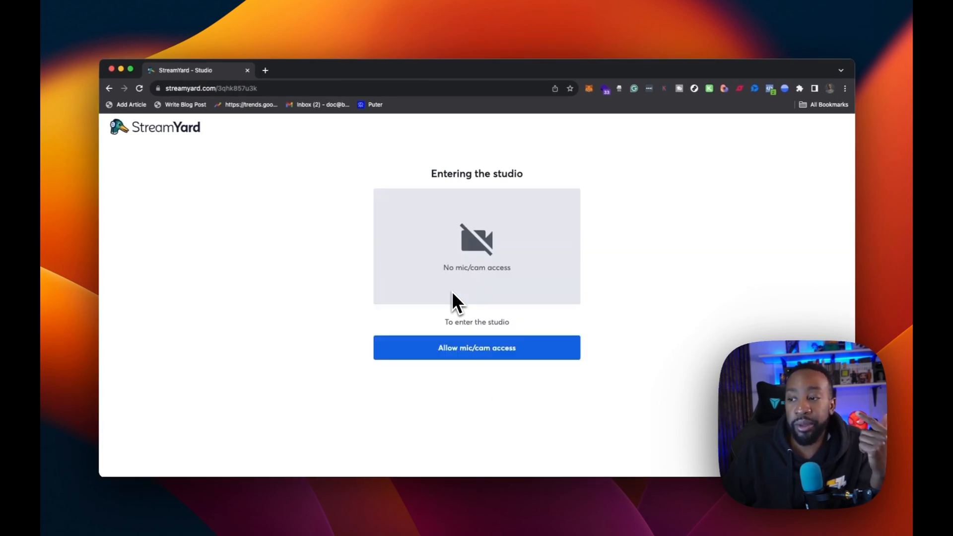
mouse_move(501, 343)
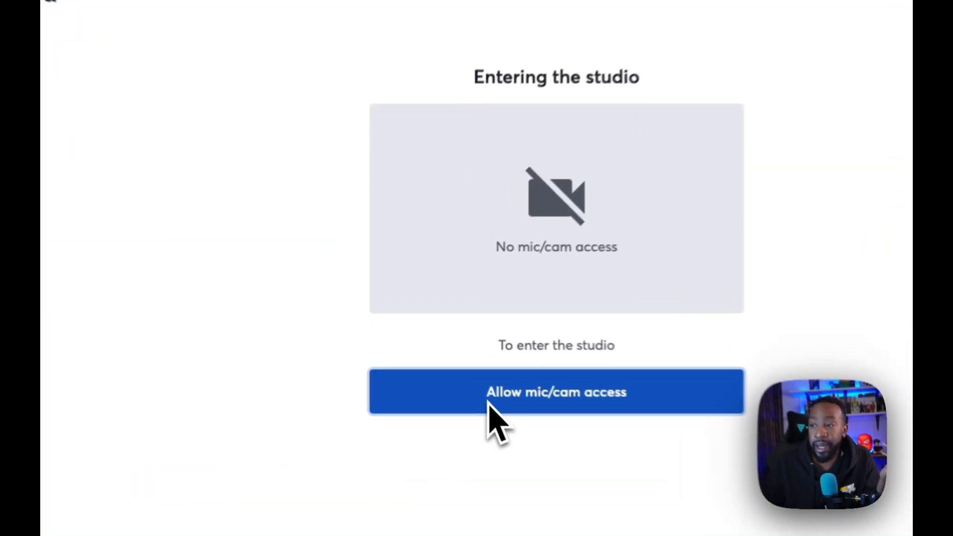
click(555, 392)
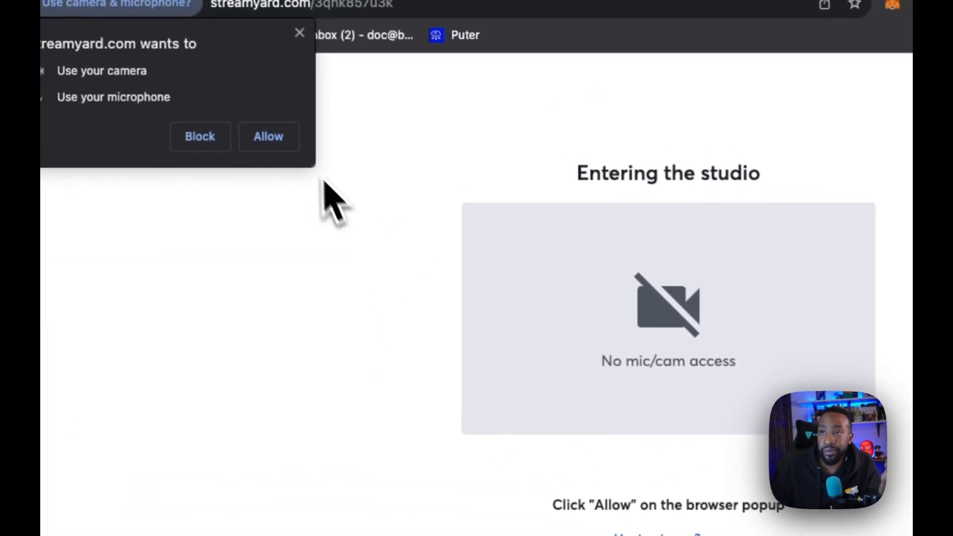
click(267, 136)
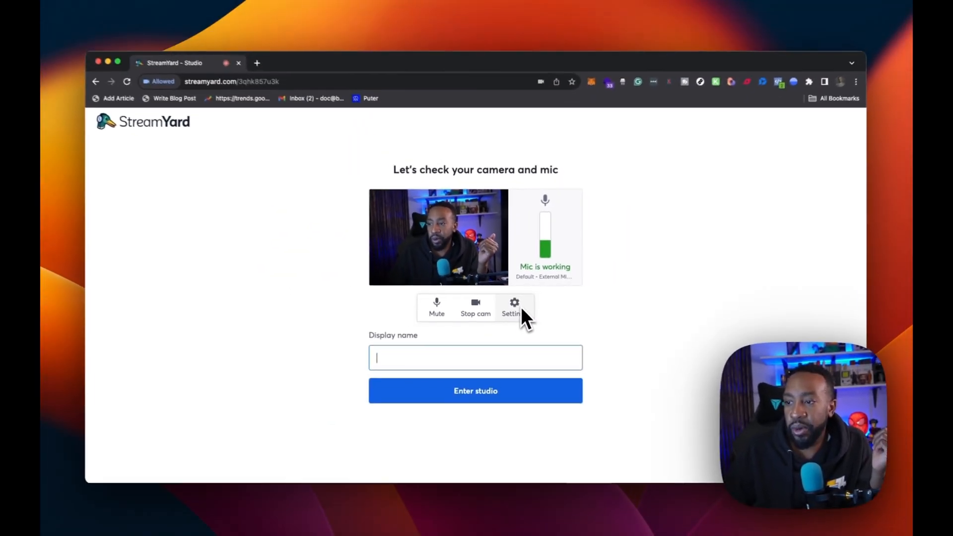
text(Doc Williams)
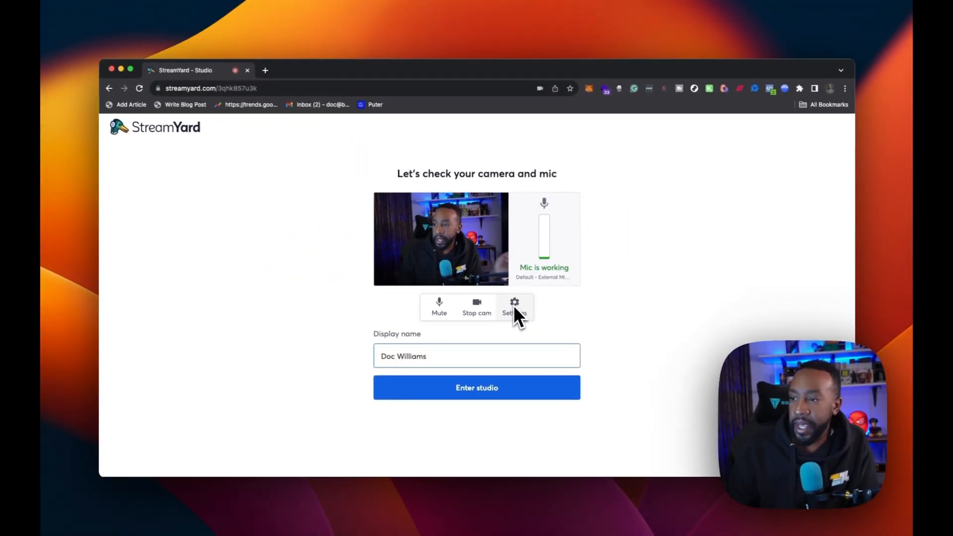
Try the HD Pro Webcam C920, return to ZV-E10, and enable touch-up with adjusted strength
click(514, 306)
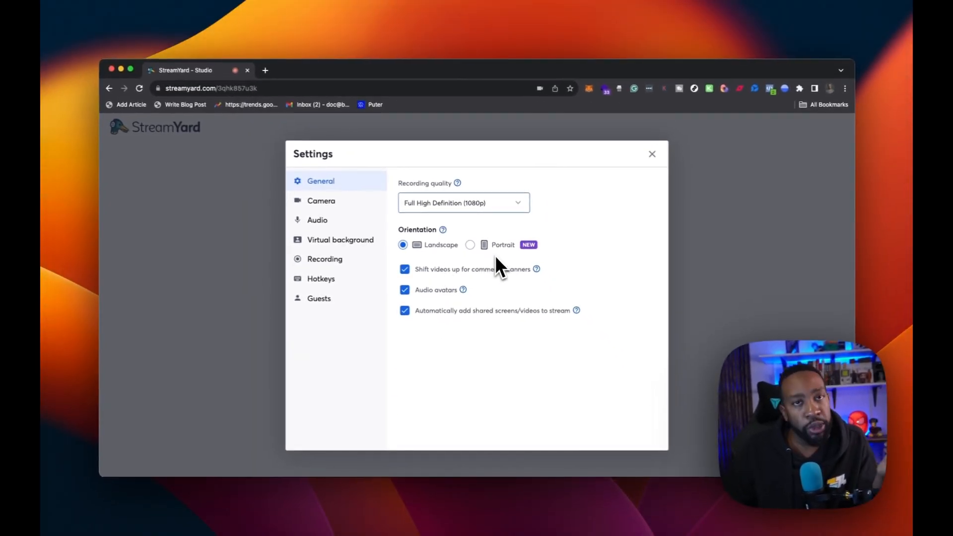
mouse_move(498, 265)
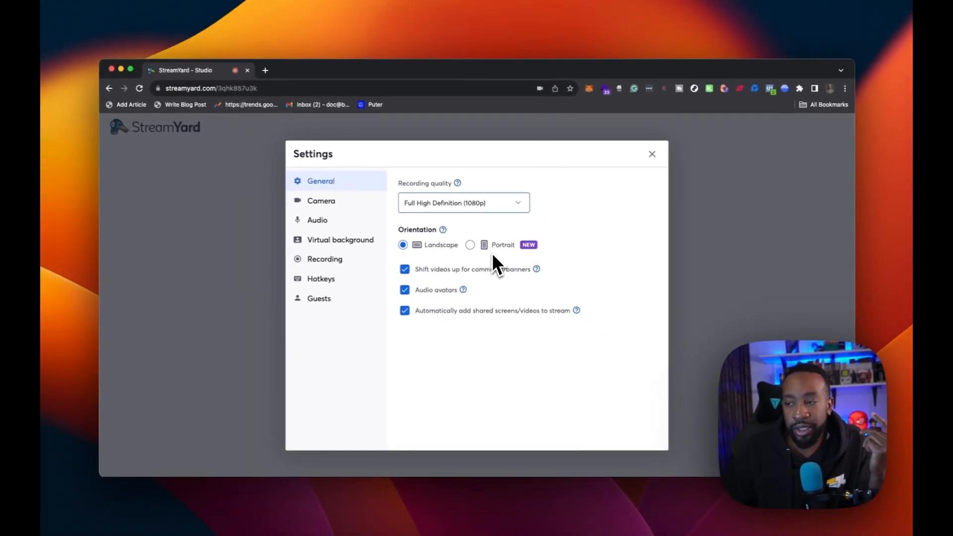
mouse_move(447, 279)
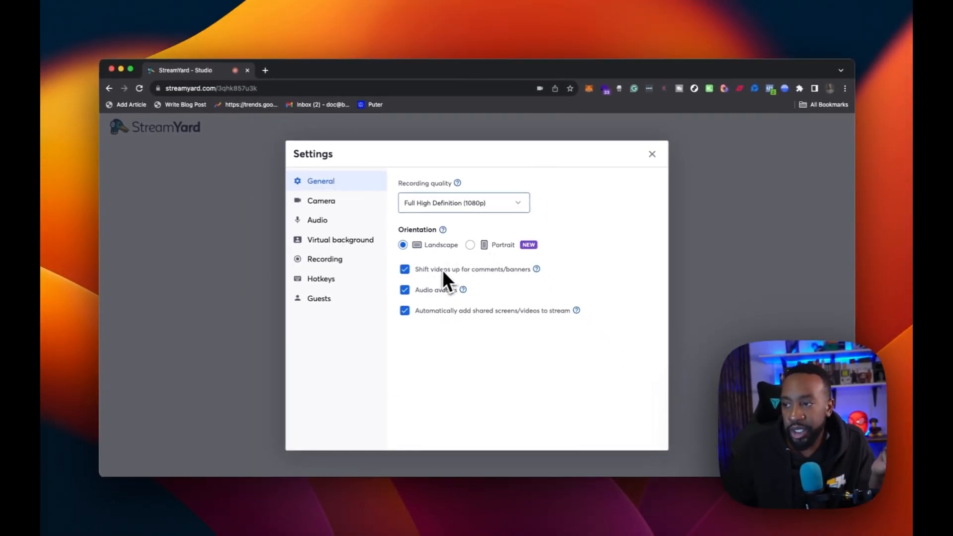
mouse_move(474, 286)
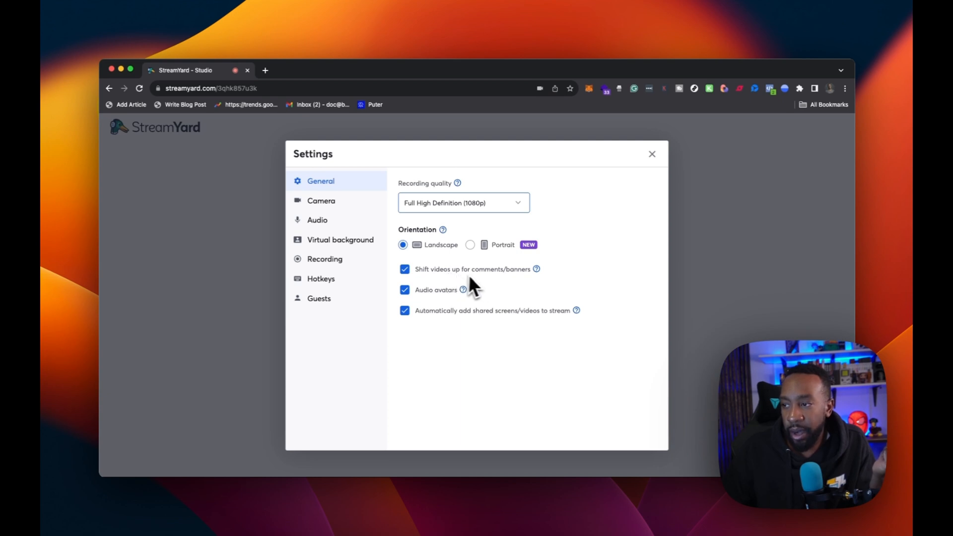
mouse_move(435, 306)
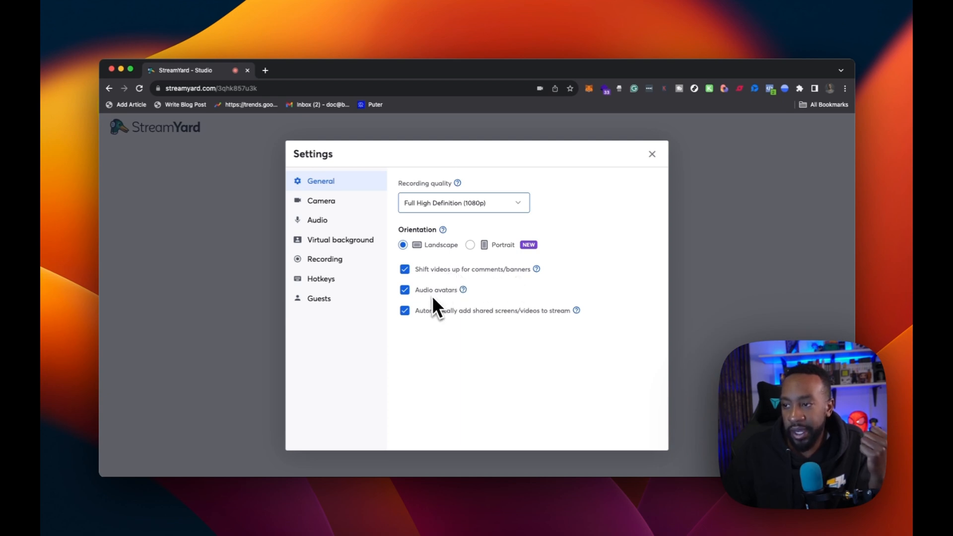
mouse_move(489, 331)
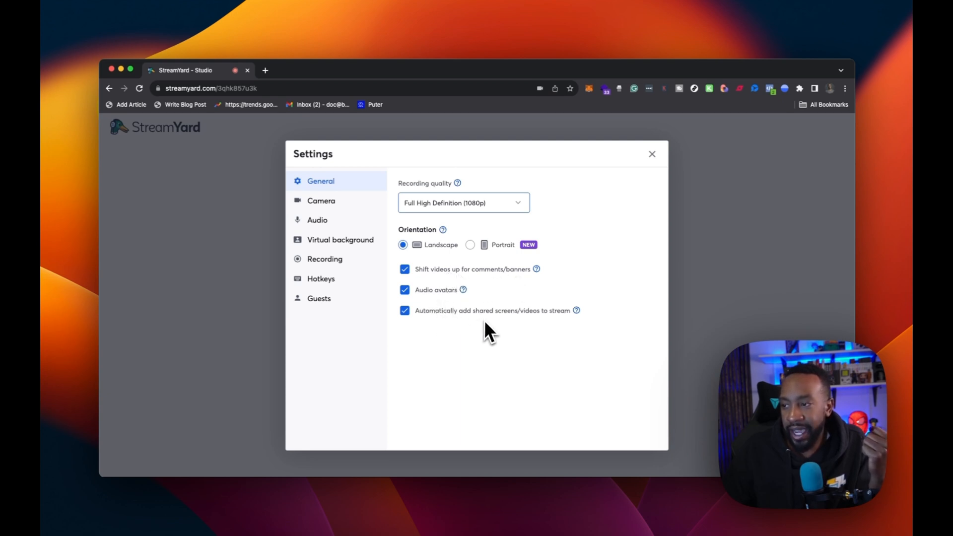
mouse_move(389, 222)
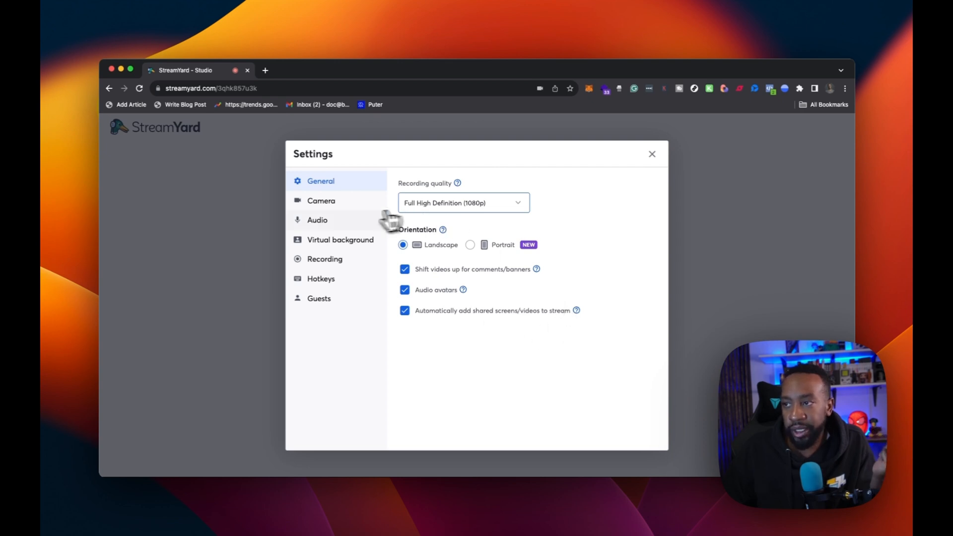
click(321, 200)
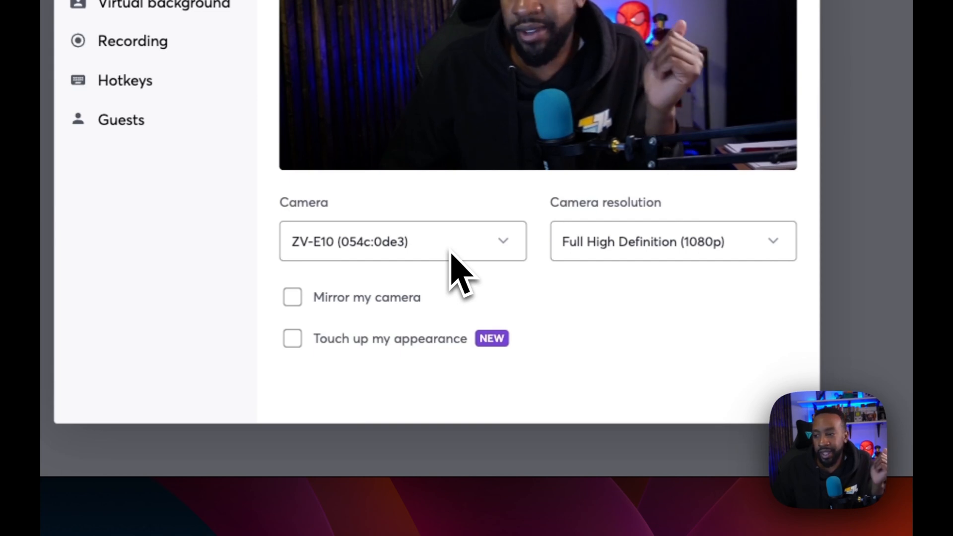
click(402, 241)
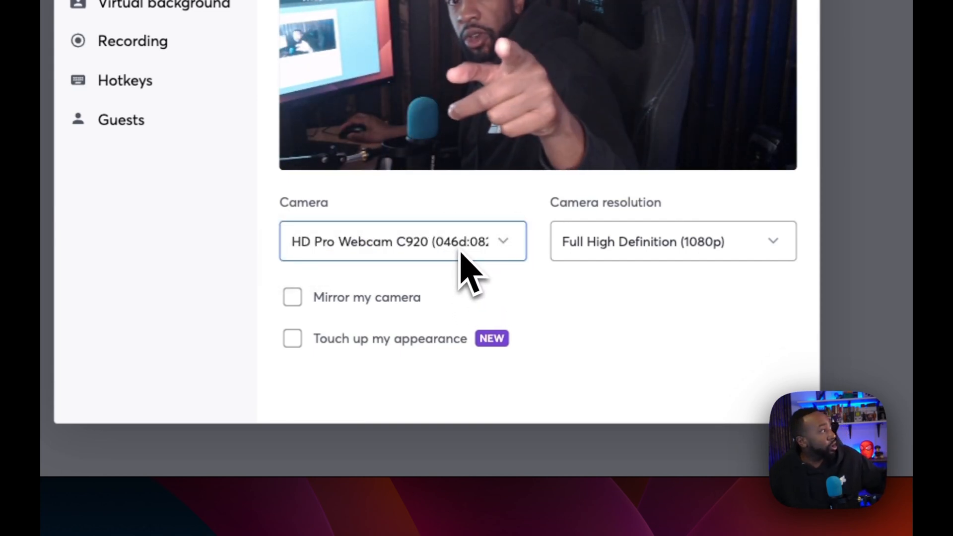
click(403, 241)
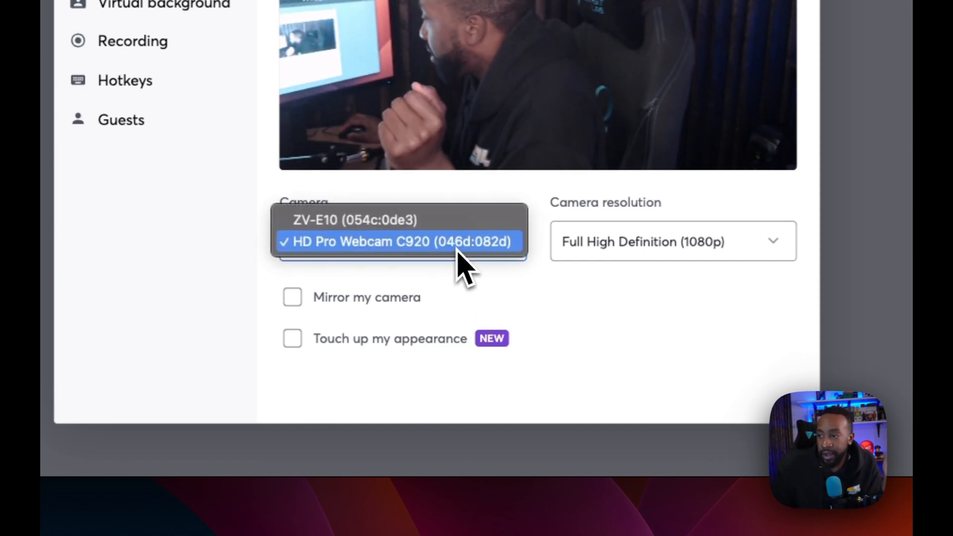
click(355, 220)
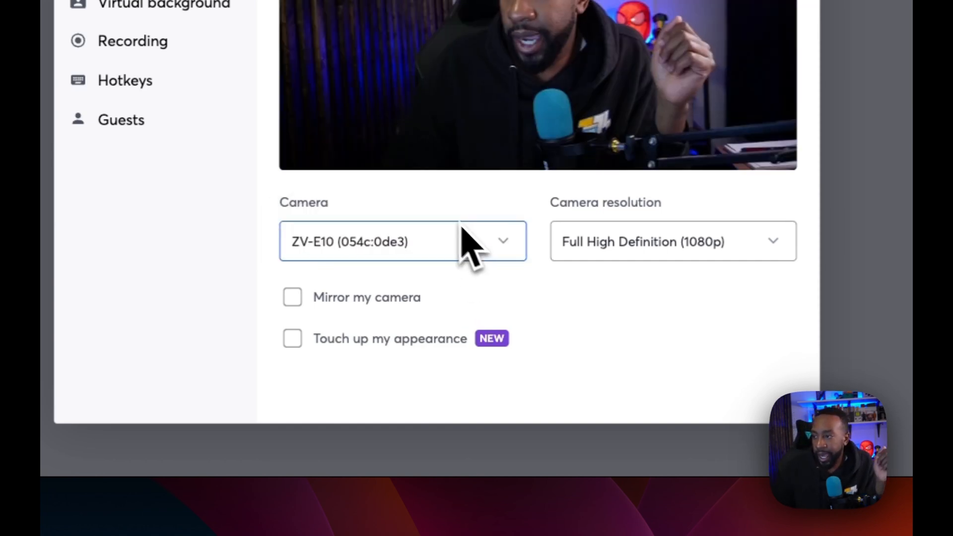
click(672, 241)
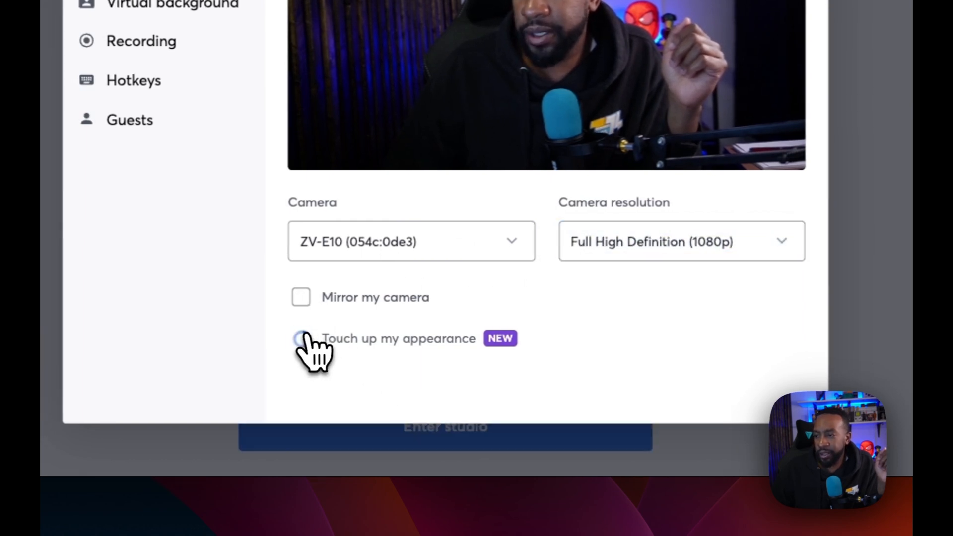
click(300, 338)
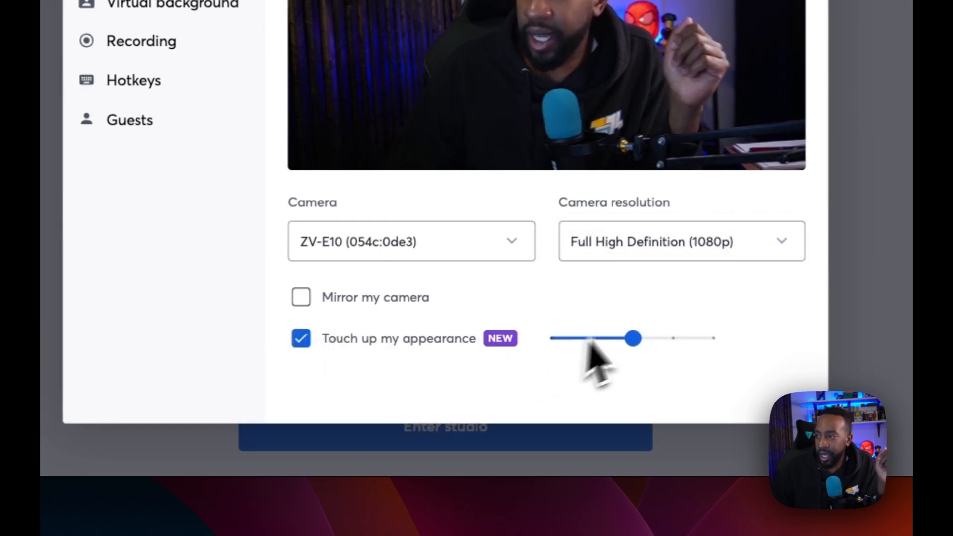
drag(634, 338, 668, 338)
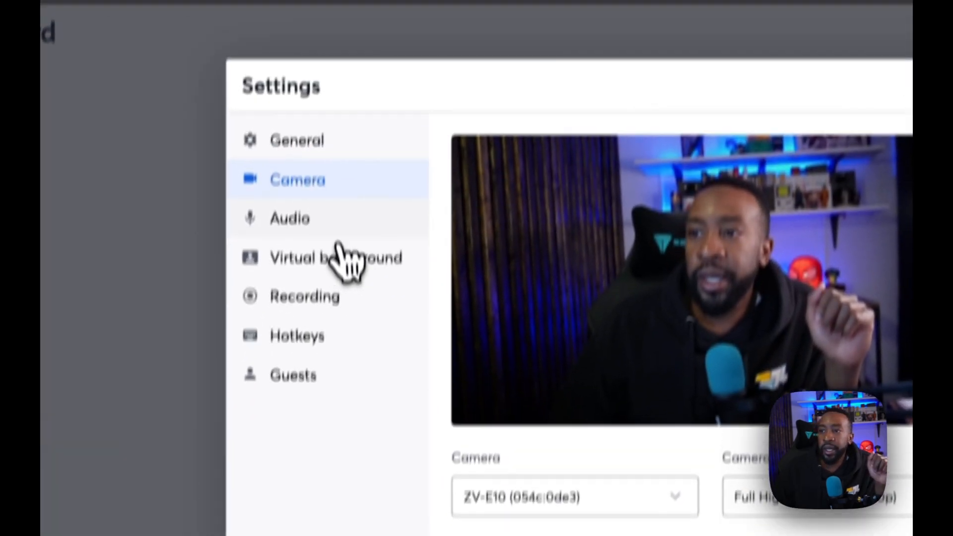
In Audio settings, select RODECaster Pro Stereo as mic and enable background noise reduction
click(289, 218)
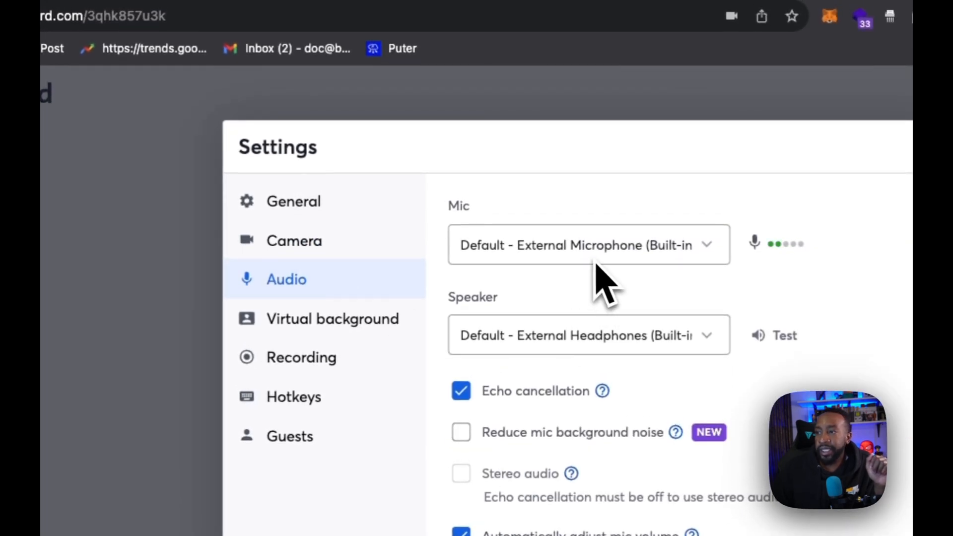
mouse_move(638, 286)
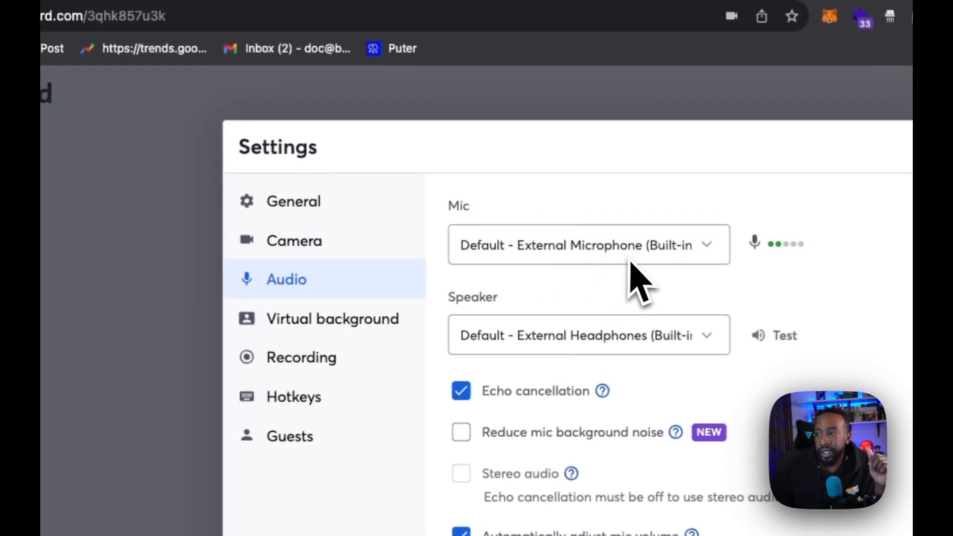
click(583, 244)
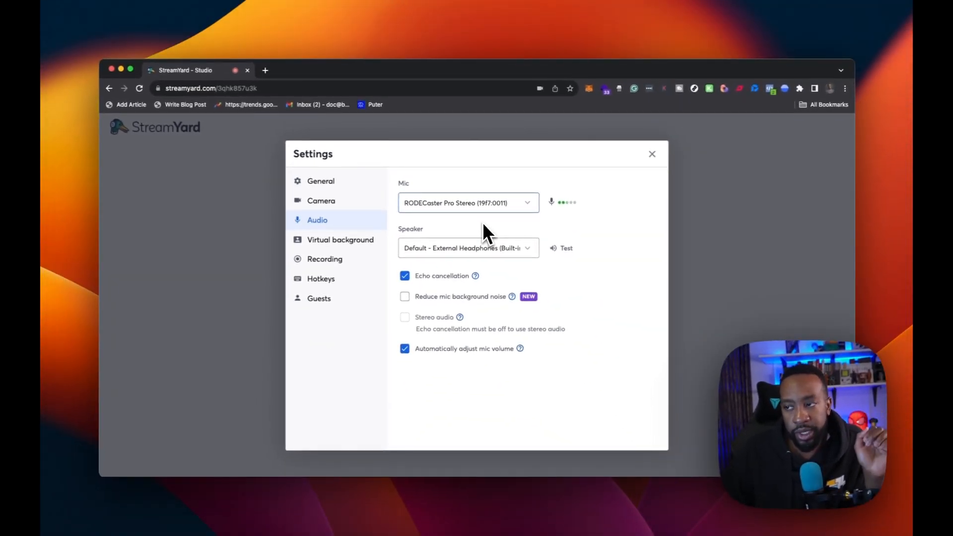
mouse_move(479, 255)
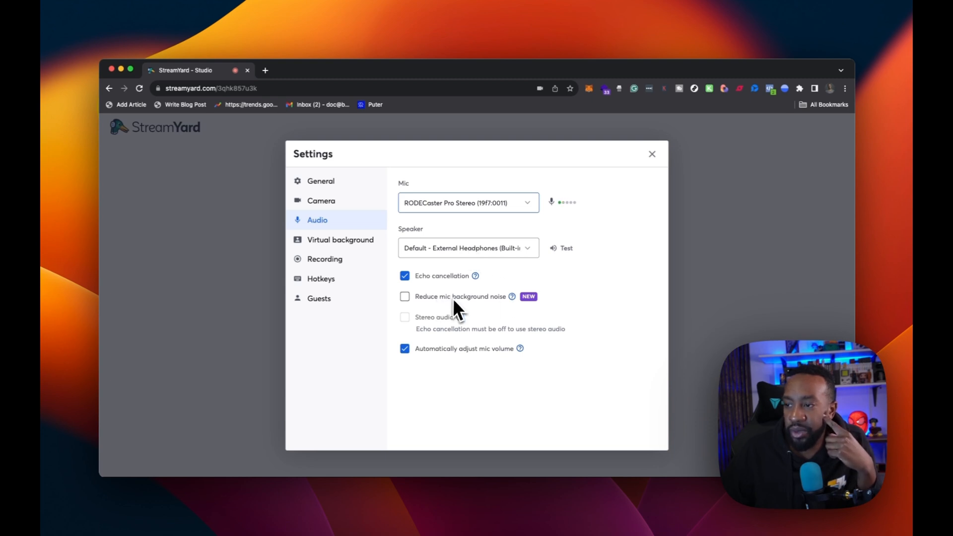
mouse_move(511, 295)
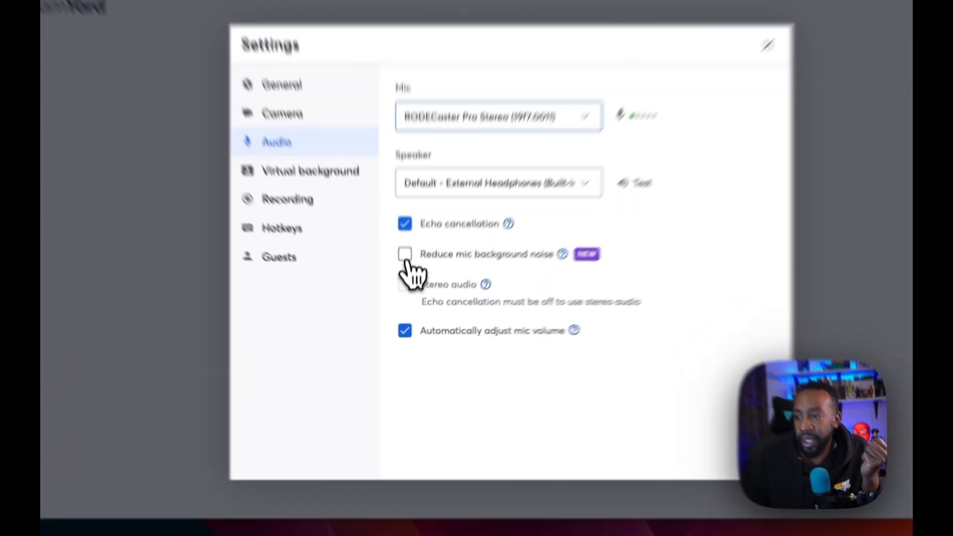
click(405, 255)
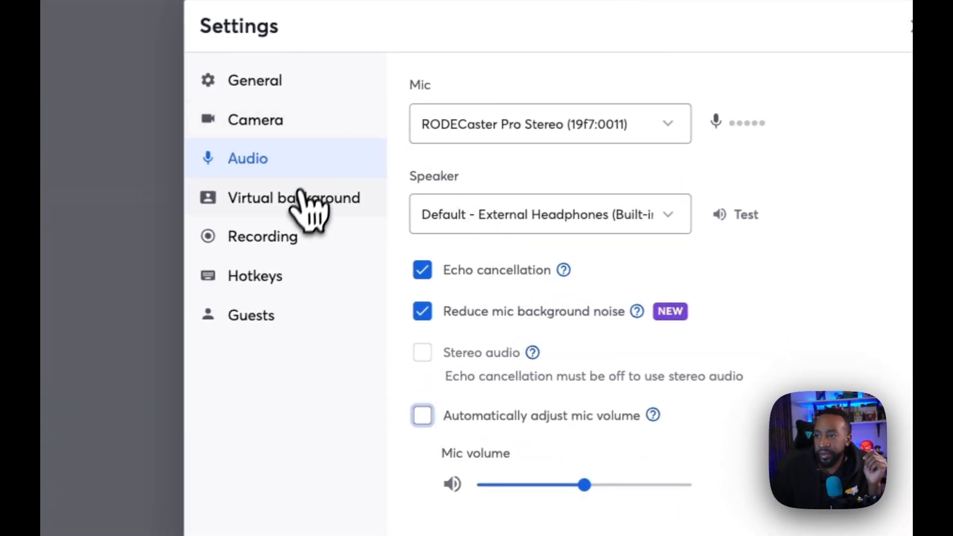
Browse the Recording, Hotkeys and Guests settings pages, ending back on Hotkeys
click(263, 237)
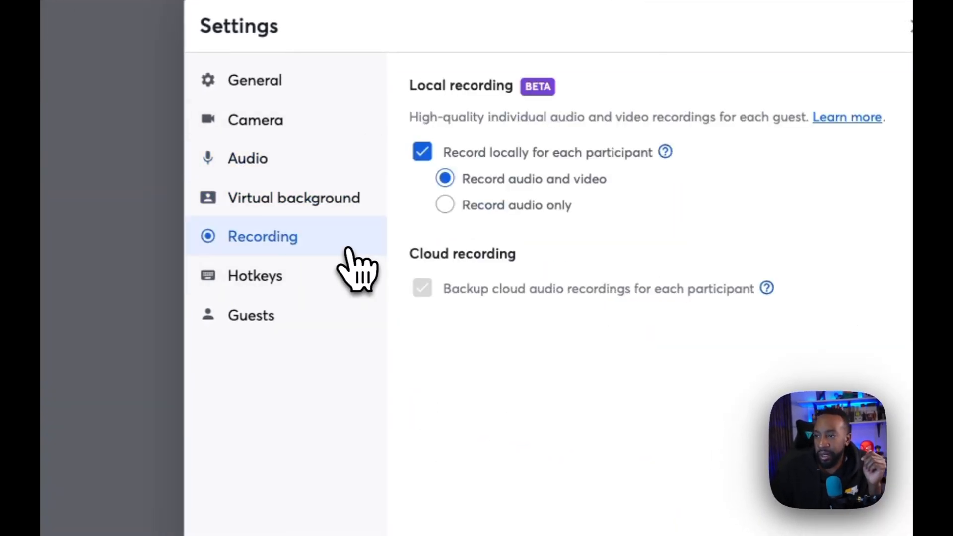
click(254, 275)
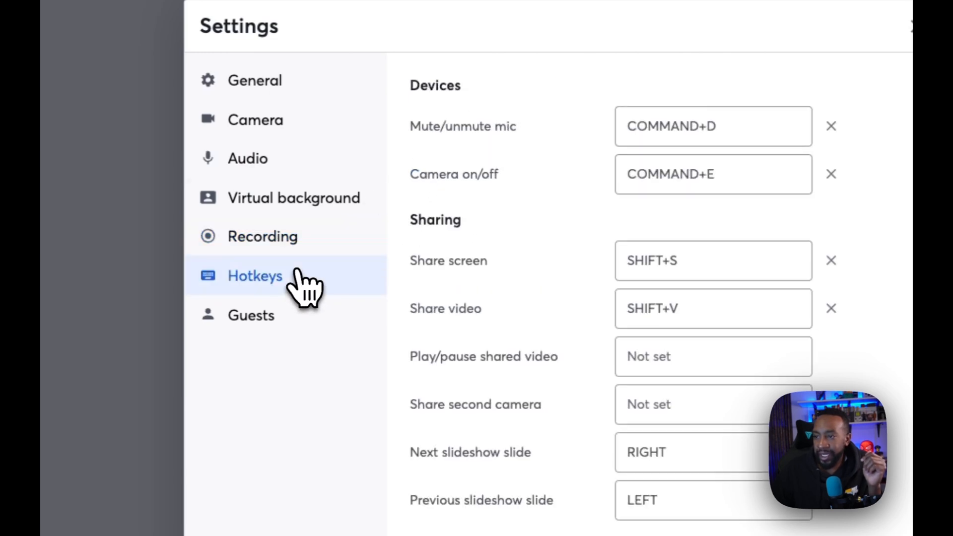
click(250, 315)
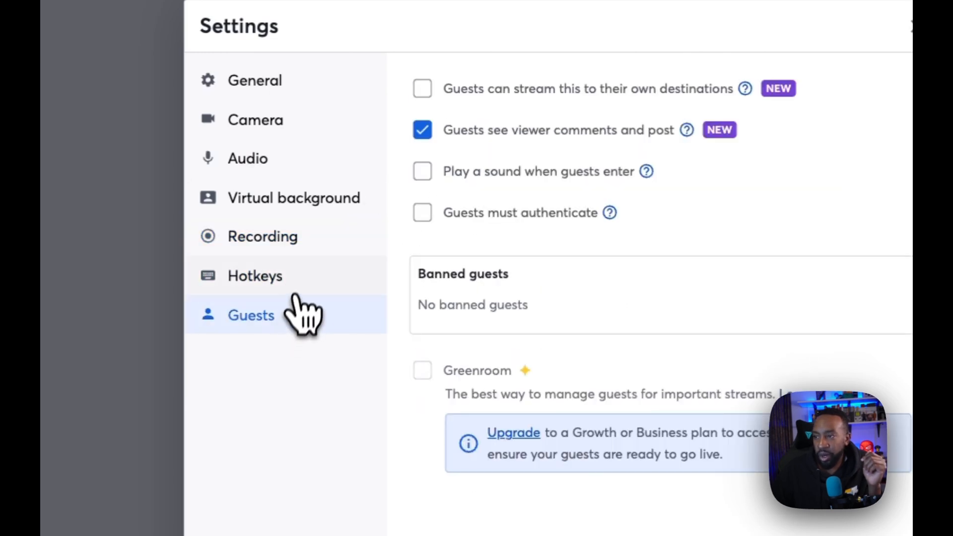
click(254, 276)
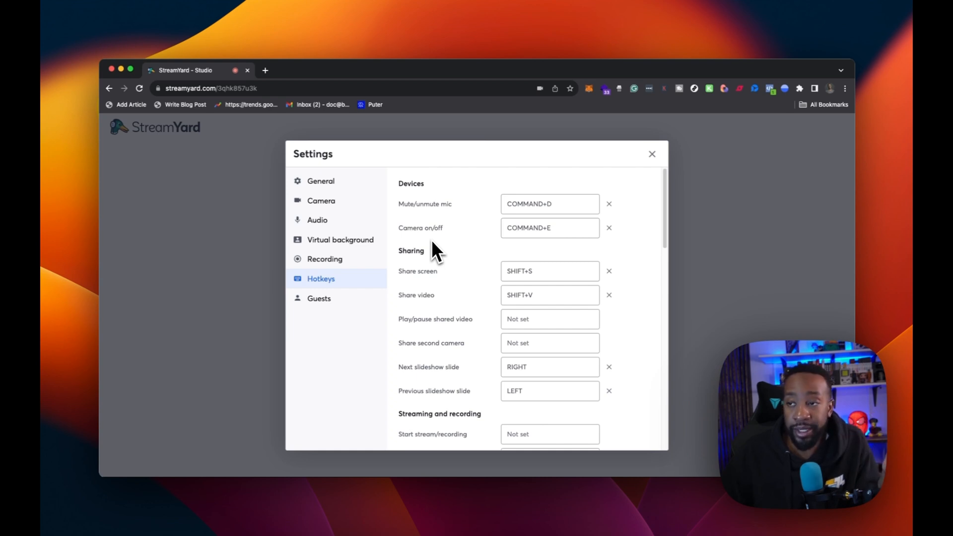
mouse_move(358, 203)
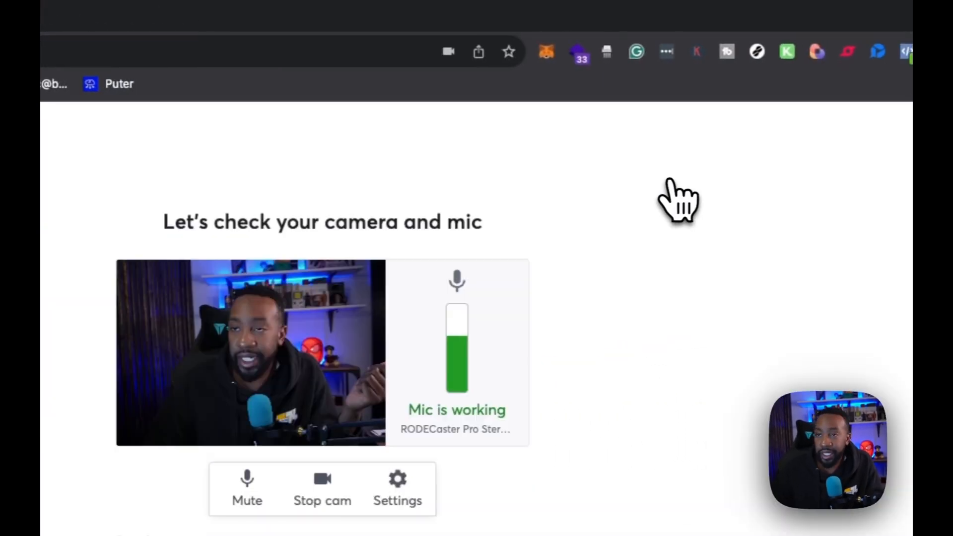
Scroll down and enter the studio for the DIY Side Hustles recording
scroll(down, 3)
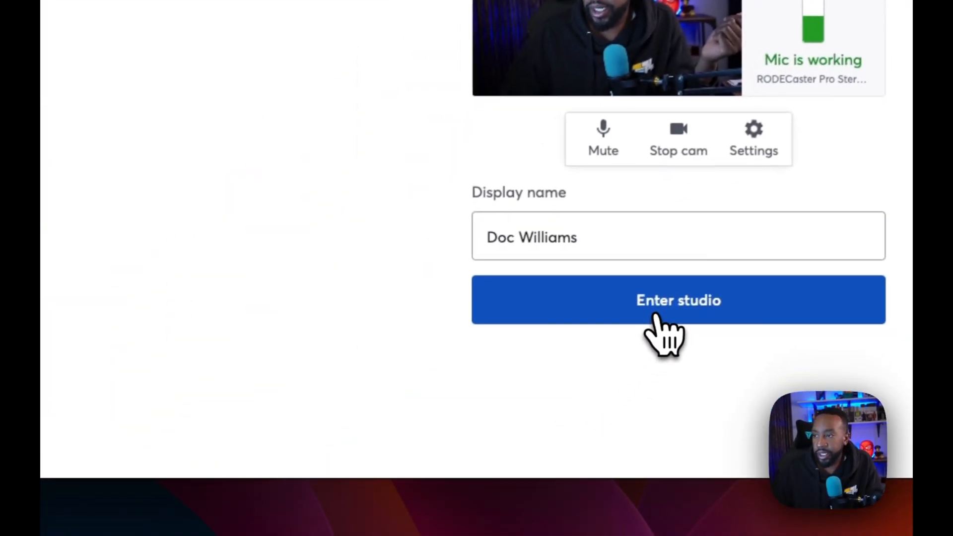
click(678, 299)
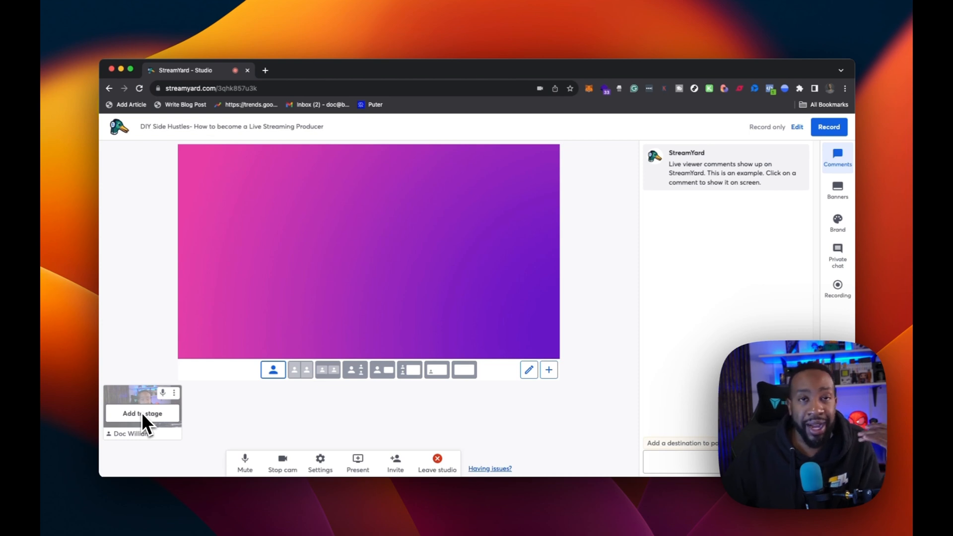
mouse_move(243, 406)
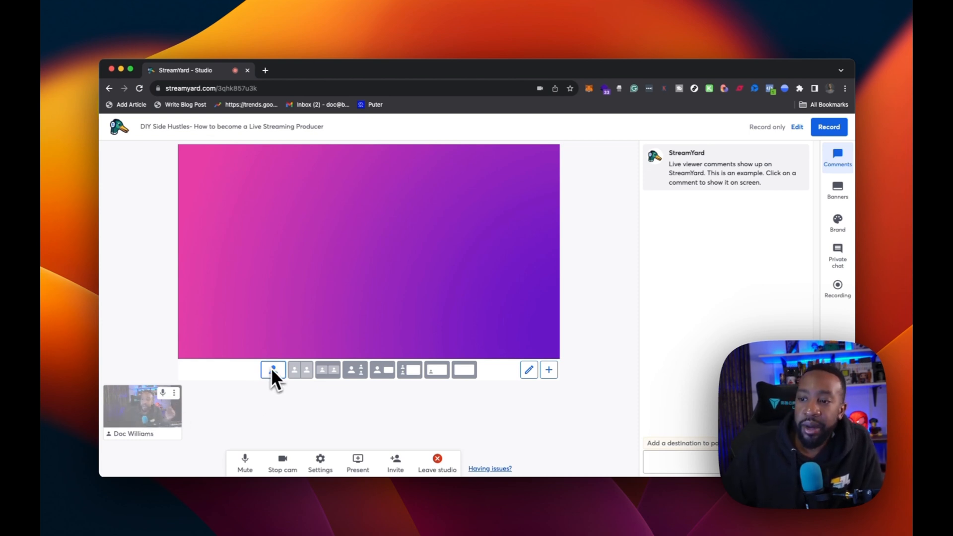
mouse_move(273, 370)
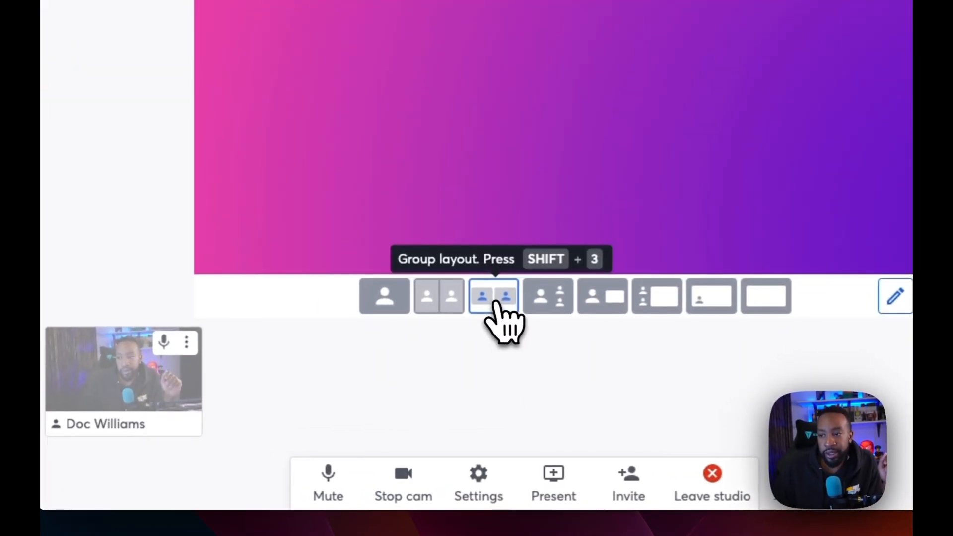
mouse_move(547, 310)
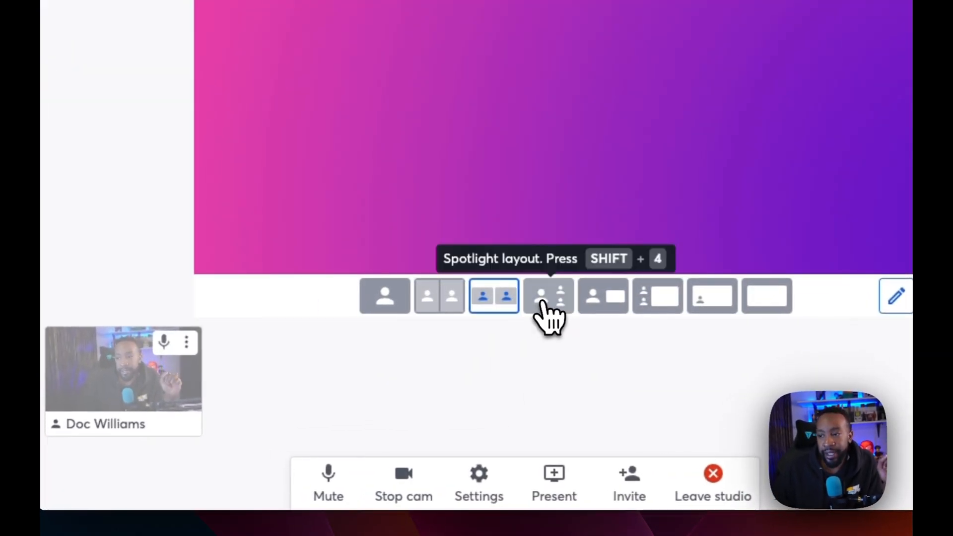
click(548, 297)
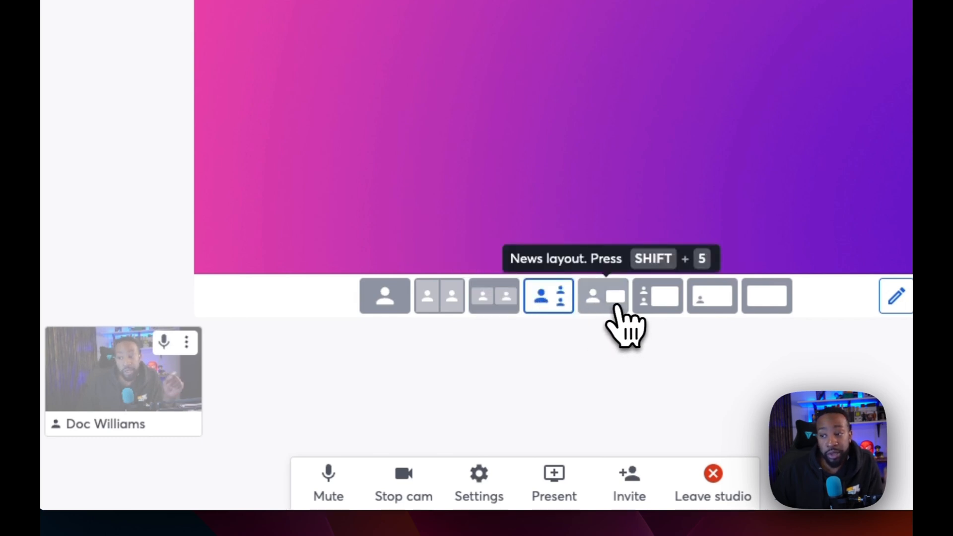
click(602, 296)
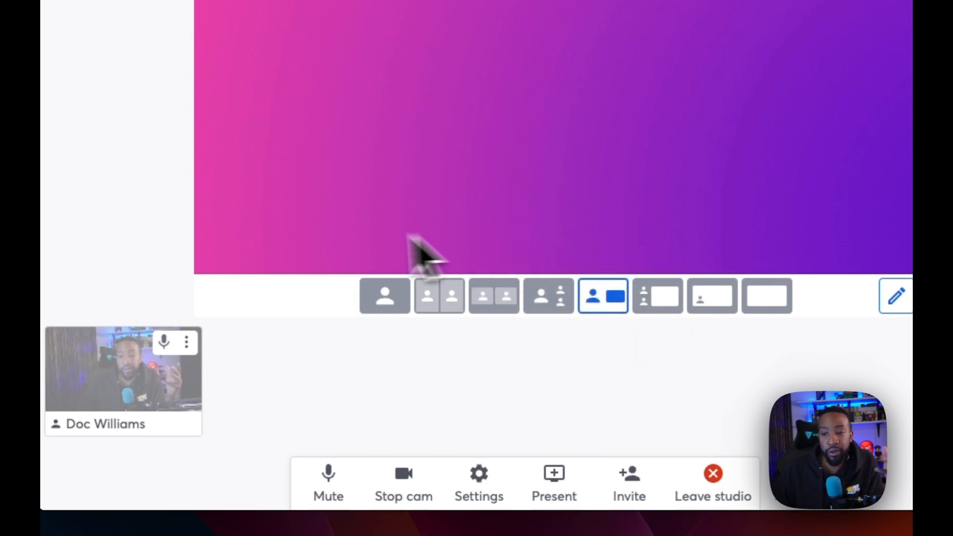
click(447, 263)
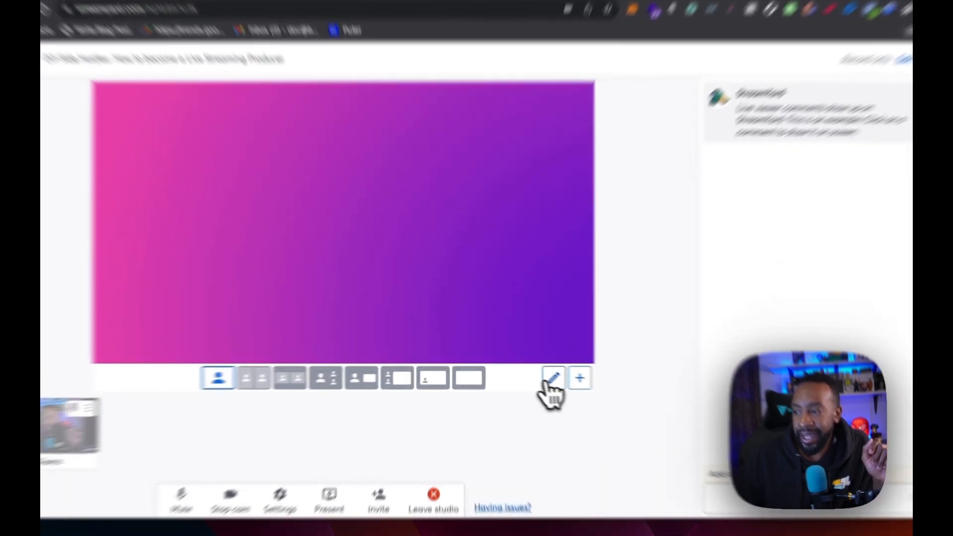
click(552, 377)
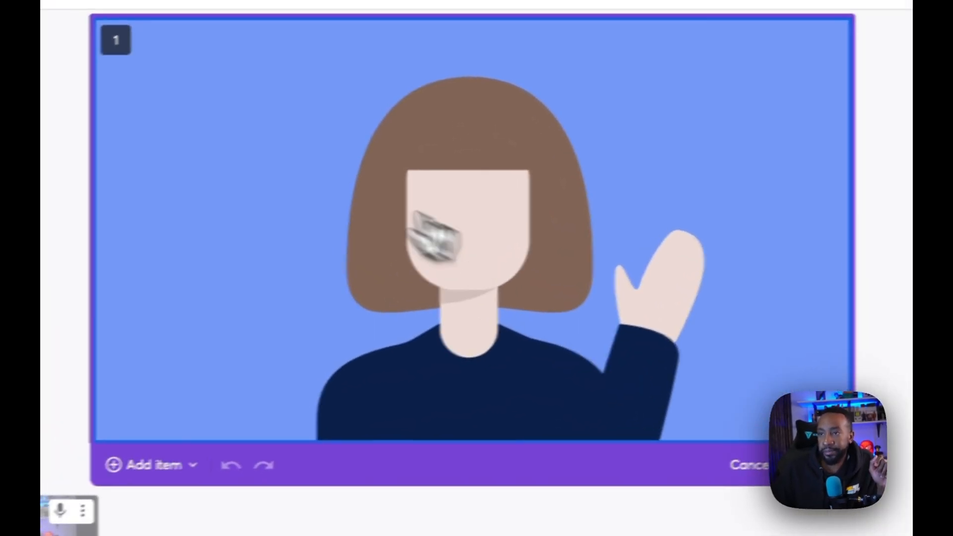
click(149, 463)
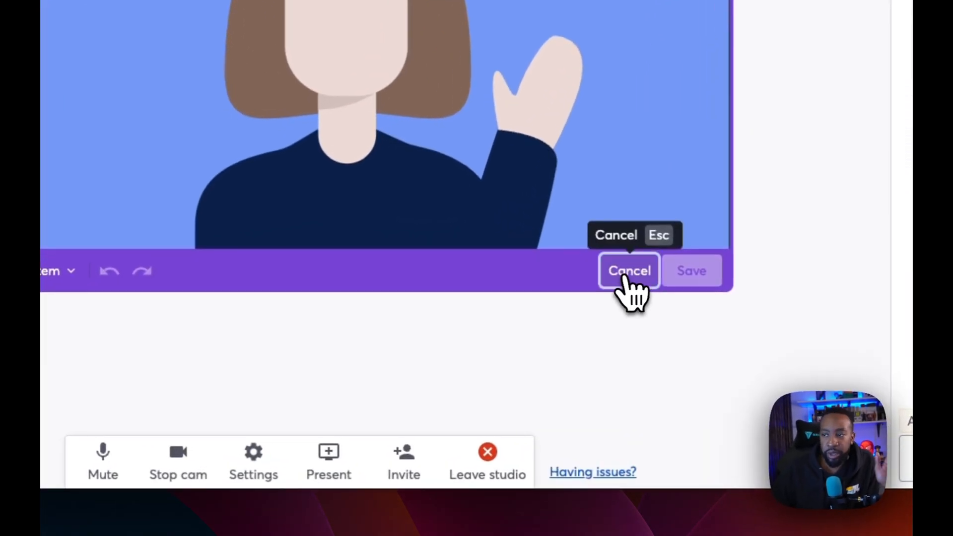
click(628, 270)
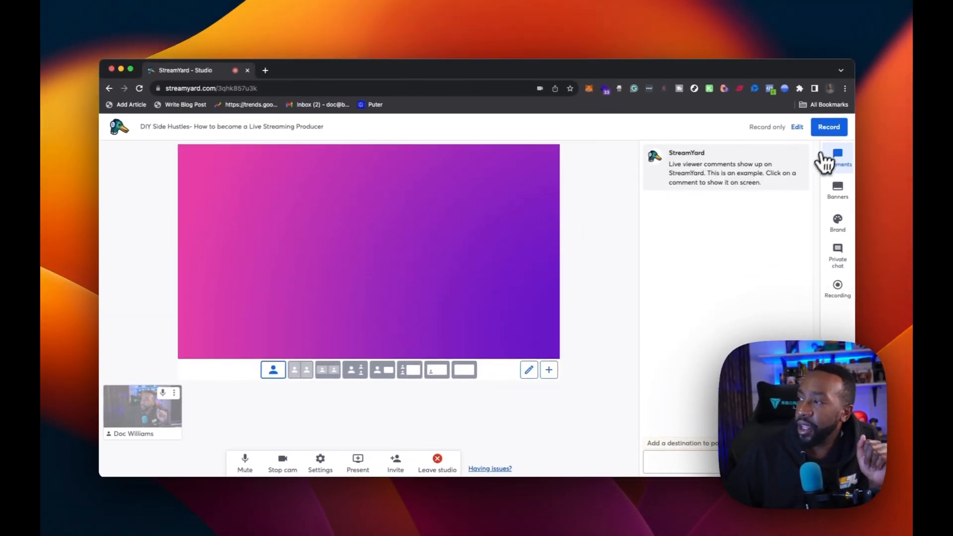
Add a bottom-scrolling 'I like pie' banner, show it on stage, then remove it
click(837, 187)
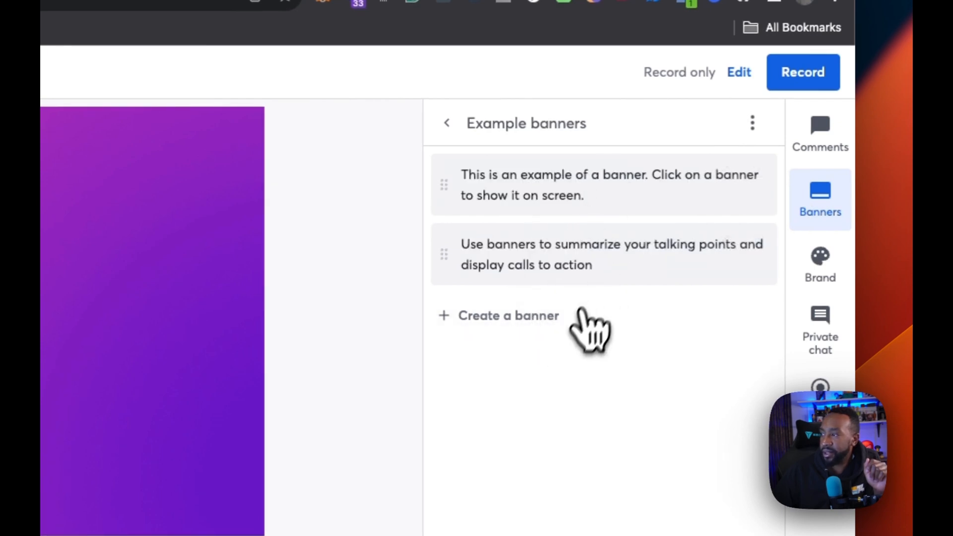
click(507, 315)
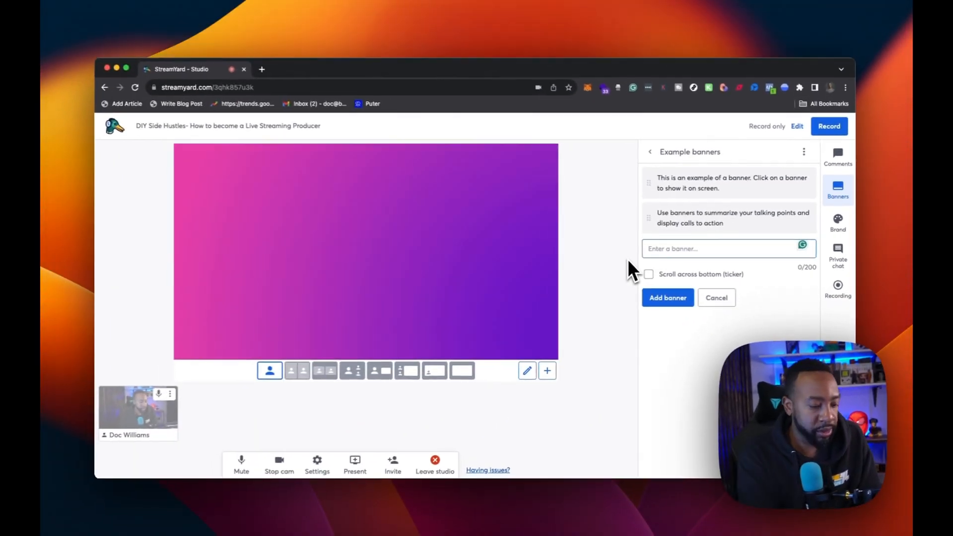
text(Ilike pie)
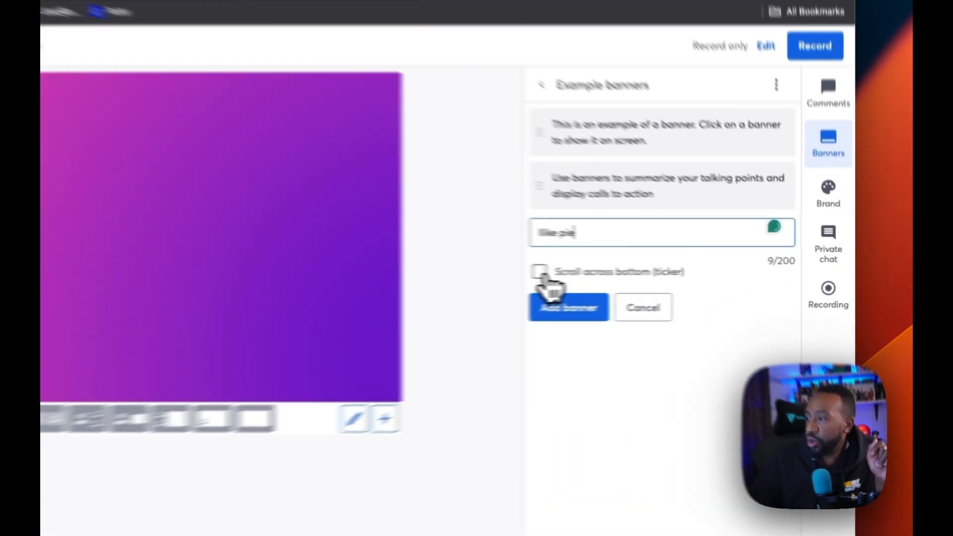
click(568, 306)
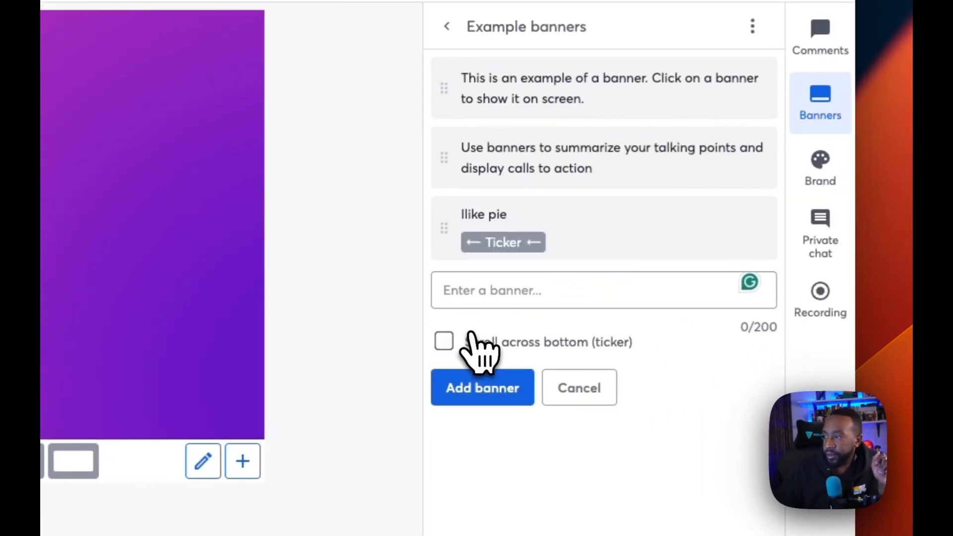
click(482, 228)
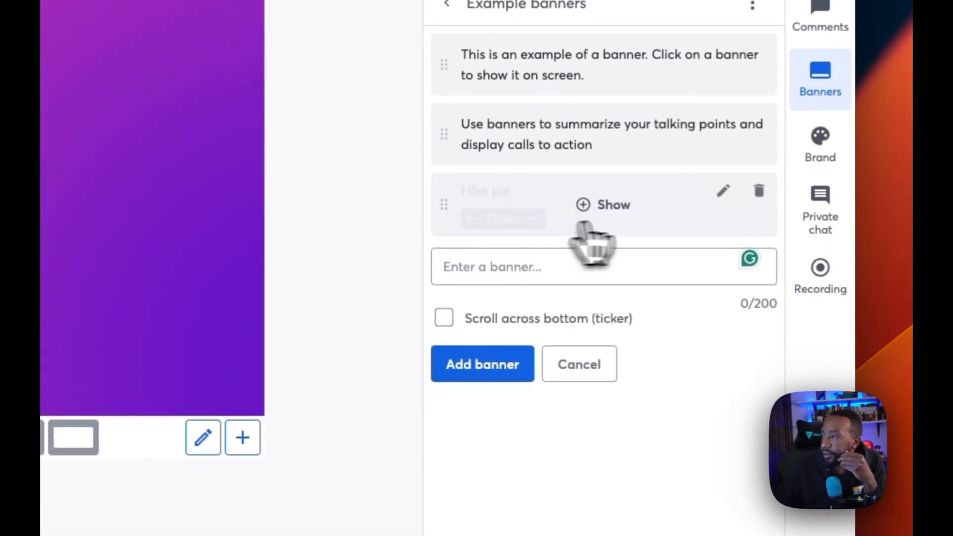
click(601, 205)
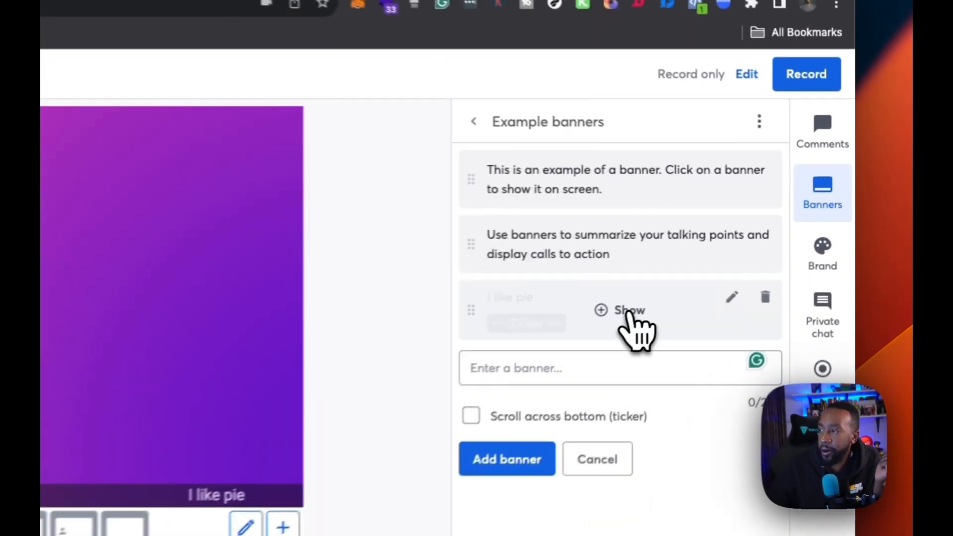
click(765, 297)
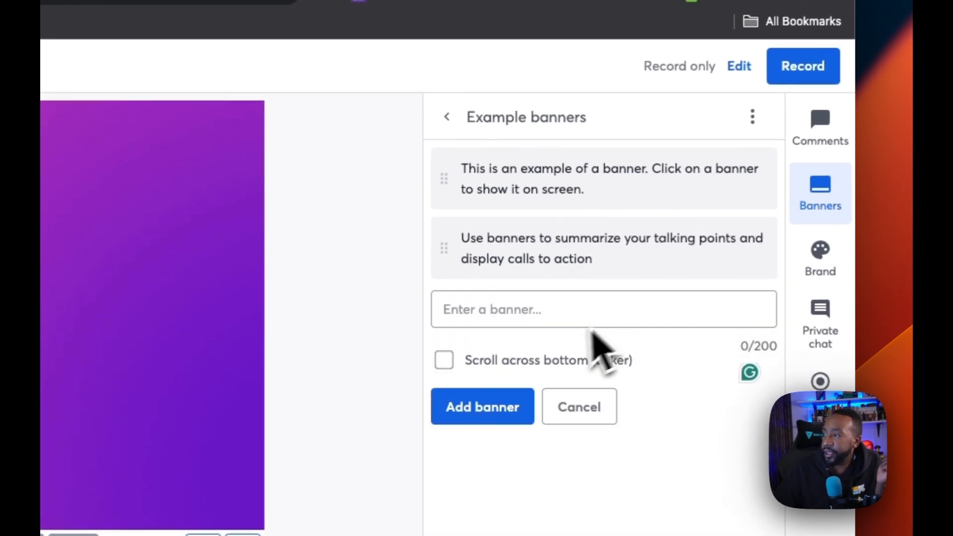
Review the Brand theme, logo and overlays, hide overlay 2, and scroll to Background
click(819, 258)
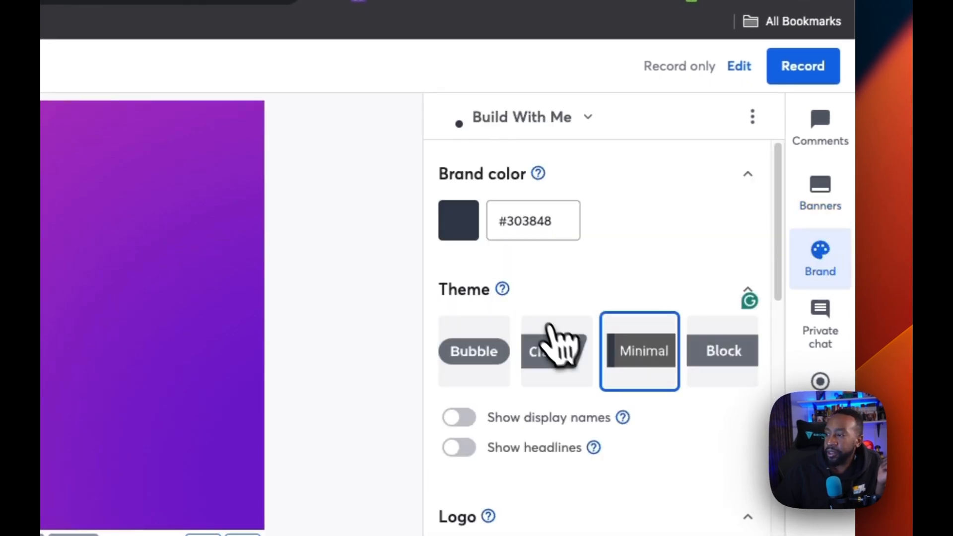
scroll(down, 3)
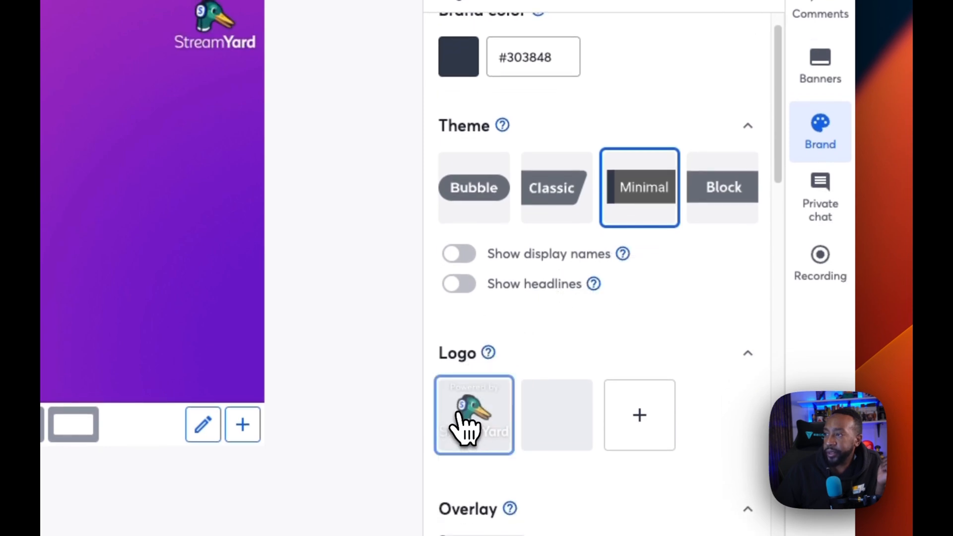
scroll(down, 3)
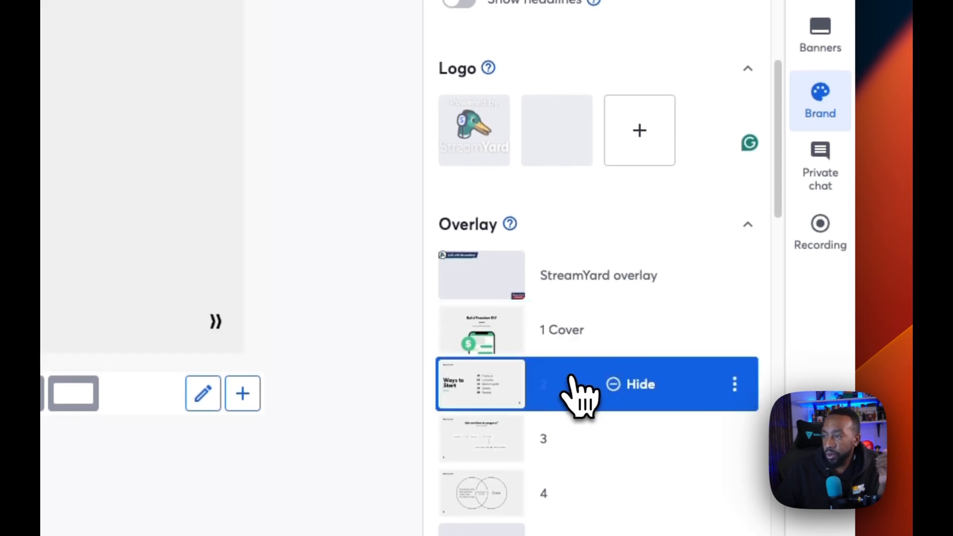
click(630, 384)
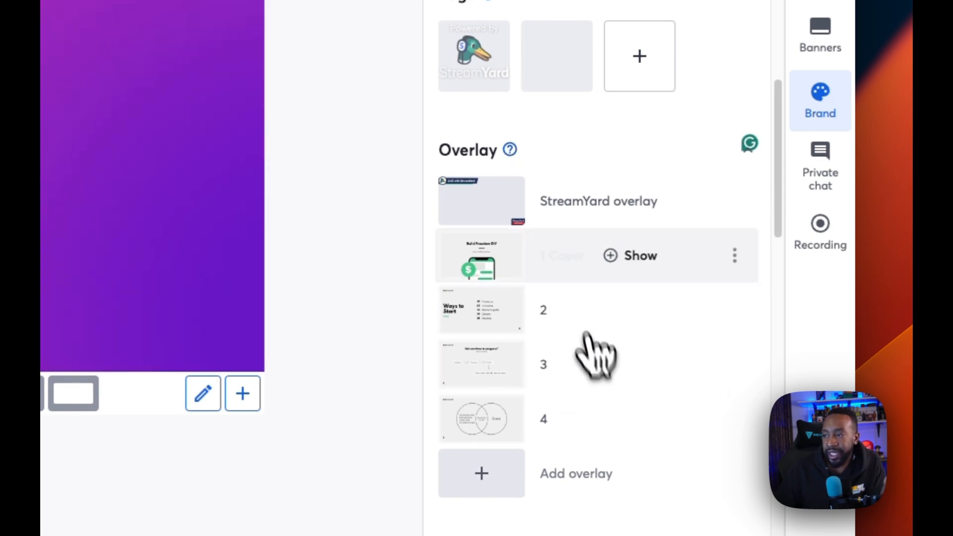
scroll(down, 3)
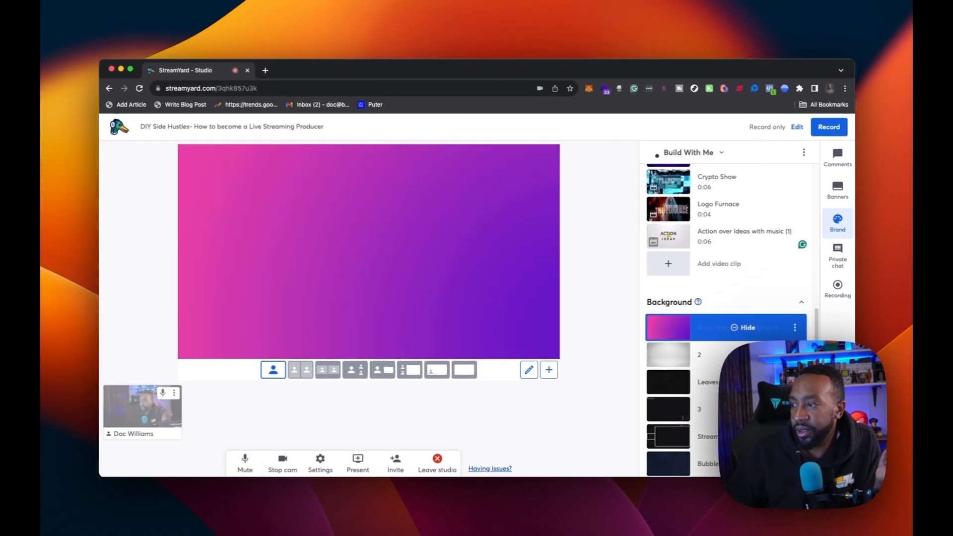
scroll(down, 3)
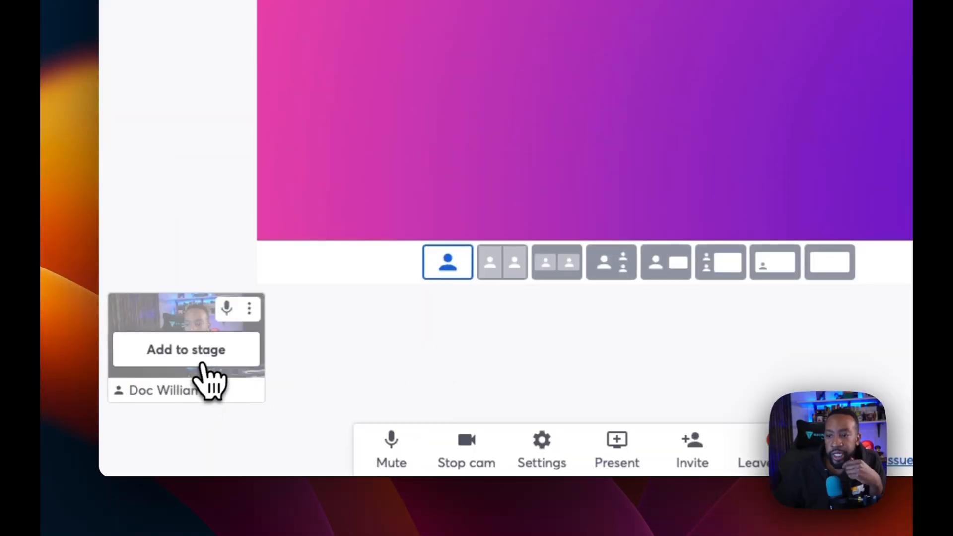
Add the host's camera to the stage and bring up the Present options
click(186, 350)
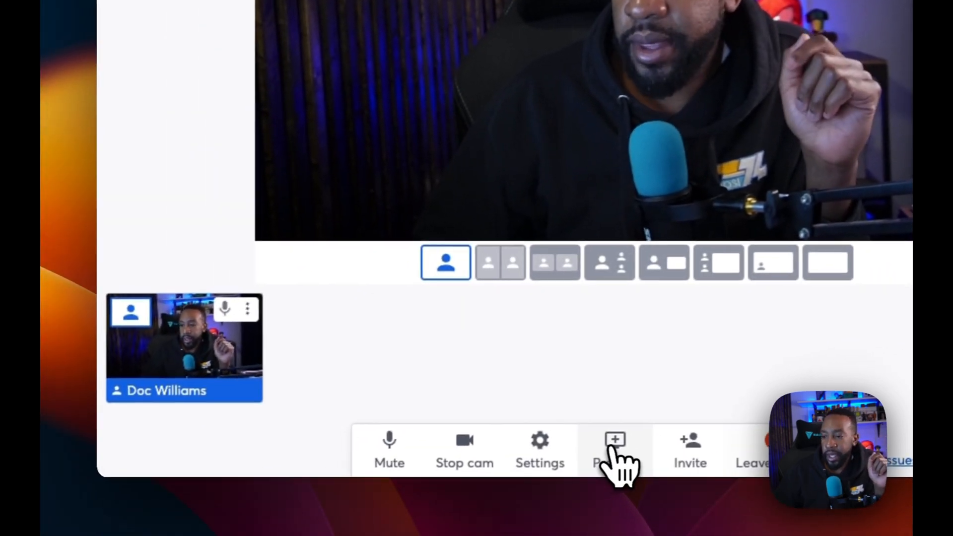
click(615, 450)
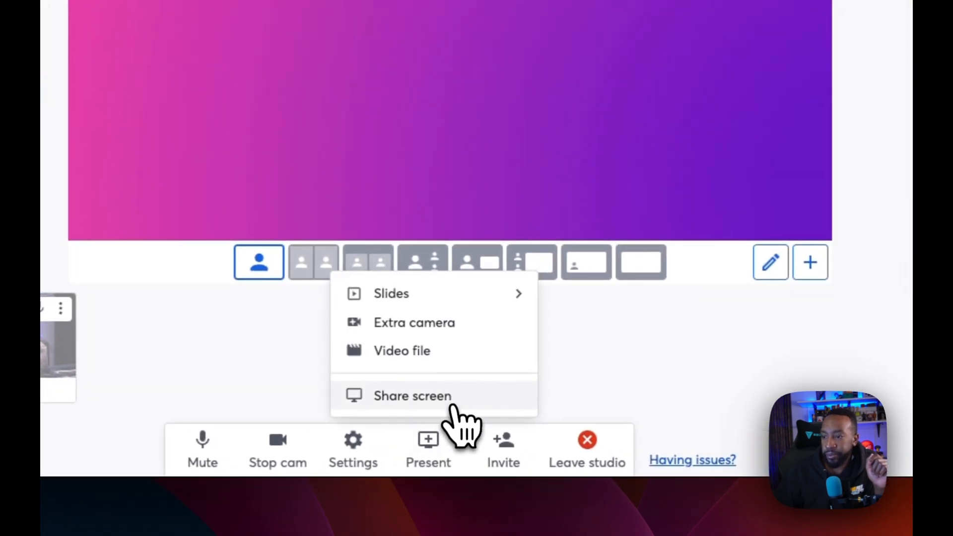
Share the TabPunk browser window onto the stage from the Window list
click(412, 395)
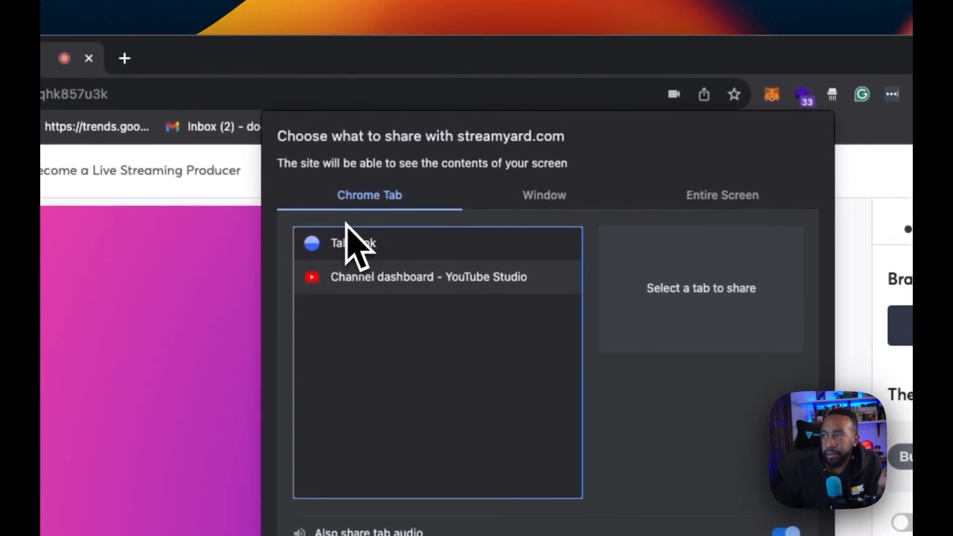
click(543, 195)
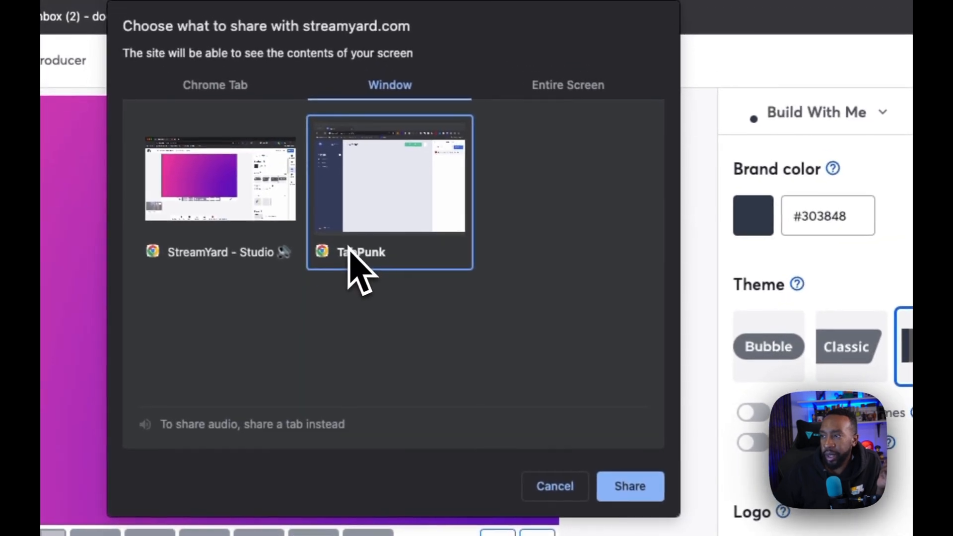
click(630, 486)
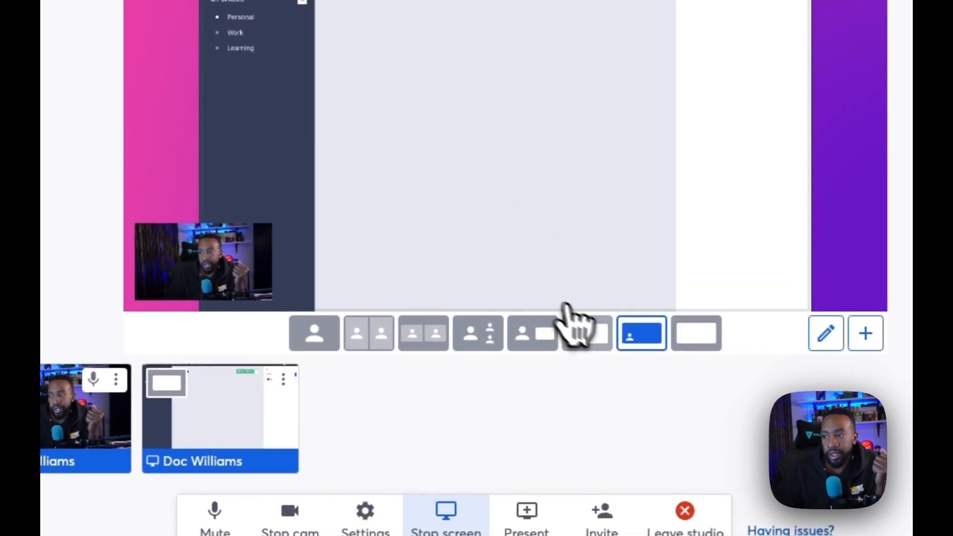
Try news, picture-in-picture and camera-beside-screen layouts, then dismiss the removed-audio tip
click(587, 333)
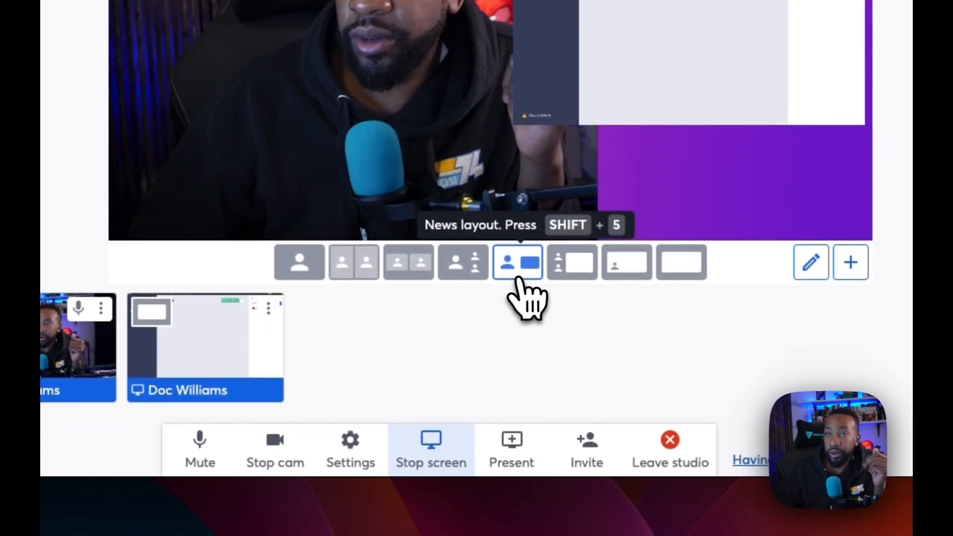
mouse_move(571, 279)
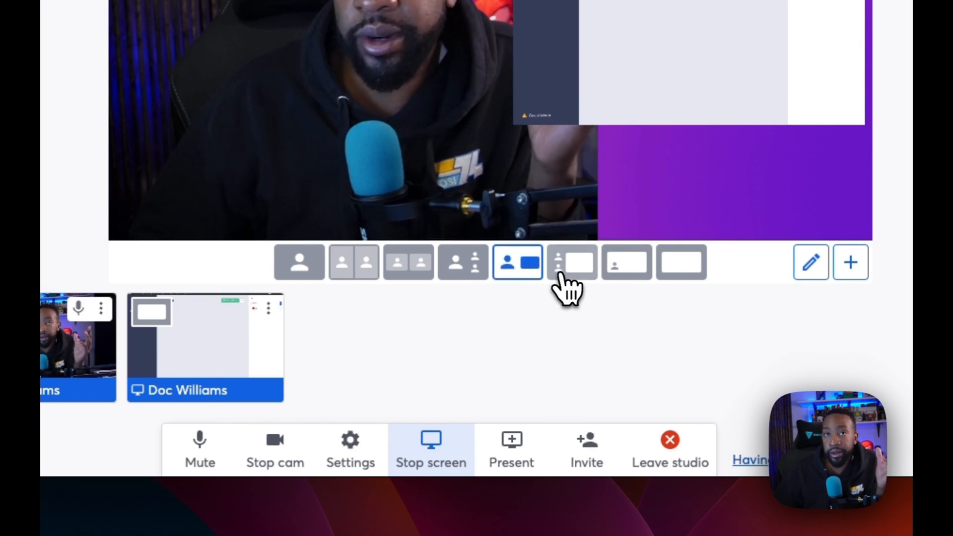
click(572, 263)
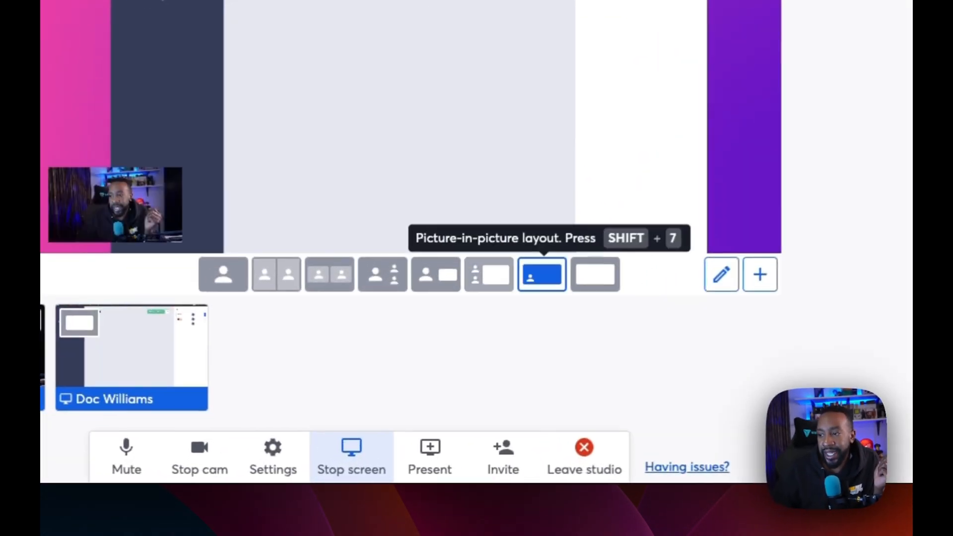
click(493, 269)
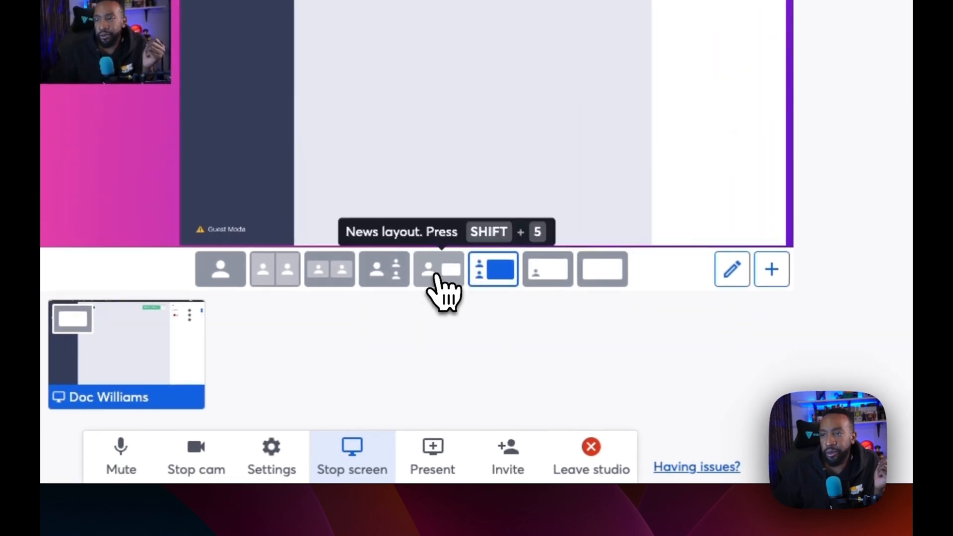
click(492, 269)
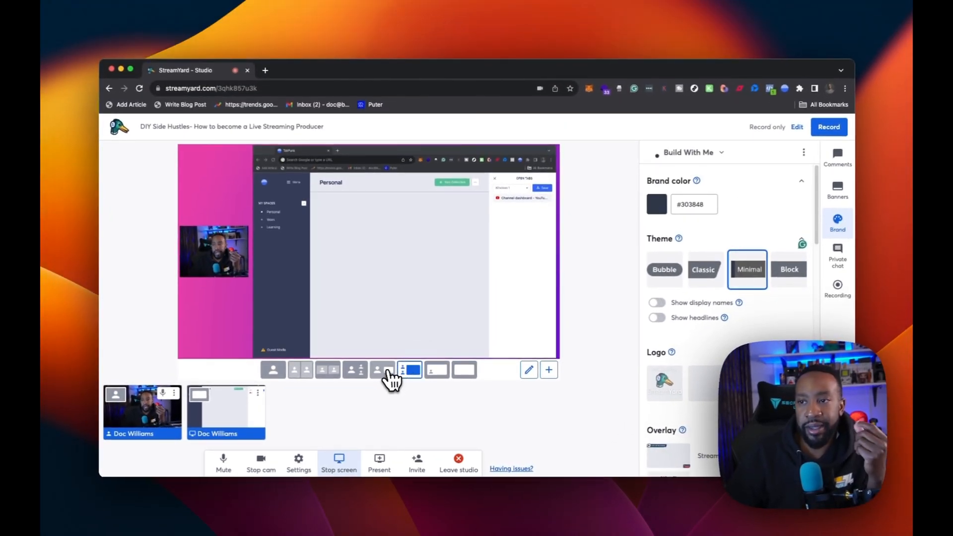
mouse_move(381, 369)
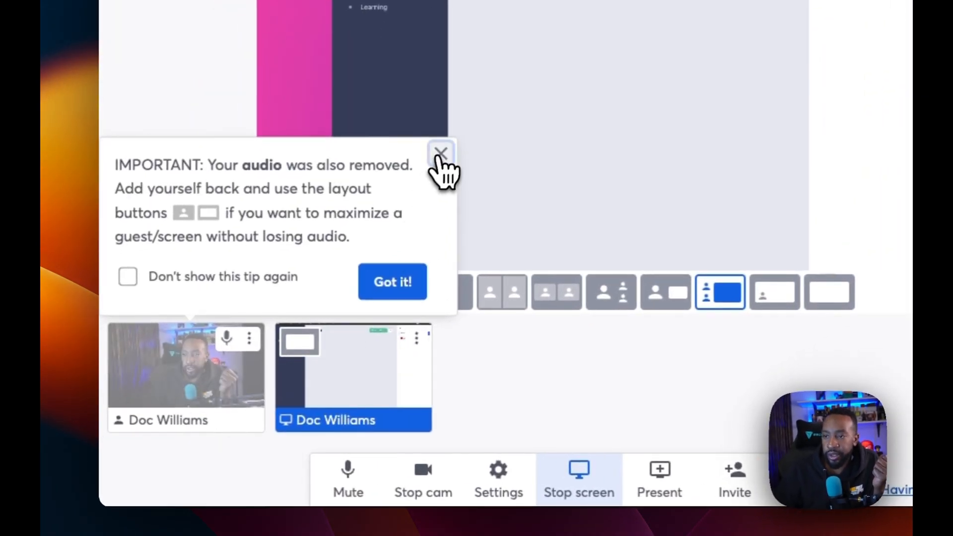
click(441, 151)
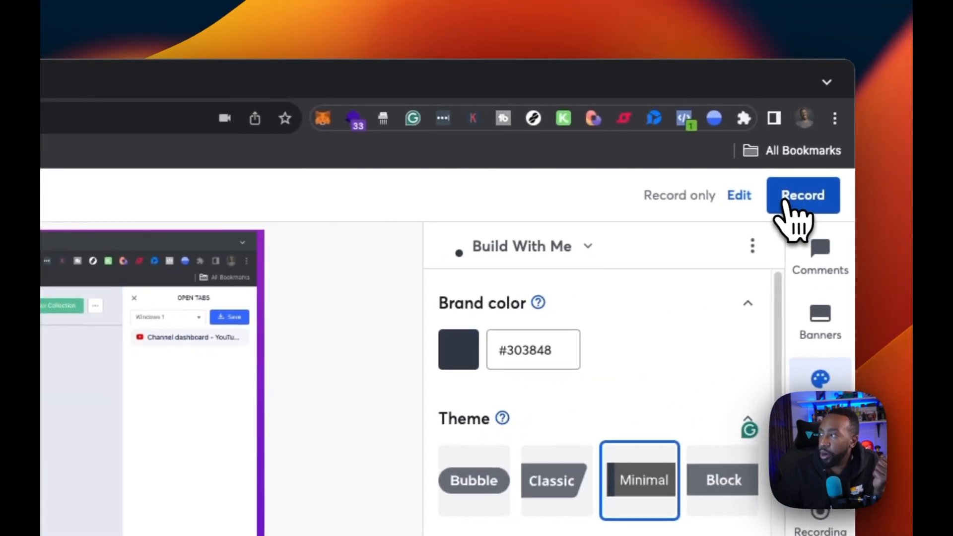
Record a short Full HD take, resume it, restart it, then request ending it
click(803, 195)
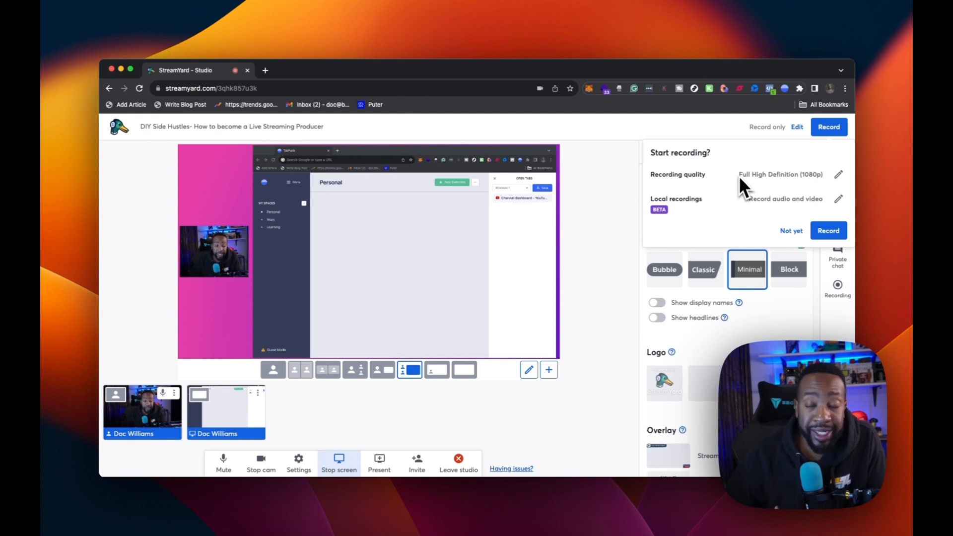
mouse_move(756, 197)
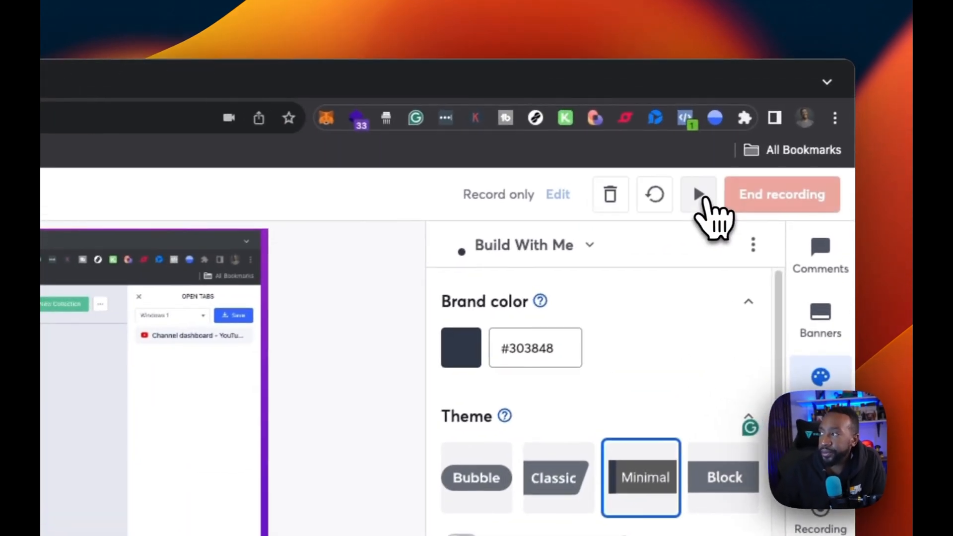
click(698, 194)
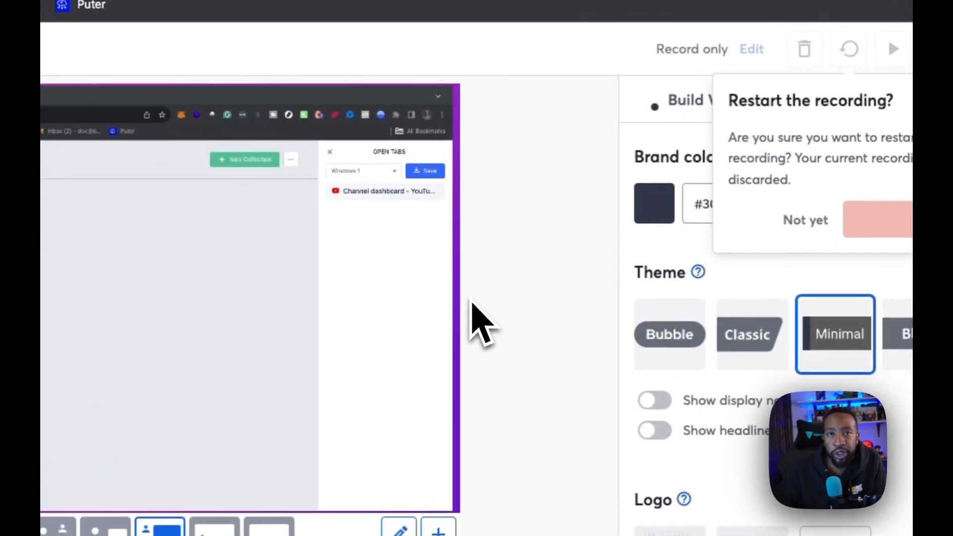
click(878, 219)
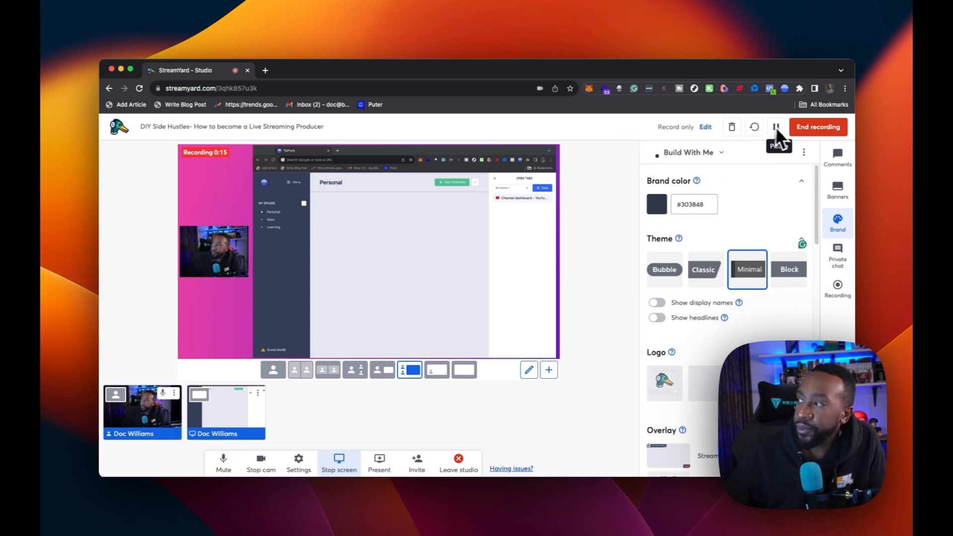
click(818, 127)
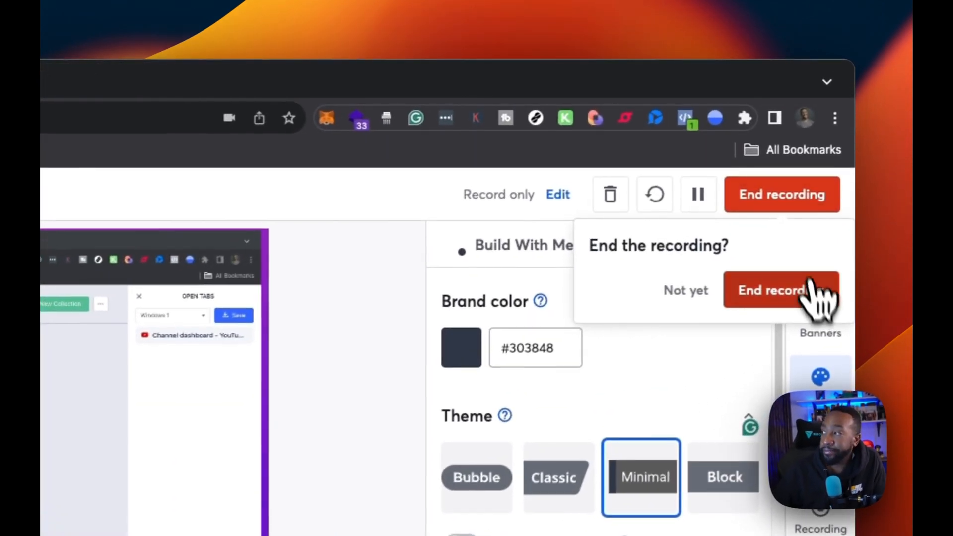
End the recording, rate it Good with written feedback, and close the thank-you message
click(773, 290)
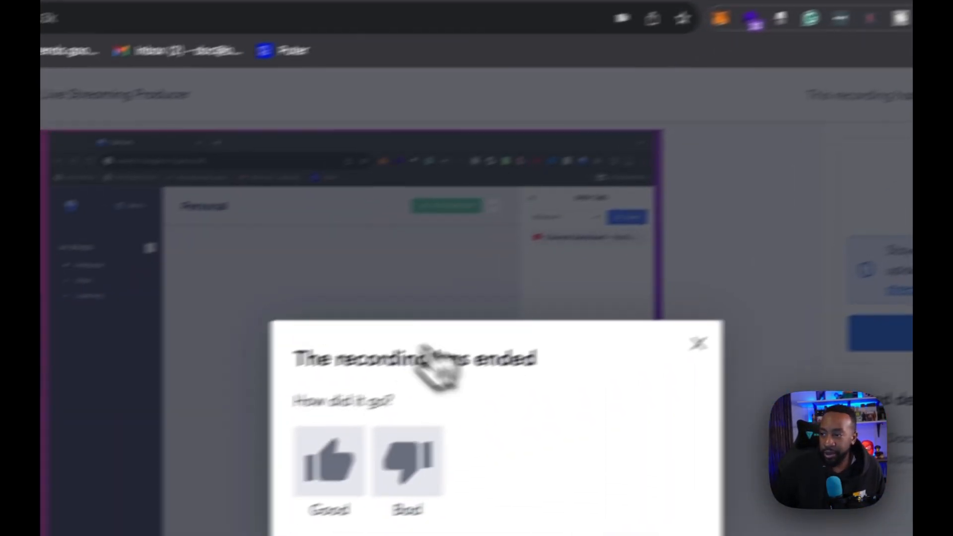
click(328, 460)
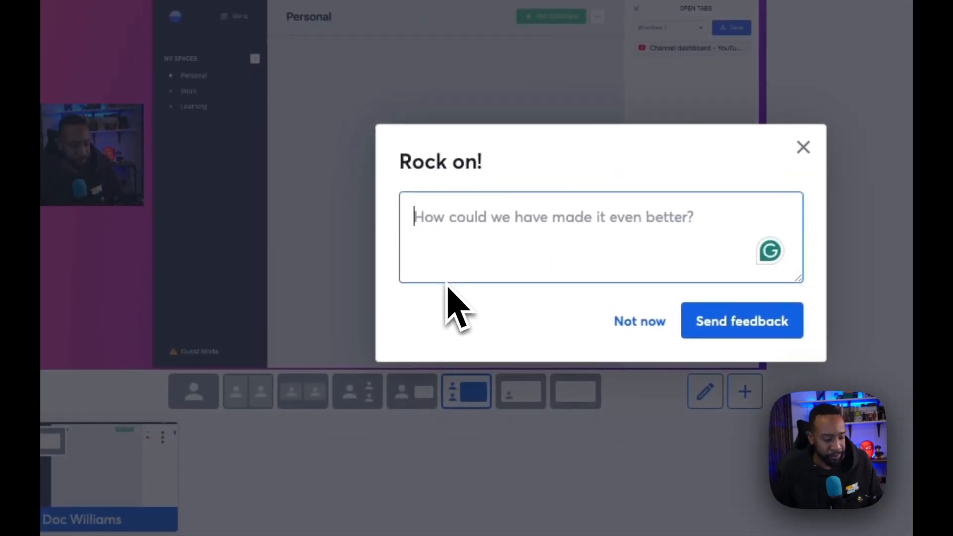
text(Everything worked well!)
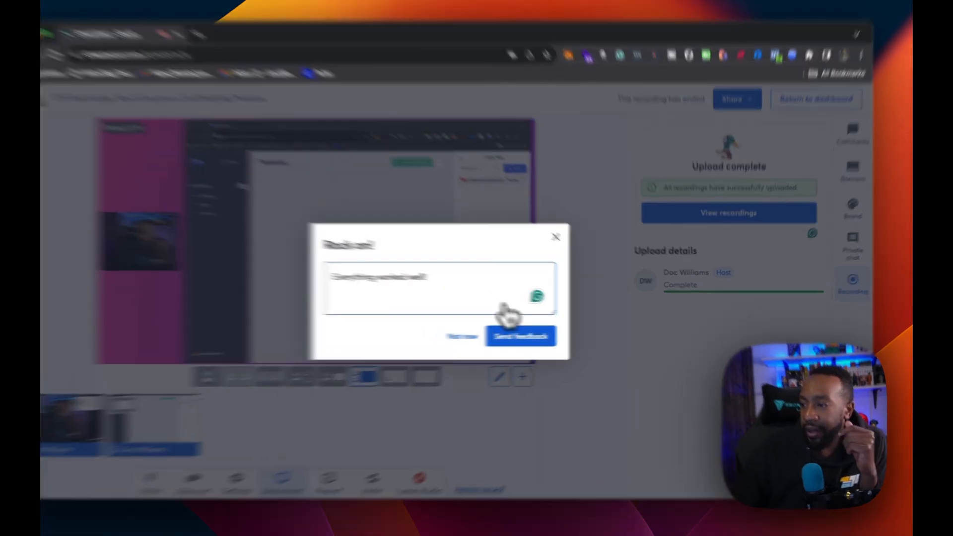
click(520, 336)
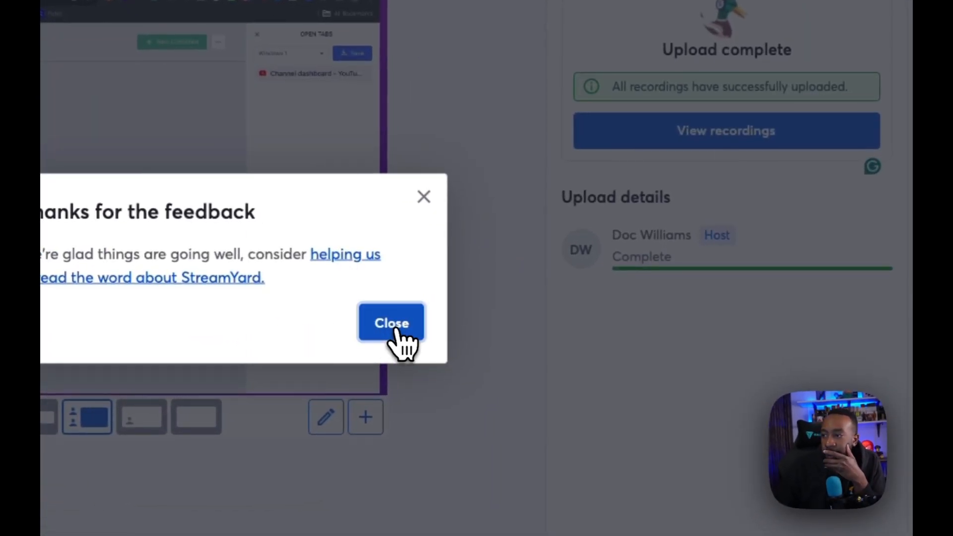
click(391, 322)
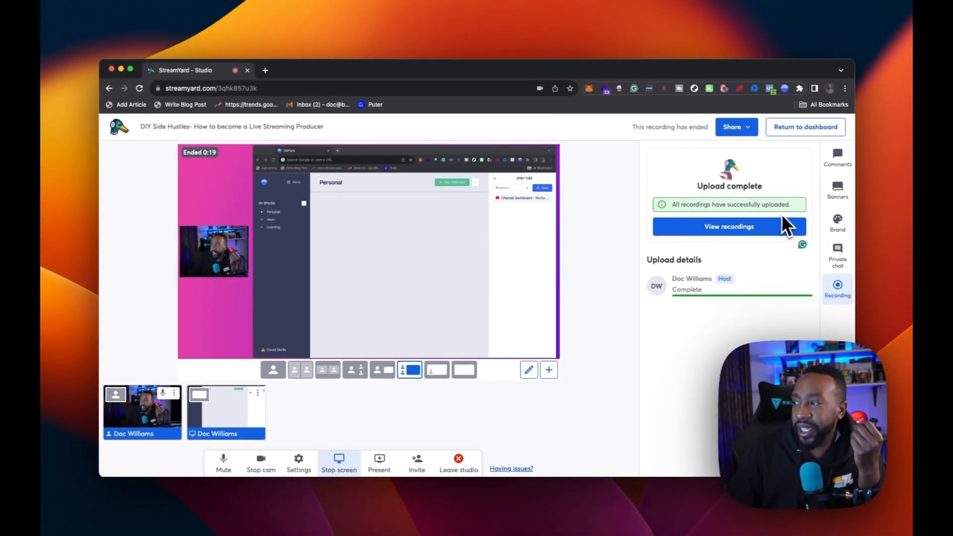
mouse_move(626, 270)
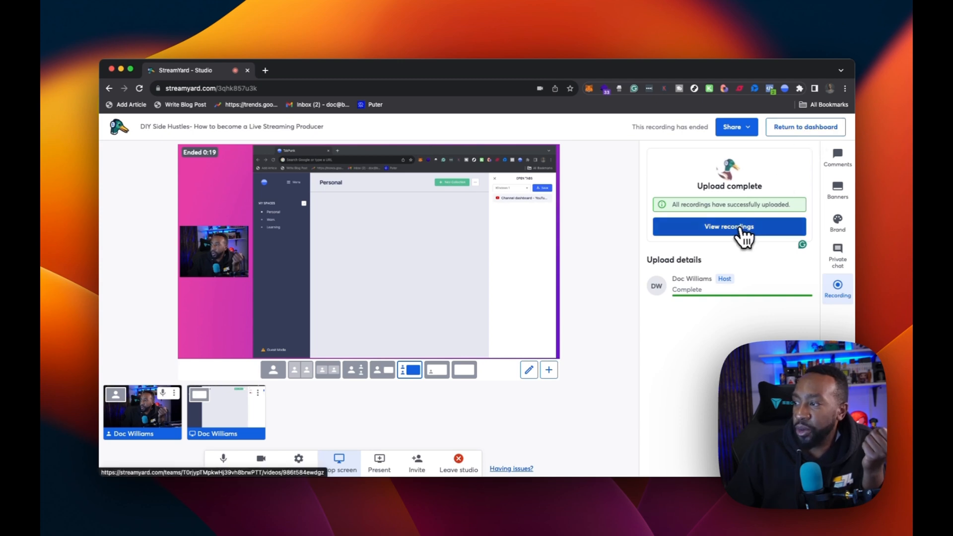
Open the DIY Side Hustles recording's media page via View recordings
click(728, 226)
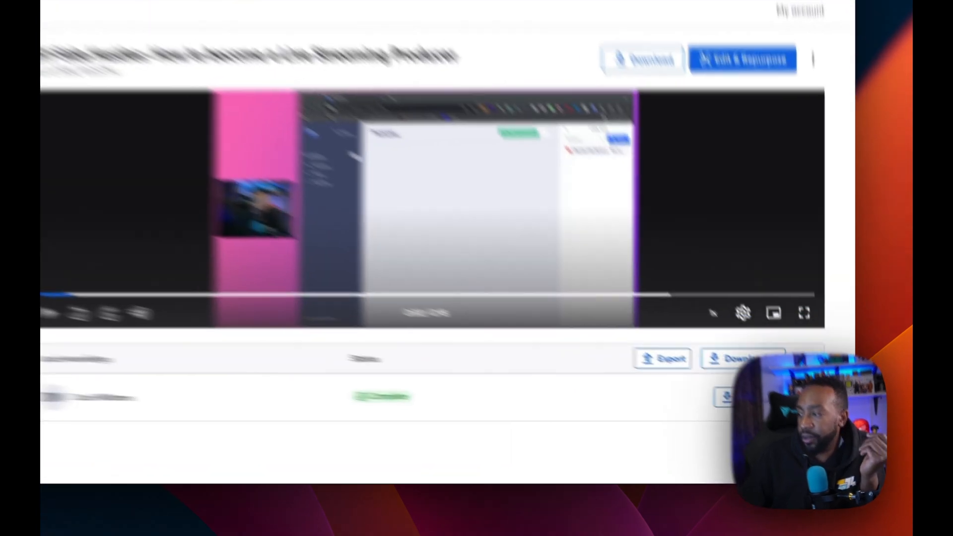
click(776, 368)
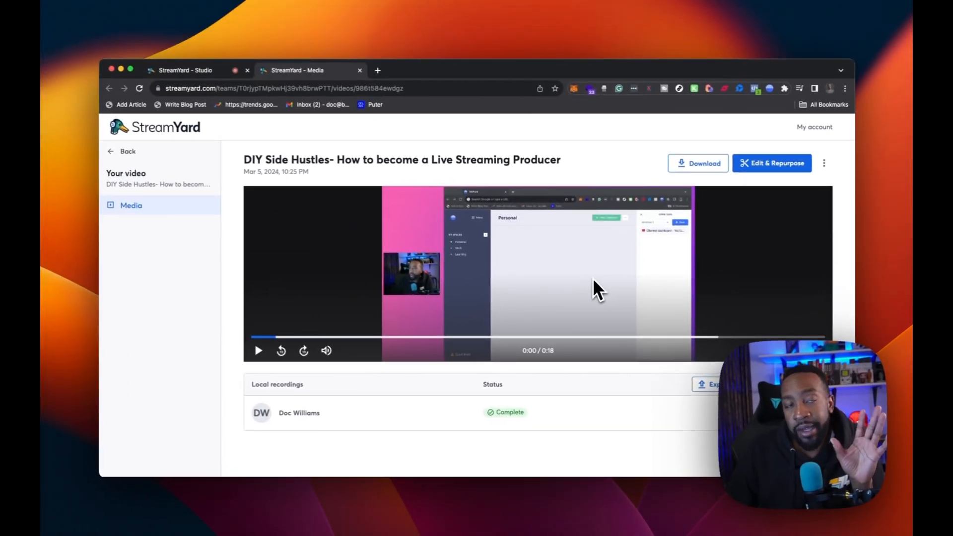
mouse_move(693, 209)
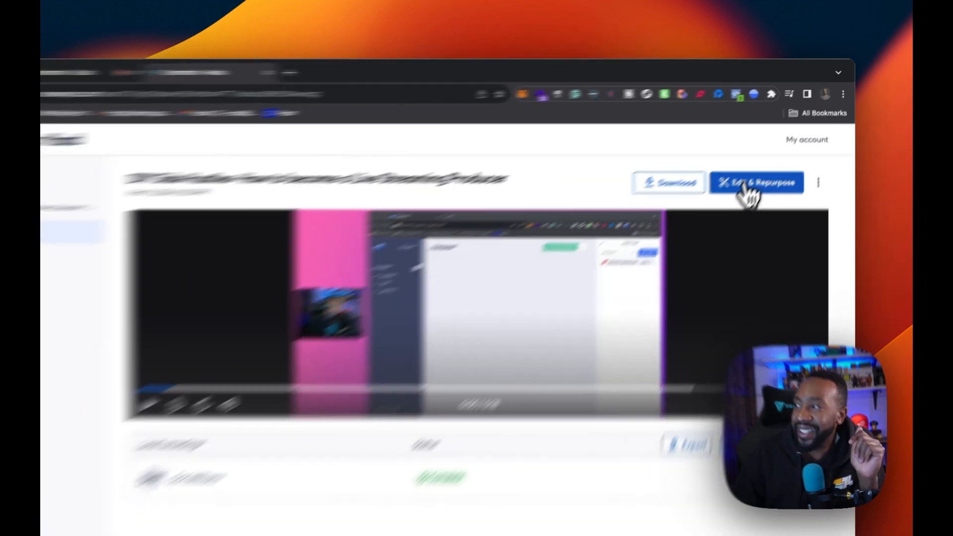
click(756, 182)
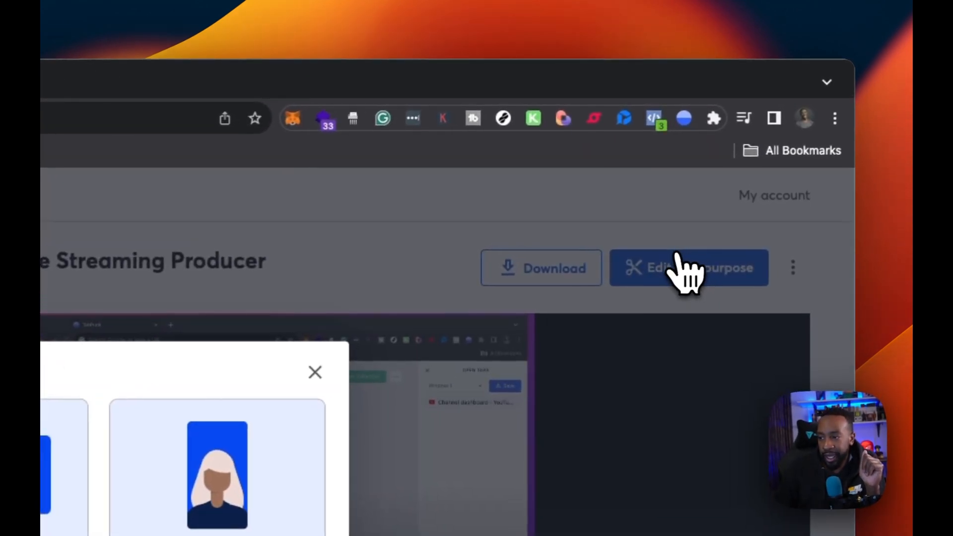
click(689, 268)
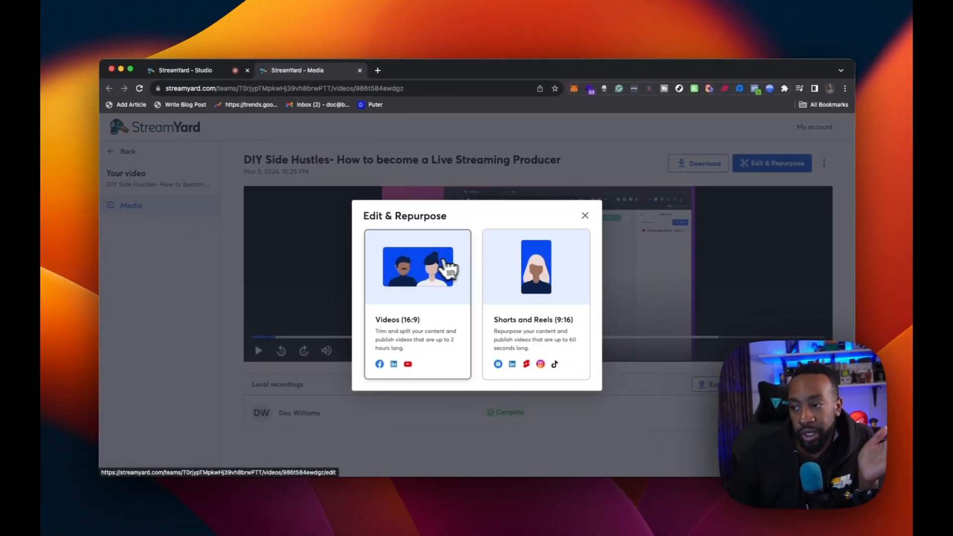
click(416, 268)
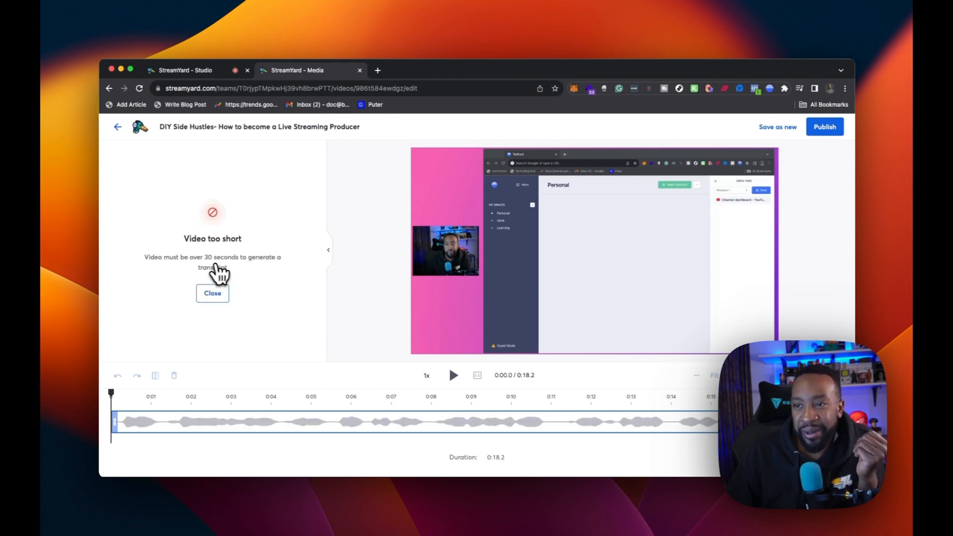
mouse_move(231, 279)
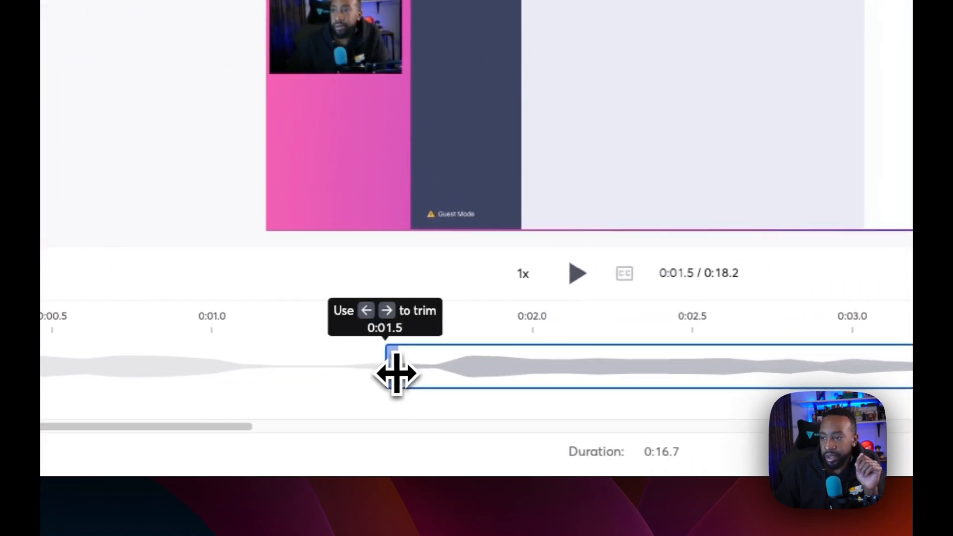
click(537, 273)
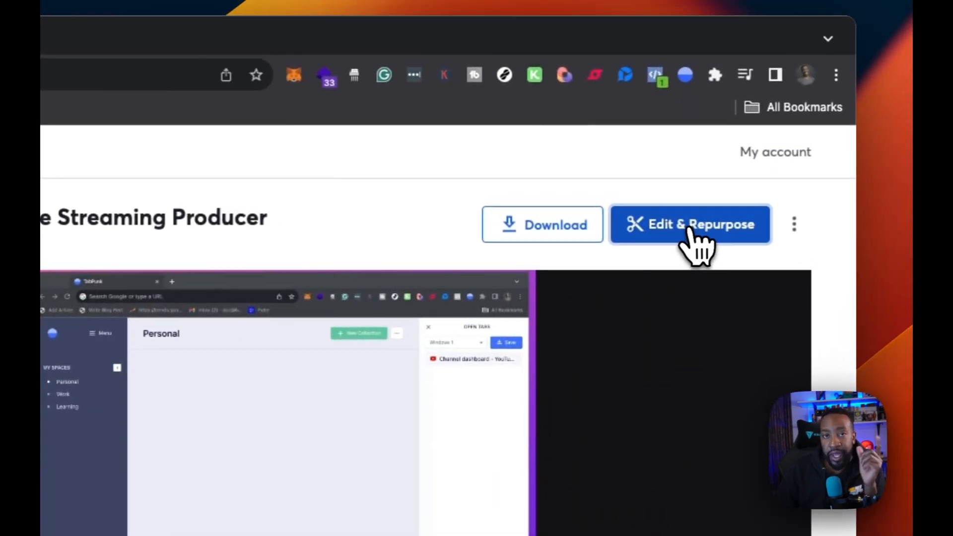
click(690, 224)
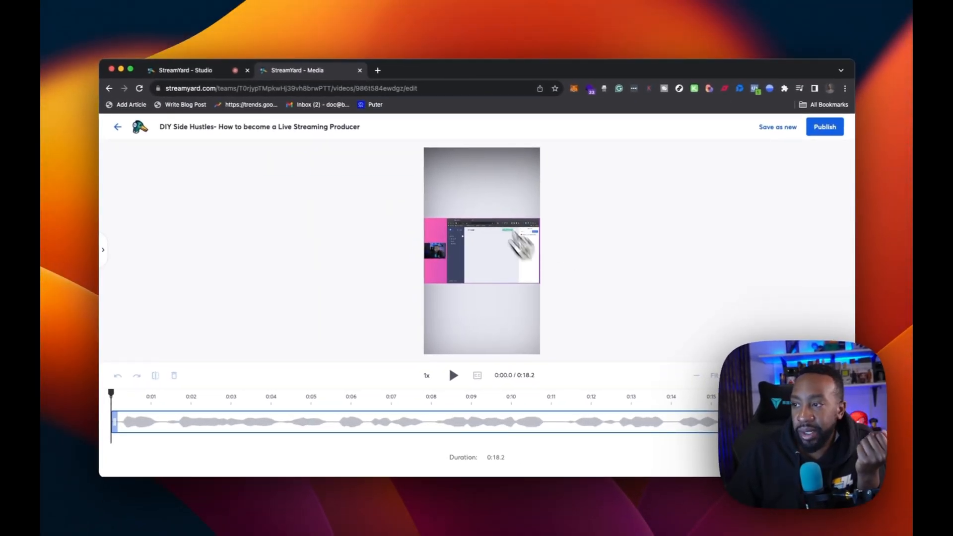
click(117, 127)
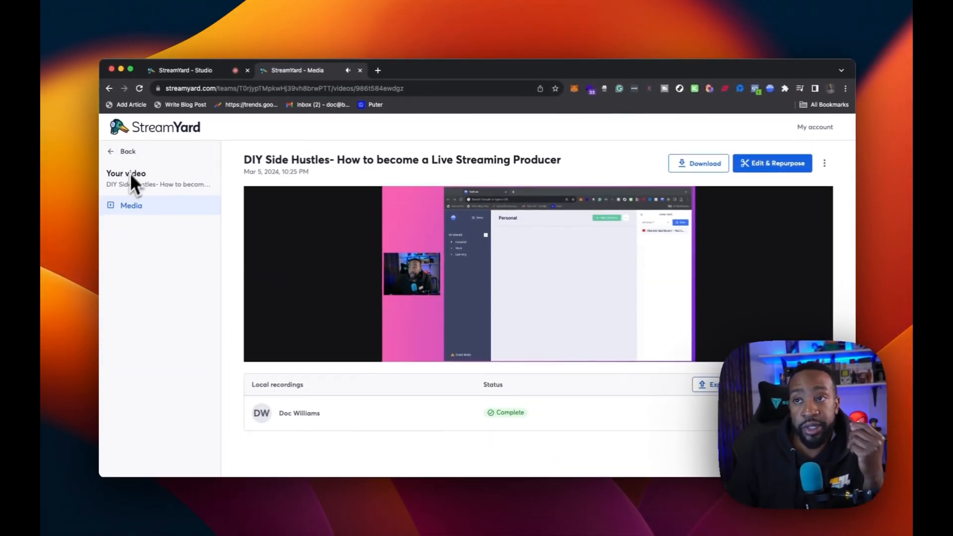
mouse_move(119, 234)
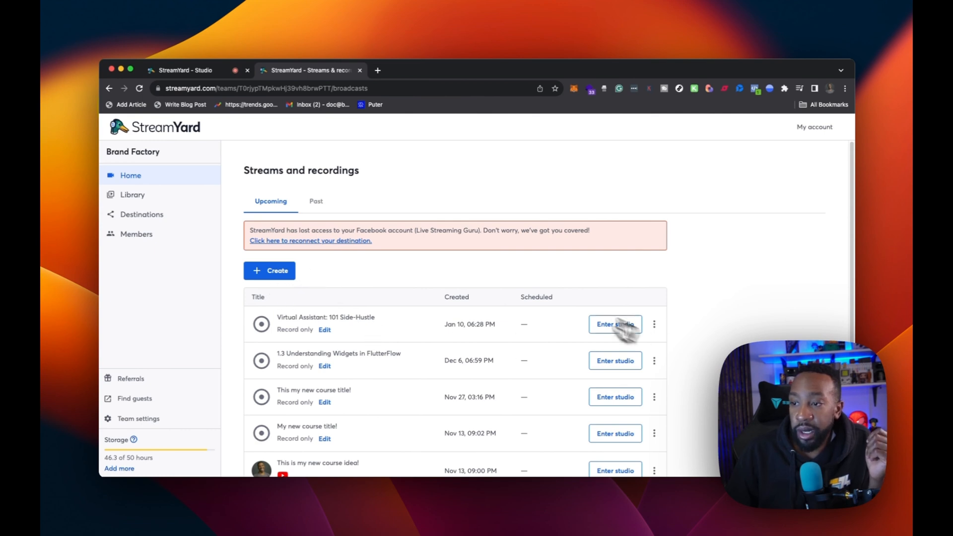
Briefly enter the Virtual Assistant broadcast studio and open the guest invite options
click(613, 324)
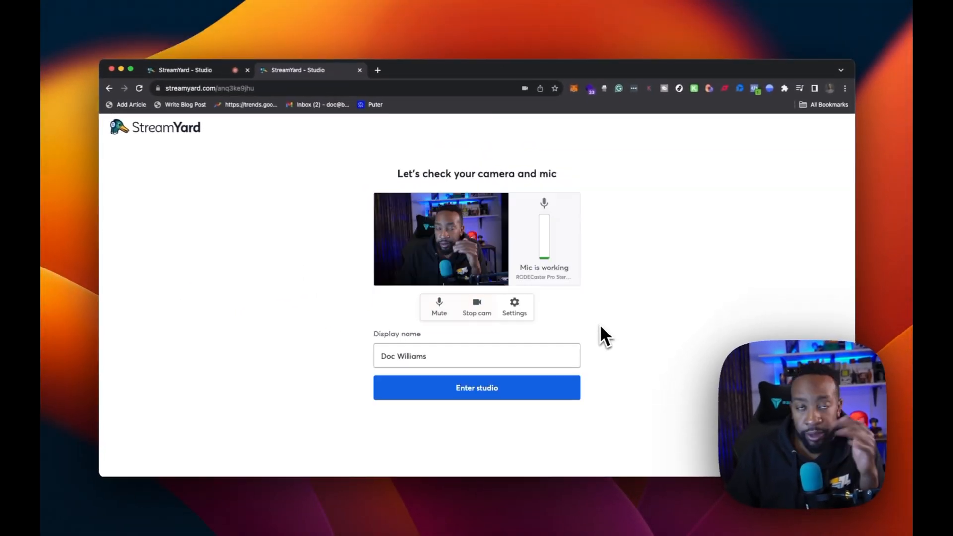
click(476, 387)
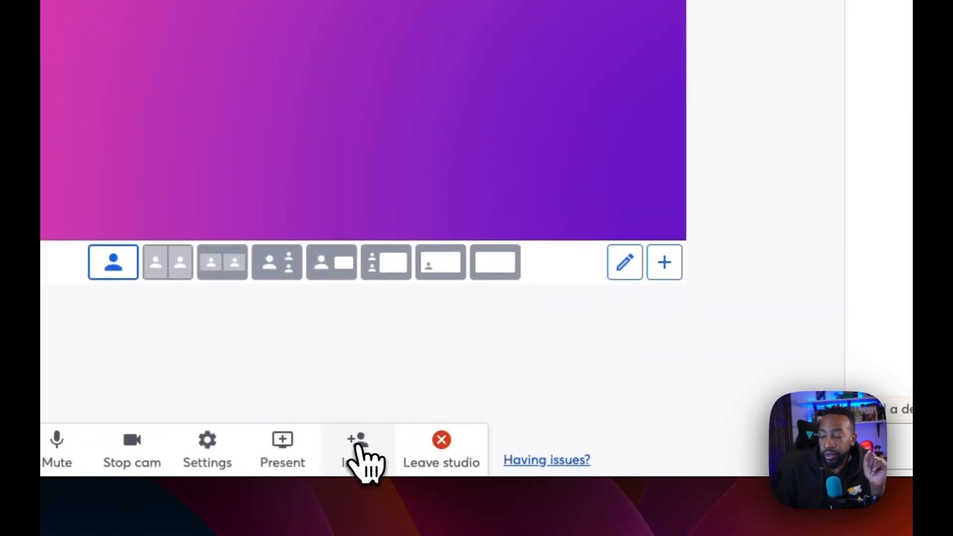
click(357, 450)
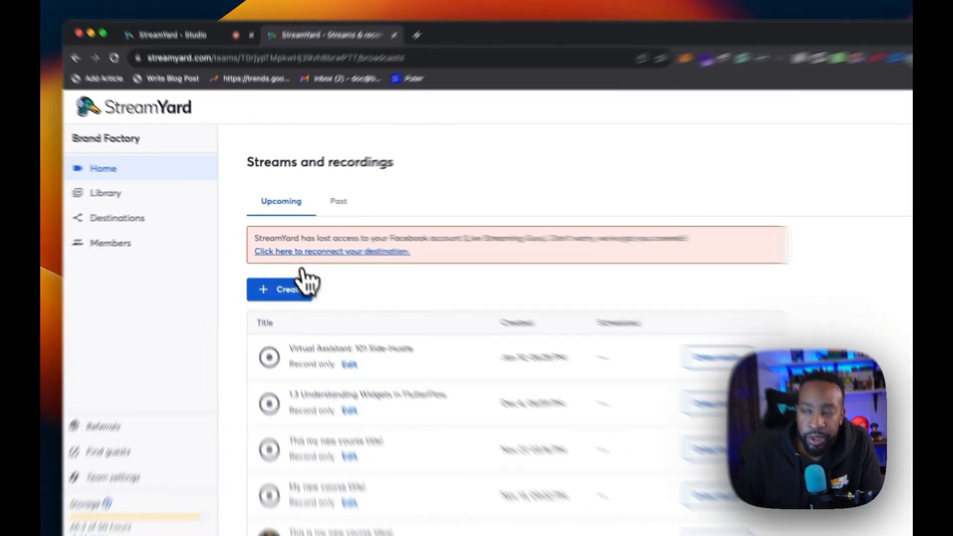
Start a new live stream with YouTube and Twitch as destinations
click(284, 290)
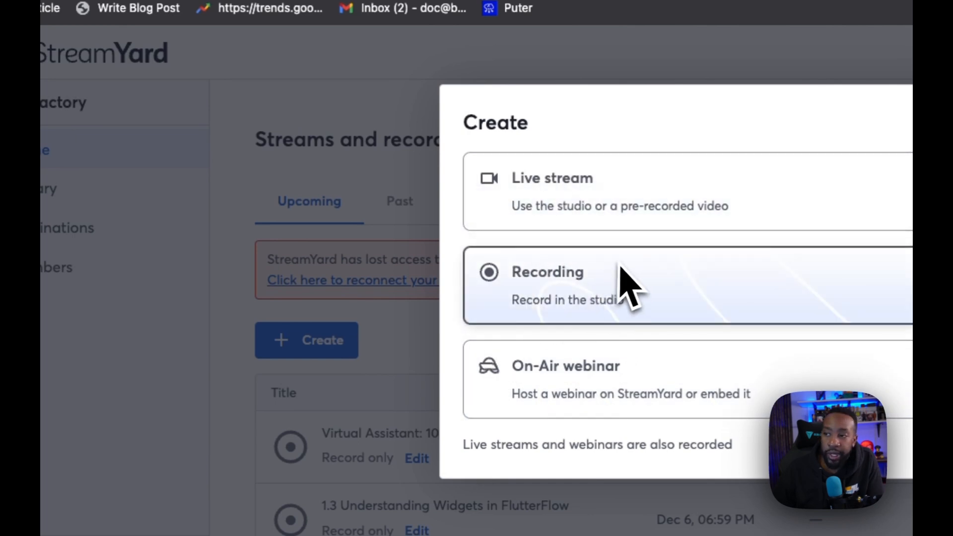
click(551, 178)
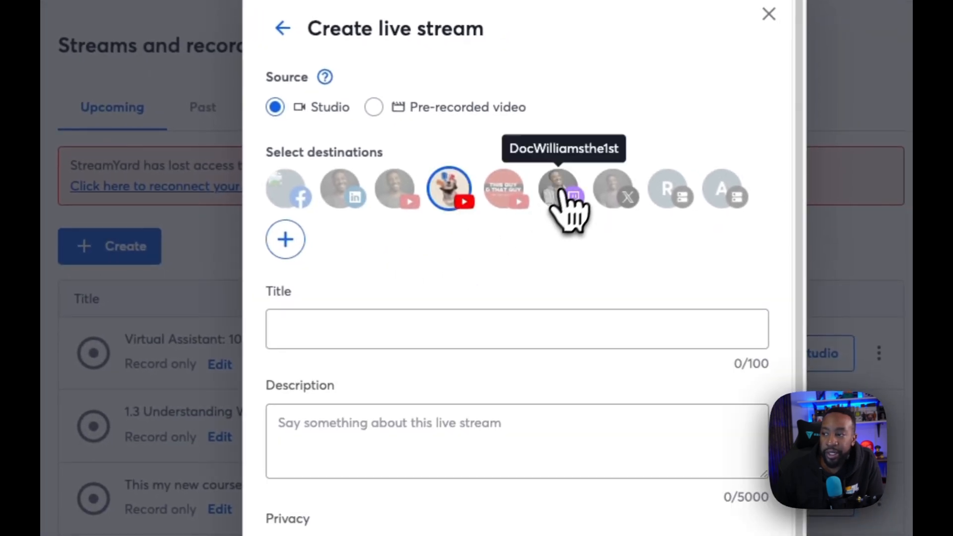
click(558, 189)
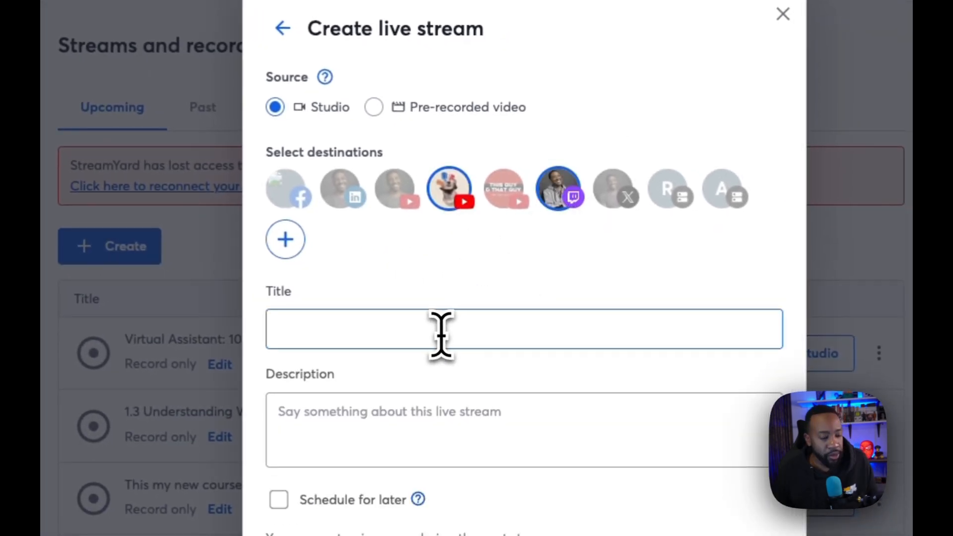
Title it 'How to Start Building a Micro Empire', reuse it as description, scheduling off
text(H)
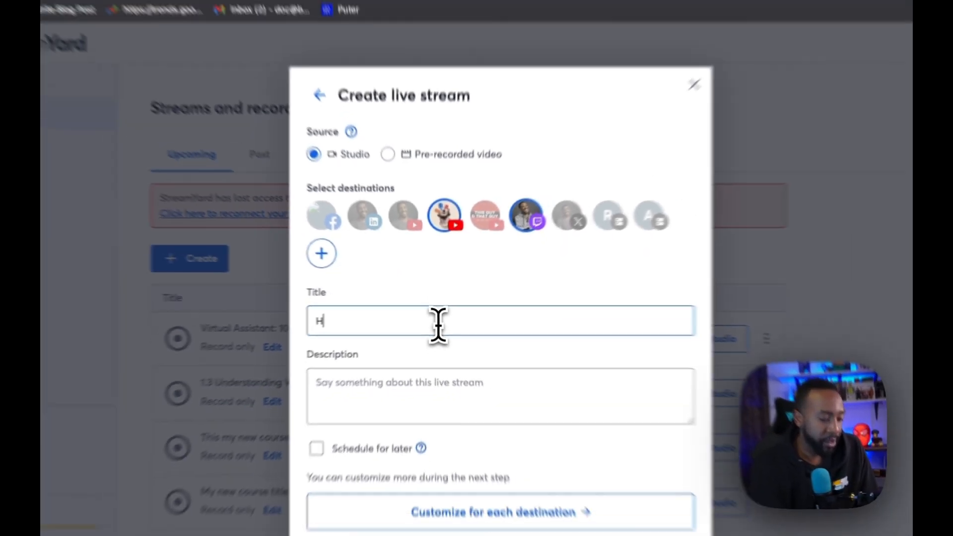
text(How to Start B)
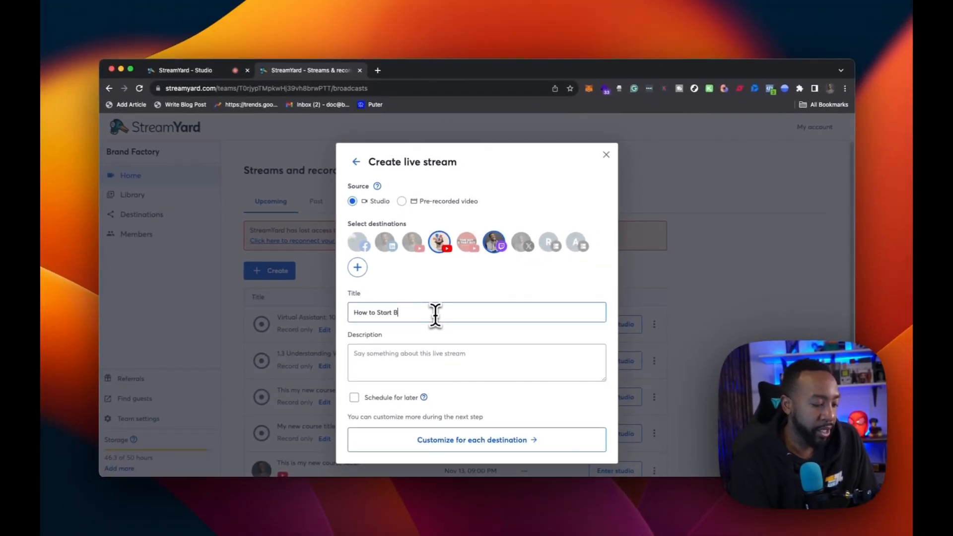
text(uilding)
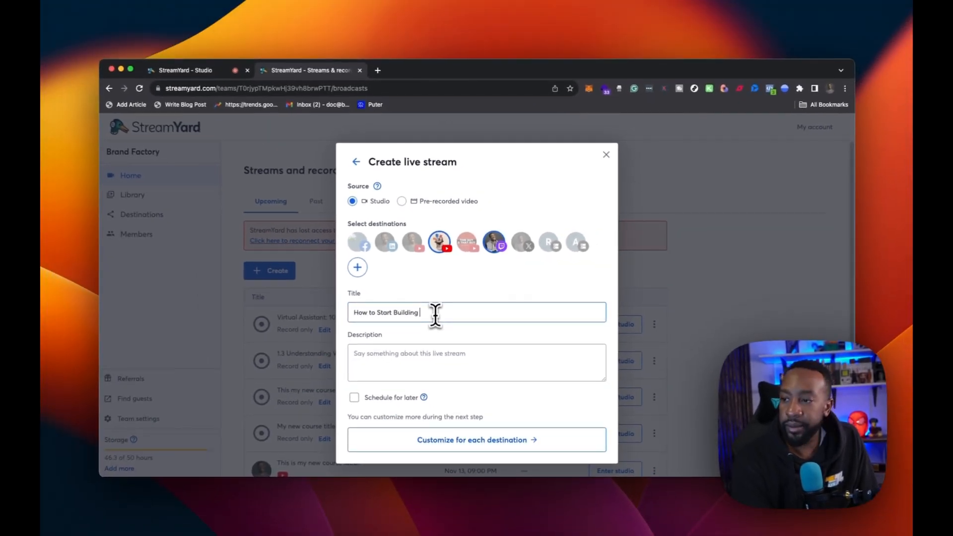
text(a)
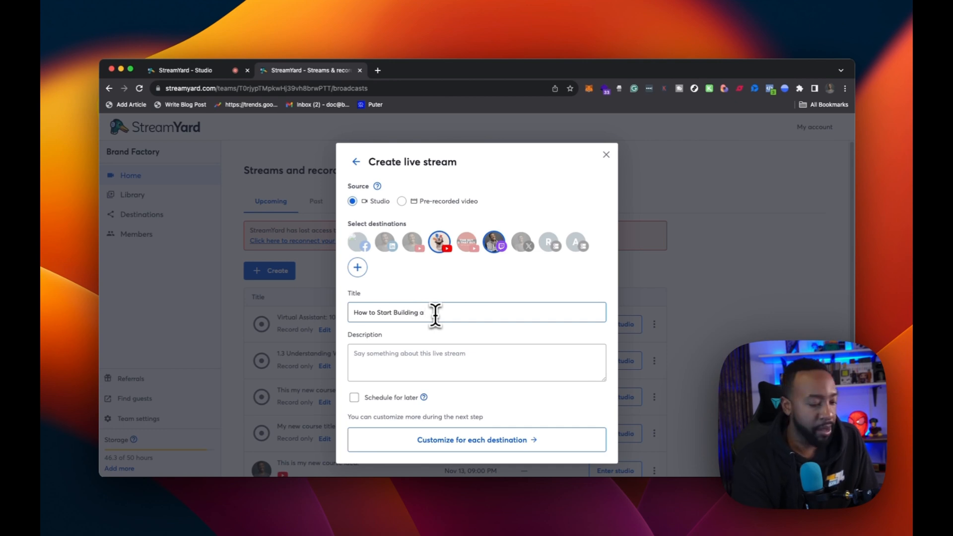
text(Micro Empire)
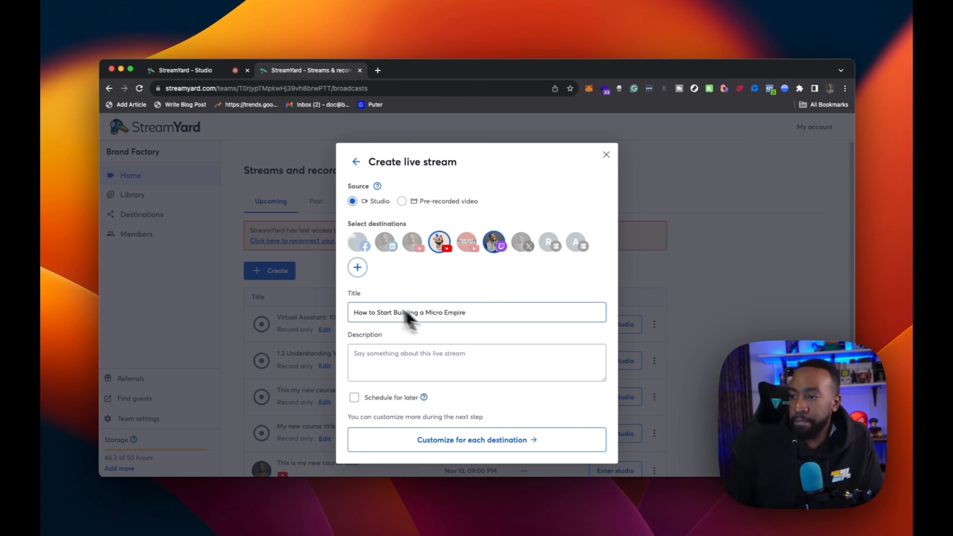
right_click(409, 311)
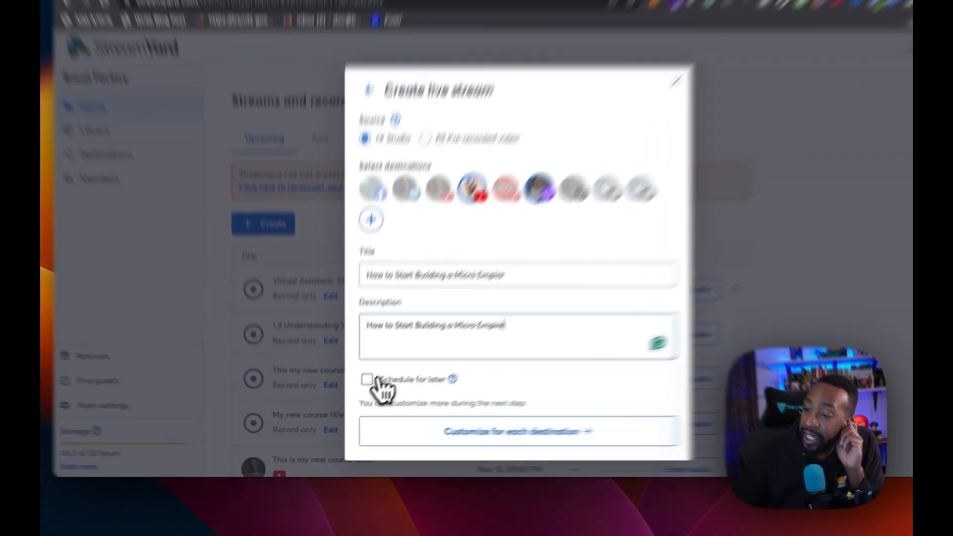
click(367, 379)
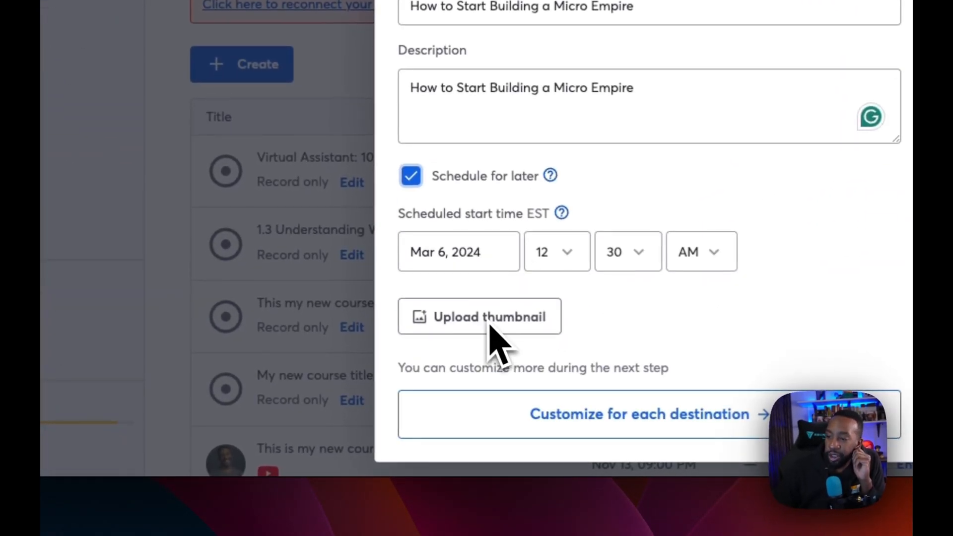
click(410, 176)
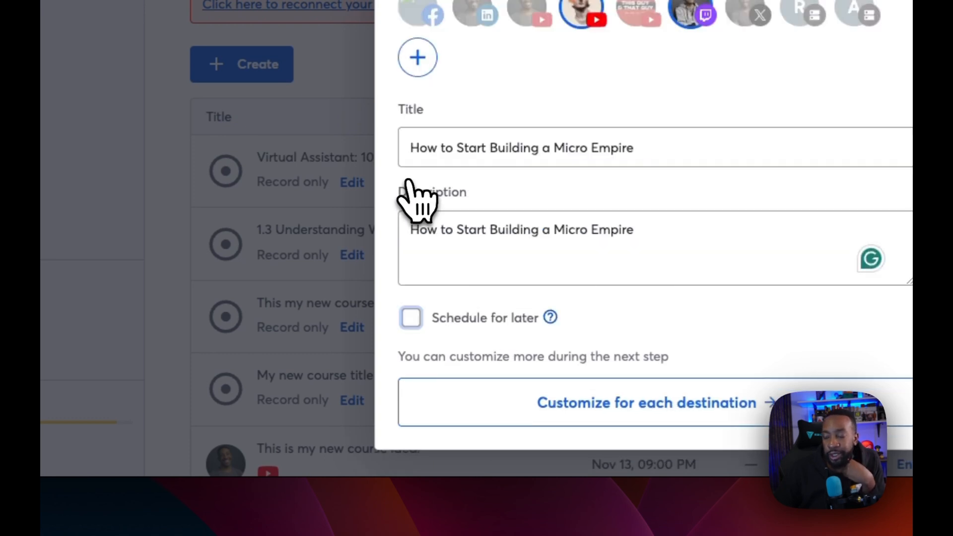
mouse_move(492, 413)
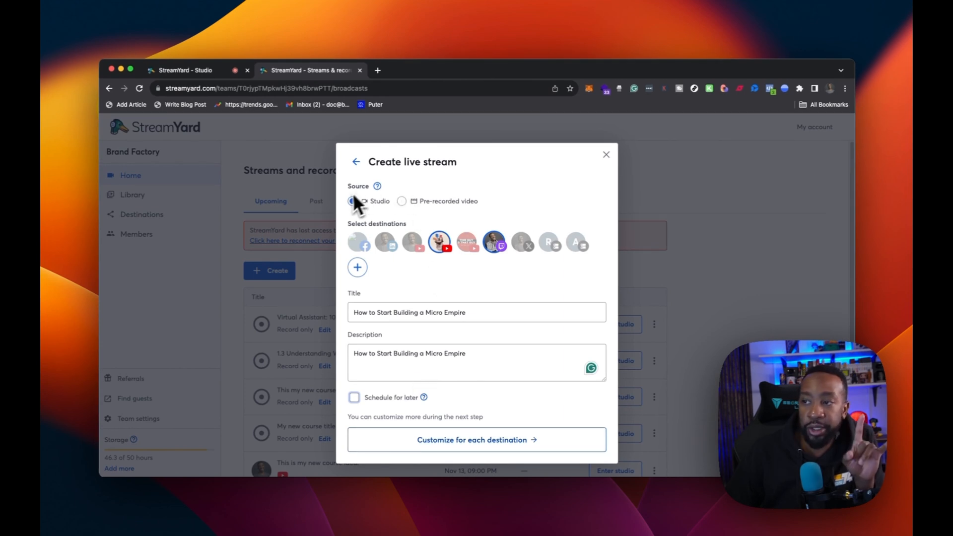
mouse_move(377, 186)
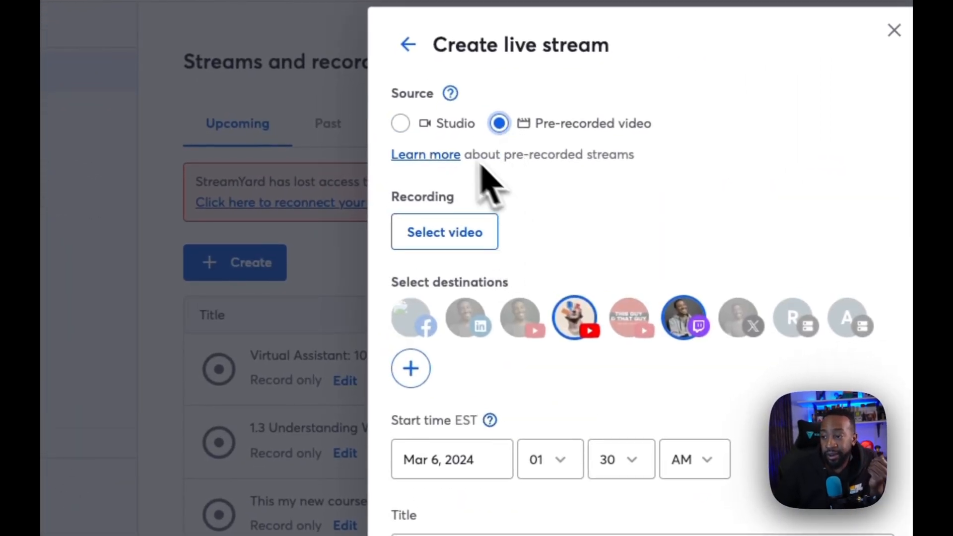
Keep the studio source and YouTube privacy Public, create the stream, and enter the studio
click(400, 123)
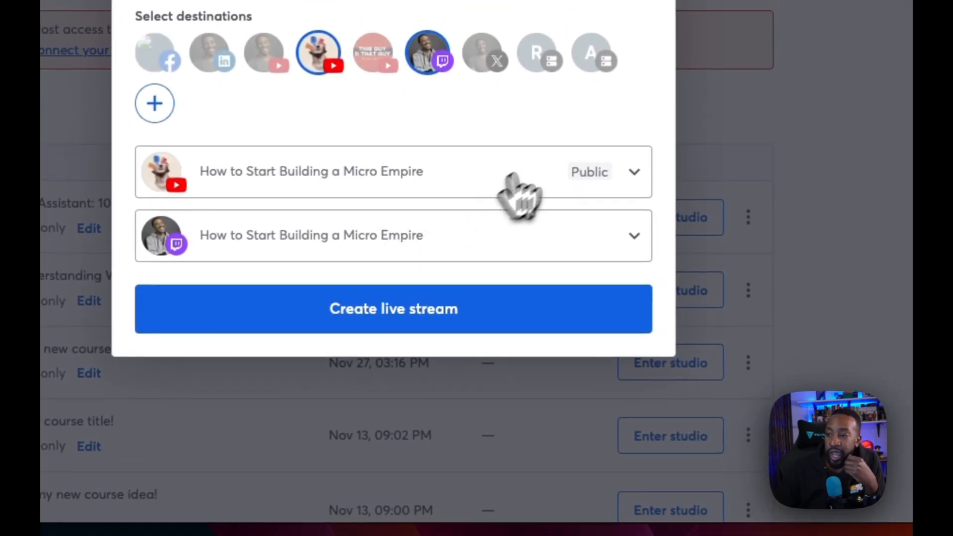
click(393, 171)
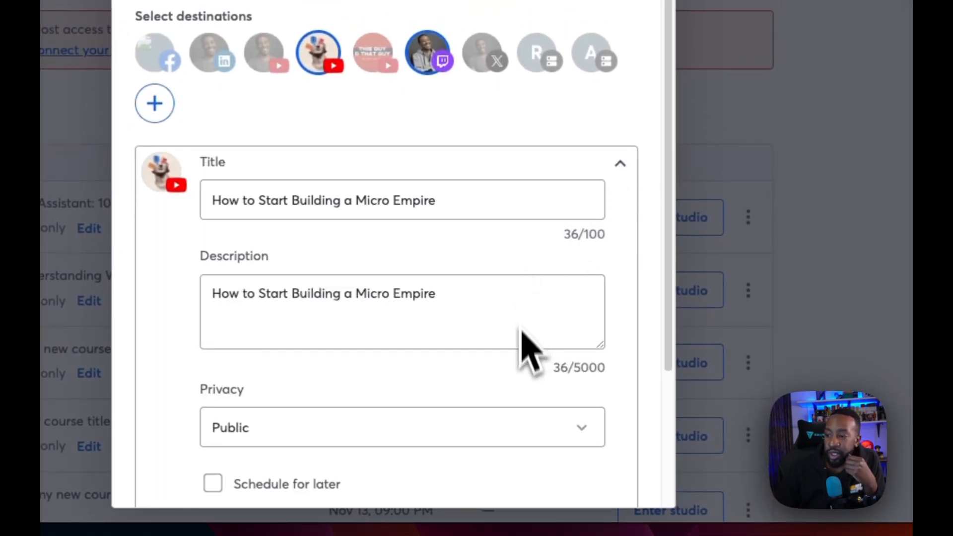
click(402, 427)
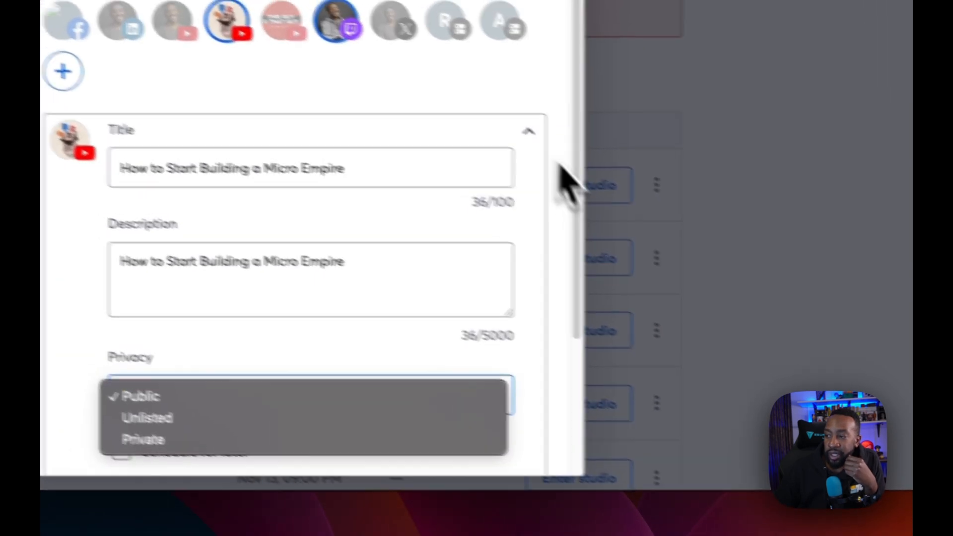
click(137, 395)
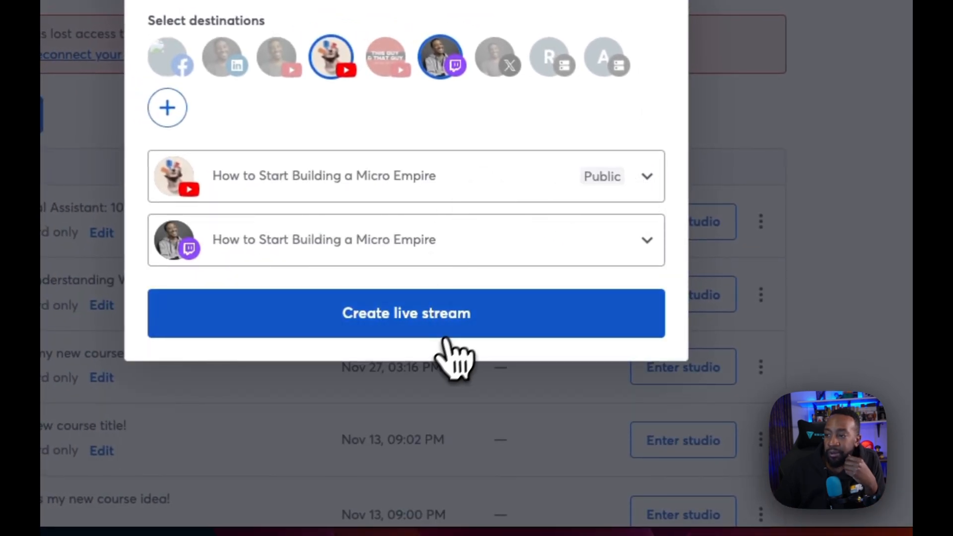
click(406, 313)
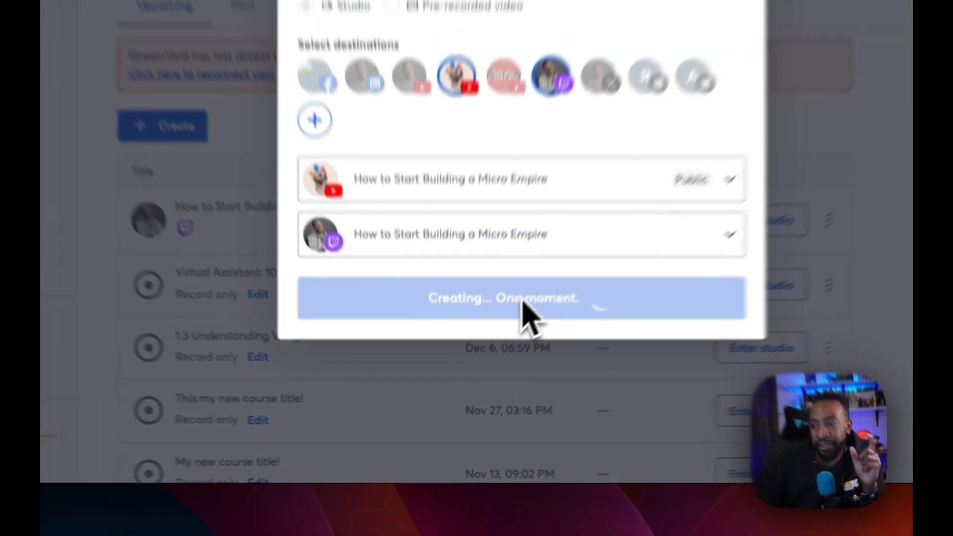
click(503, 298)
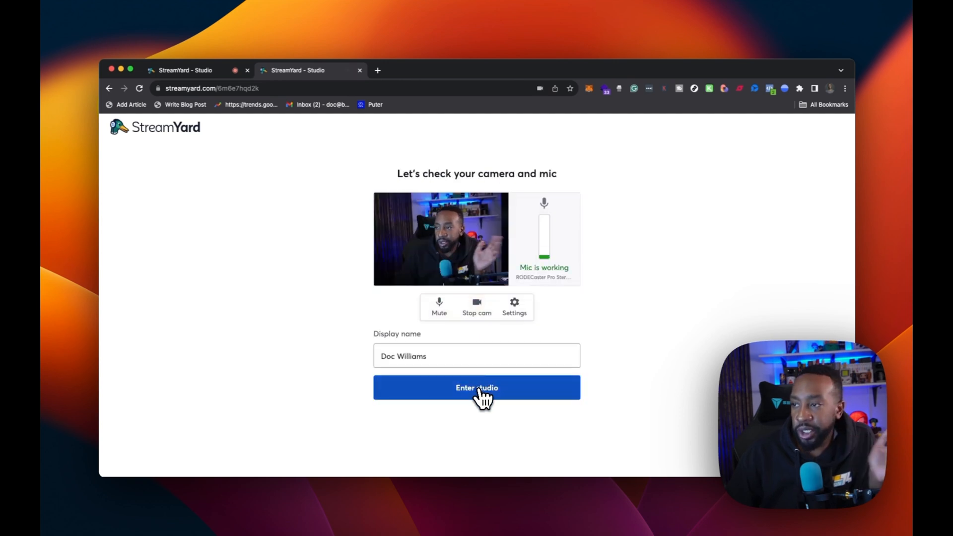
Join the studio, share the TabPunk window on stage, and start going live
click(476, 388)
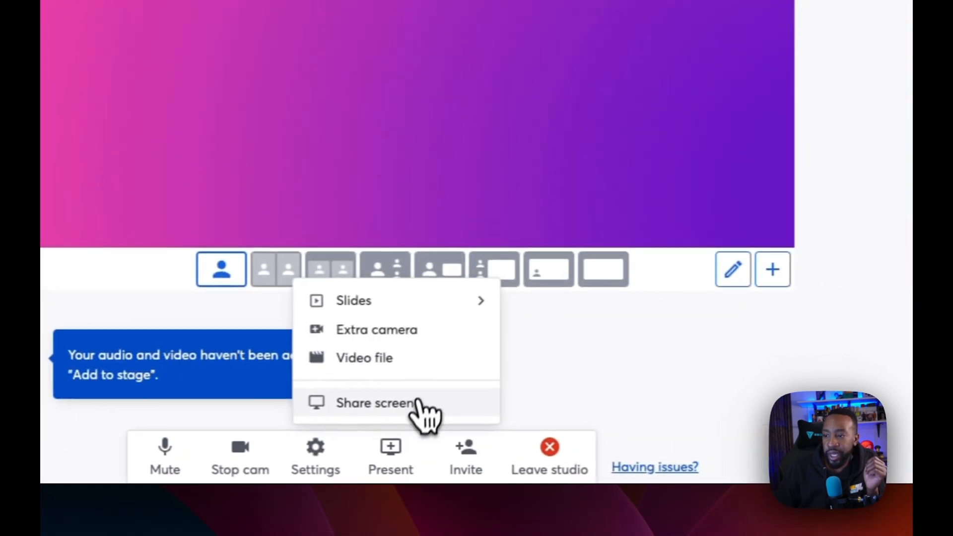
click(373, 403)
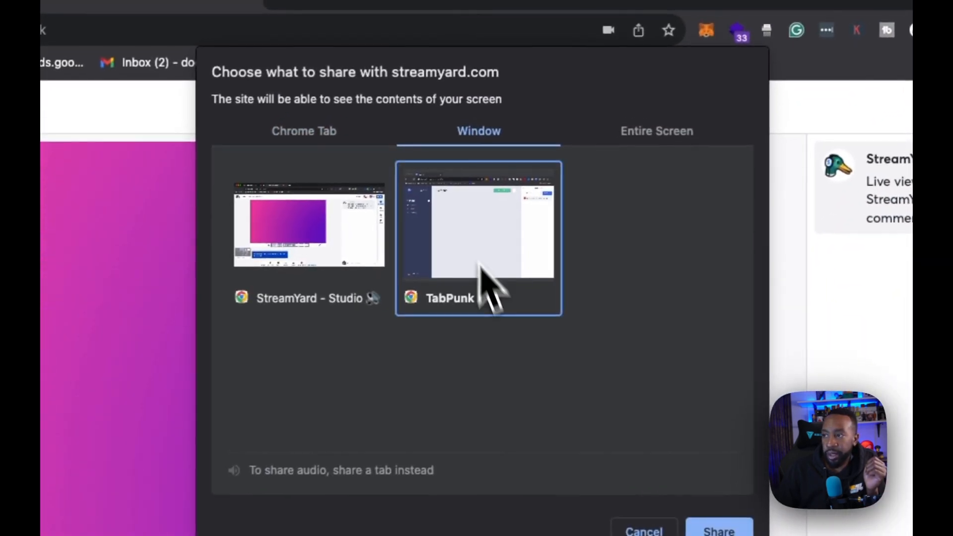
click(719, 528)
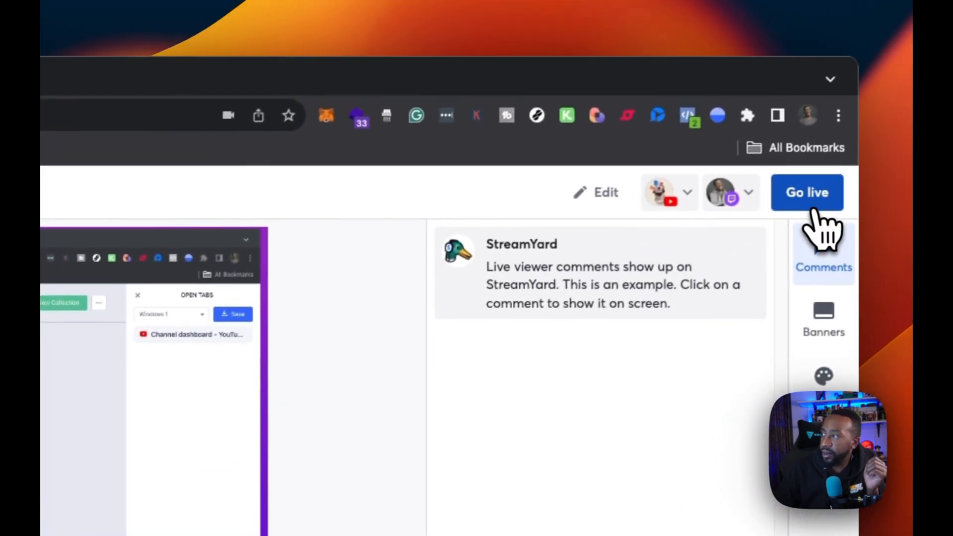
click(807, 192)
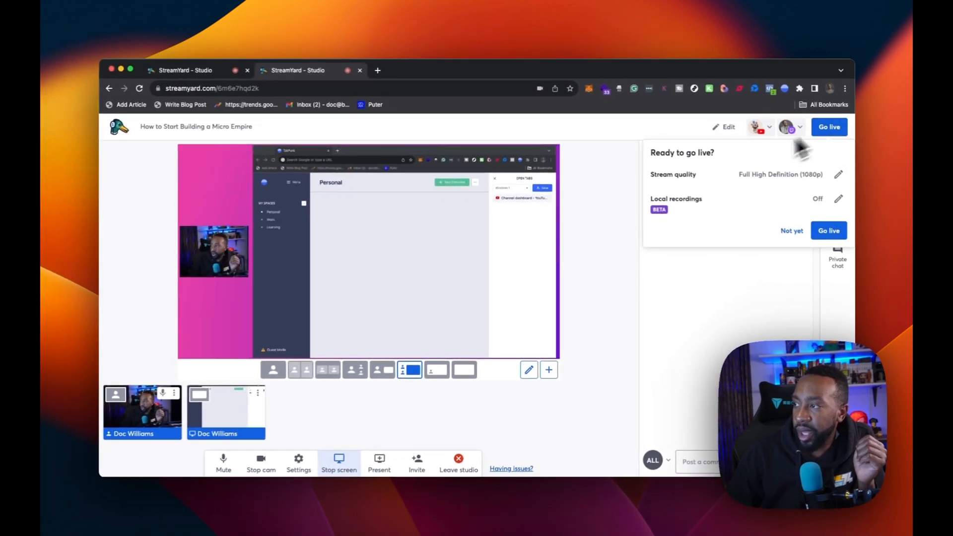
mouse_move(821, 201)
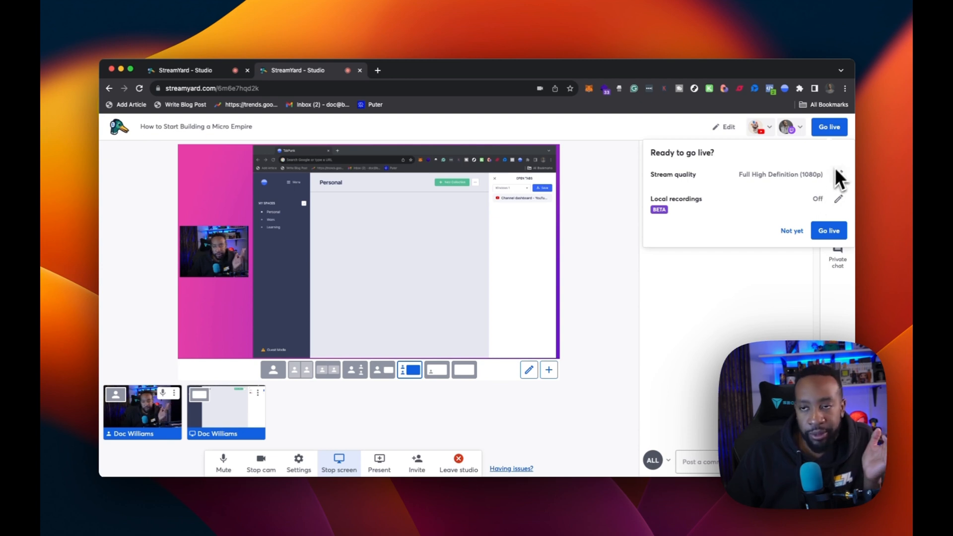
mouse_move(747, 191)
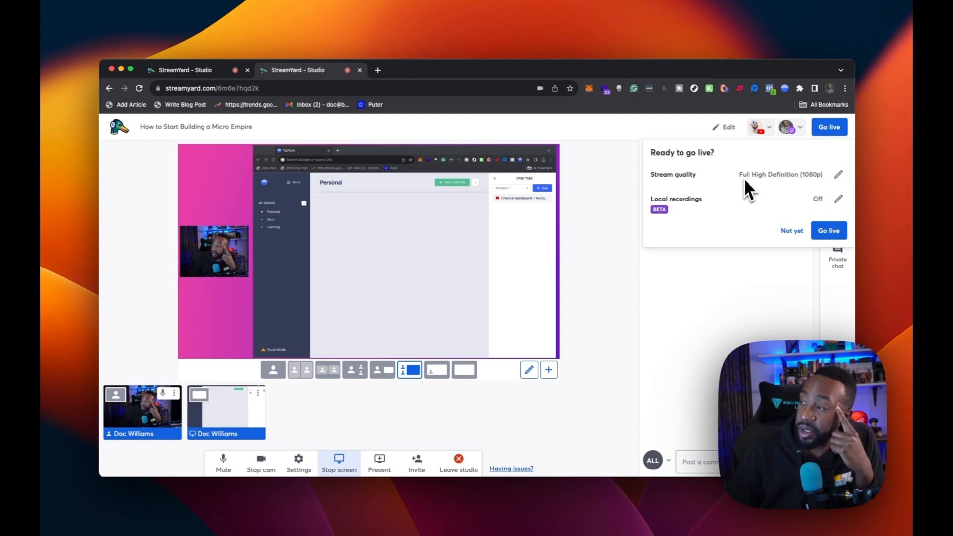
mouse_move(711, 206)
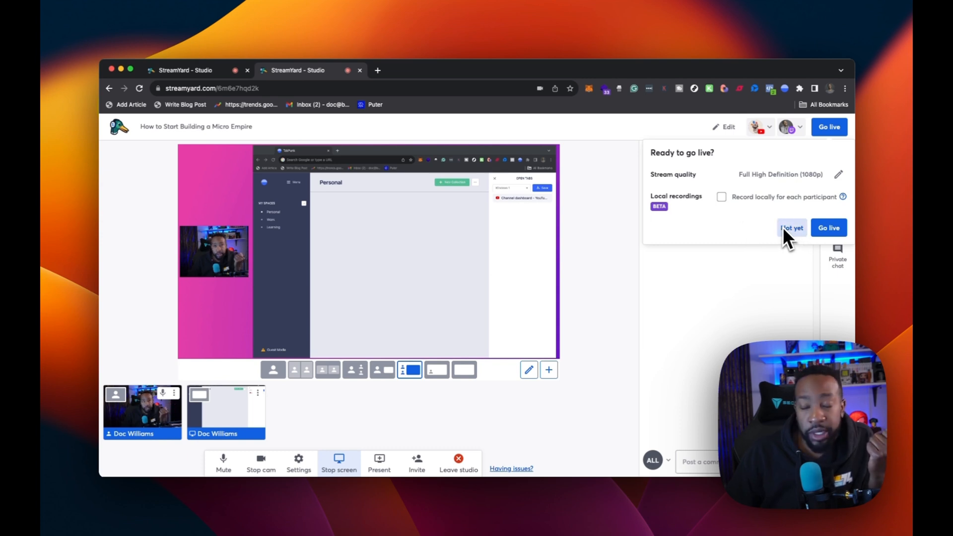
Dismiss the Ready to go live prompt with Not yet and return to the Streams and recordings dashboard
click(791, 227)
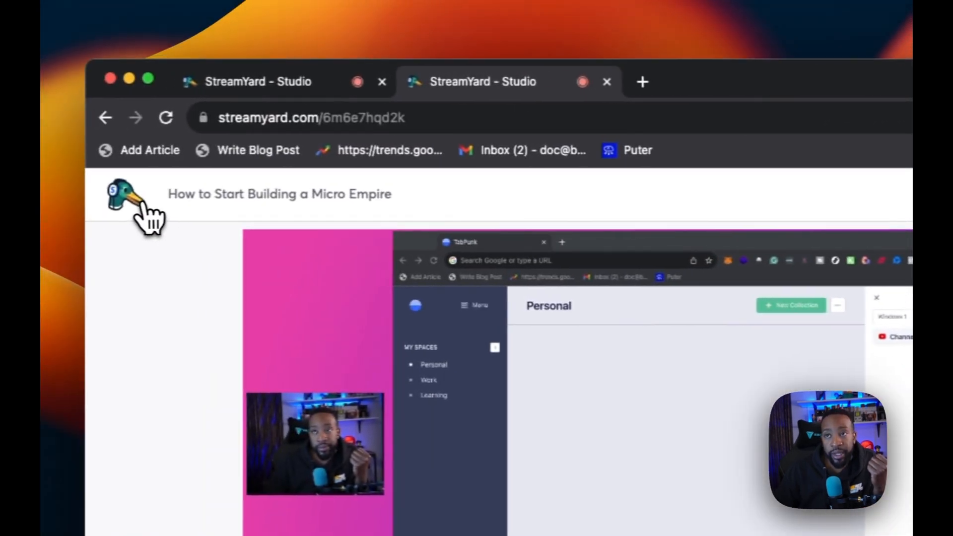
click(127, 194)
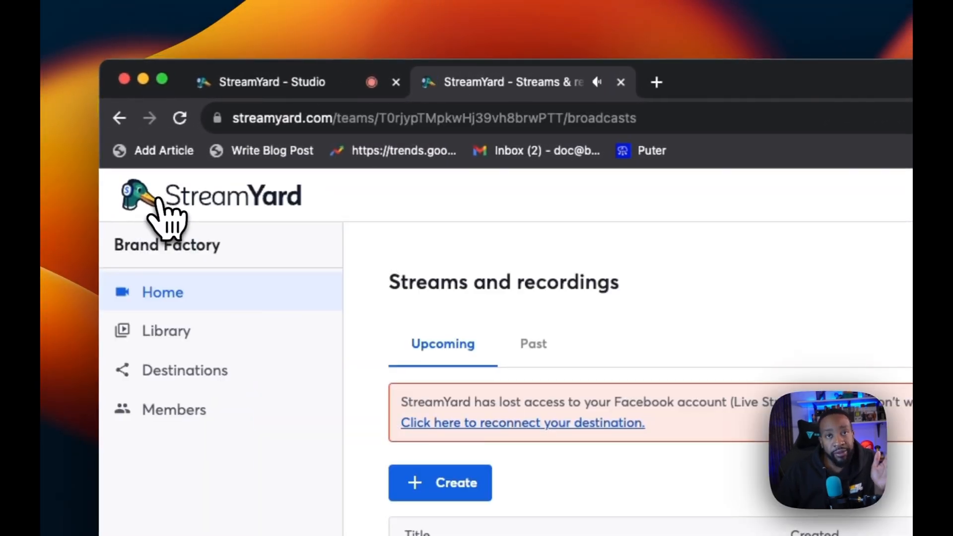